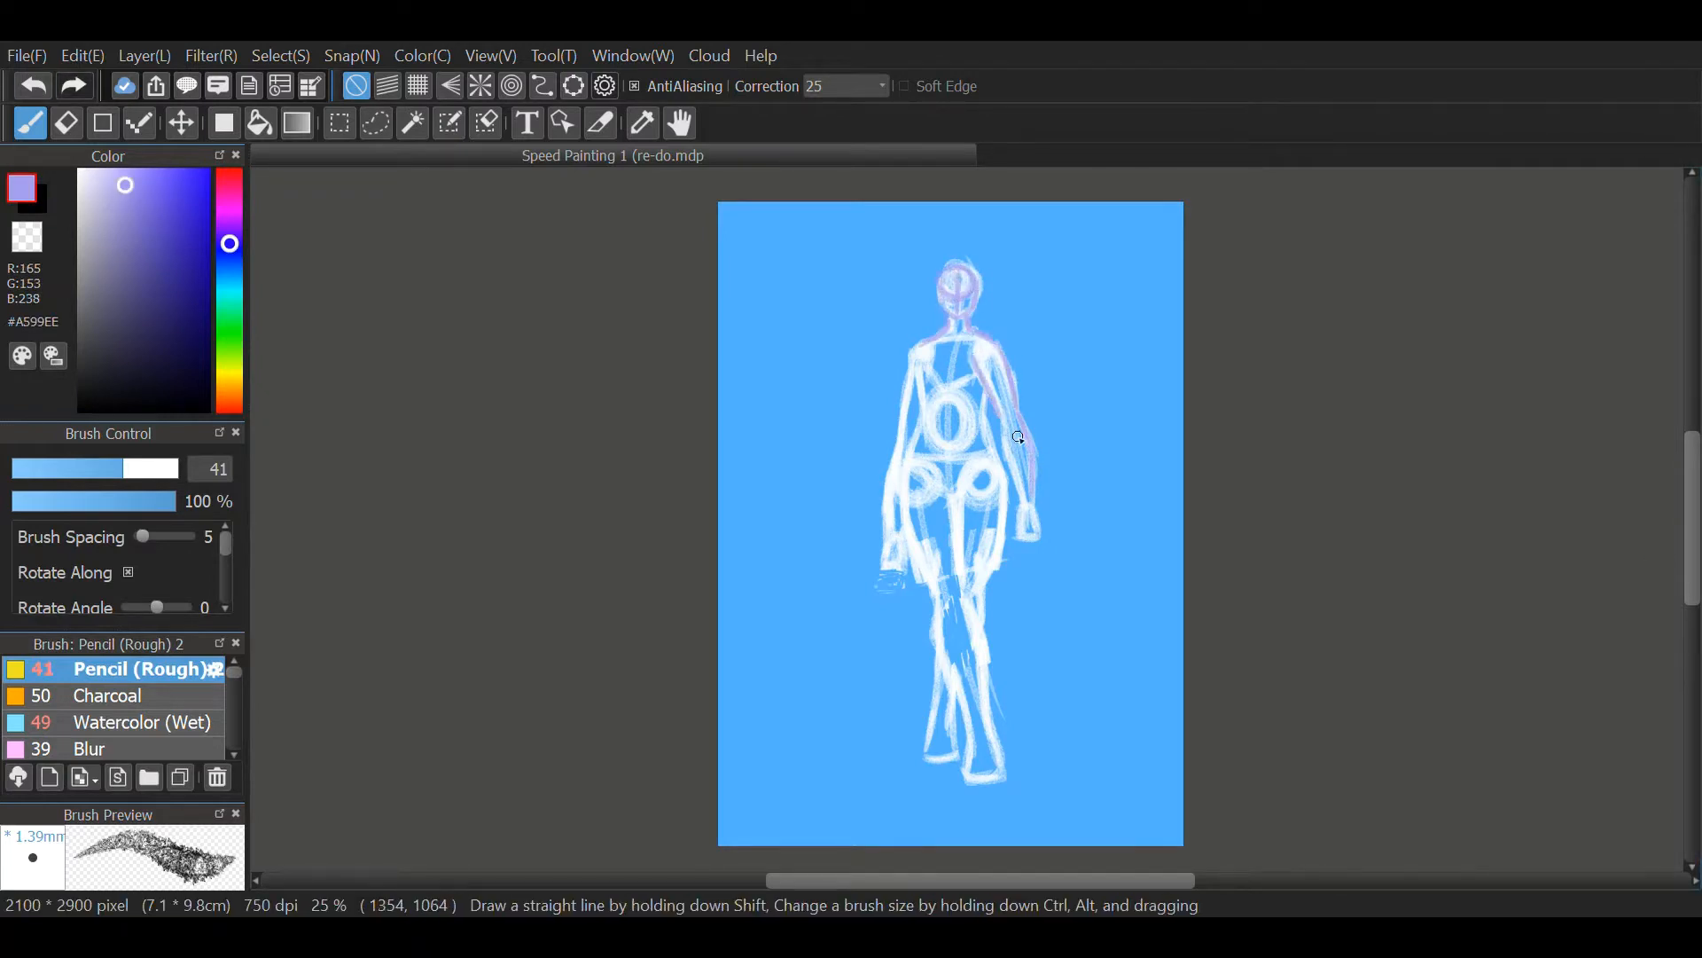
# - Paint loose lavender body strokes over the white stick figure with the size-41 Pencil (Rough)
pyautogui.moveTo(1016, 440); pyautogui.dragTo(906, 494)
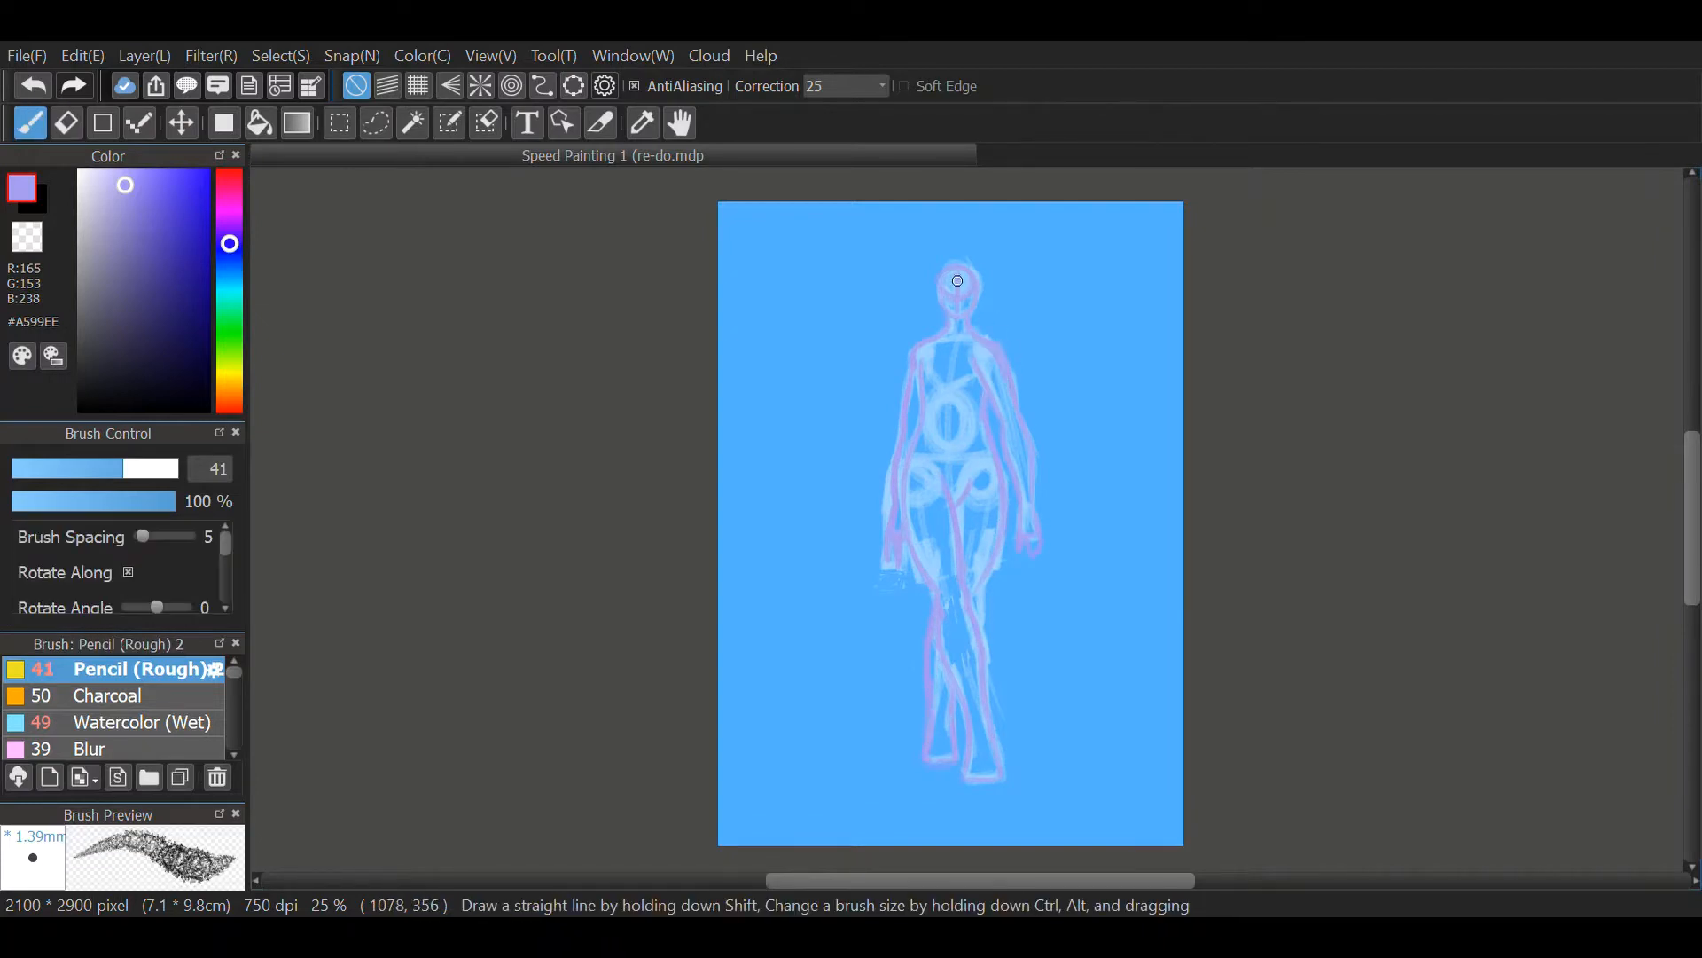
pyautogui.moveTo(956, 281); pyautogui.dragTo(922, 431)
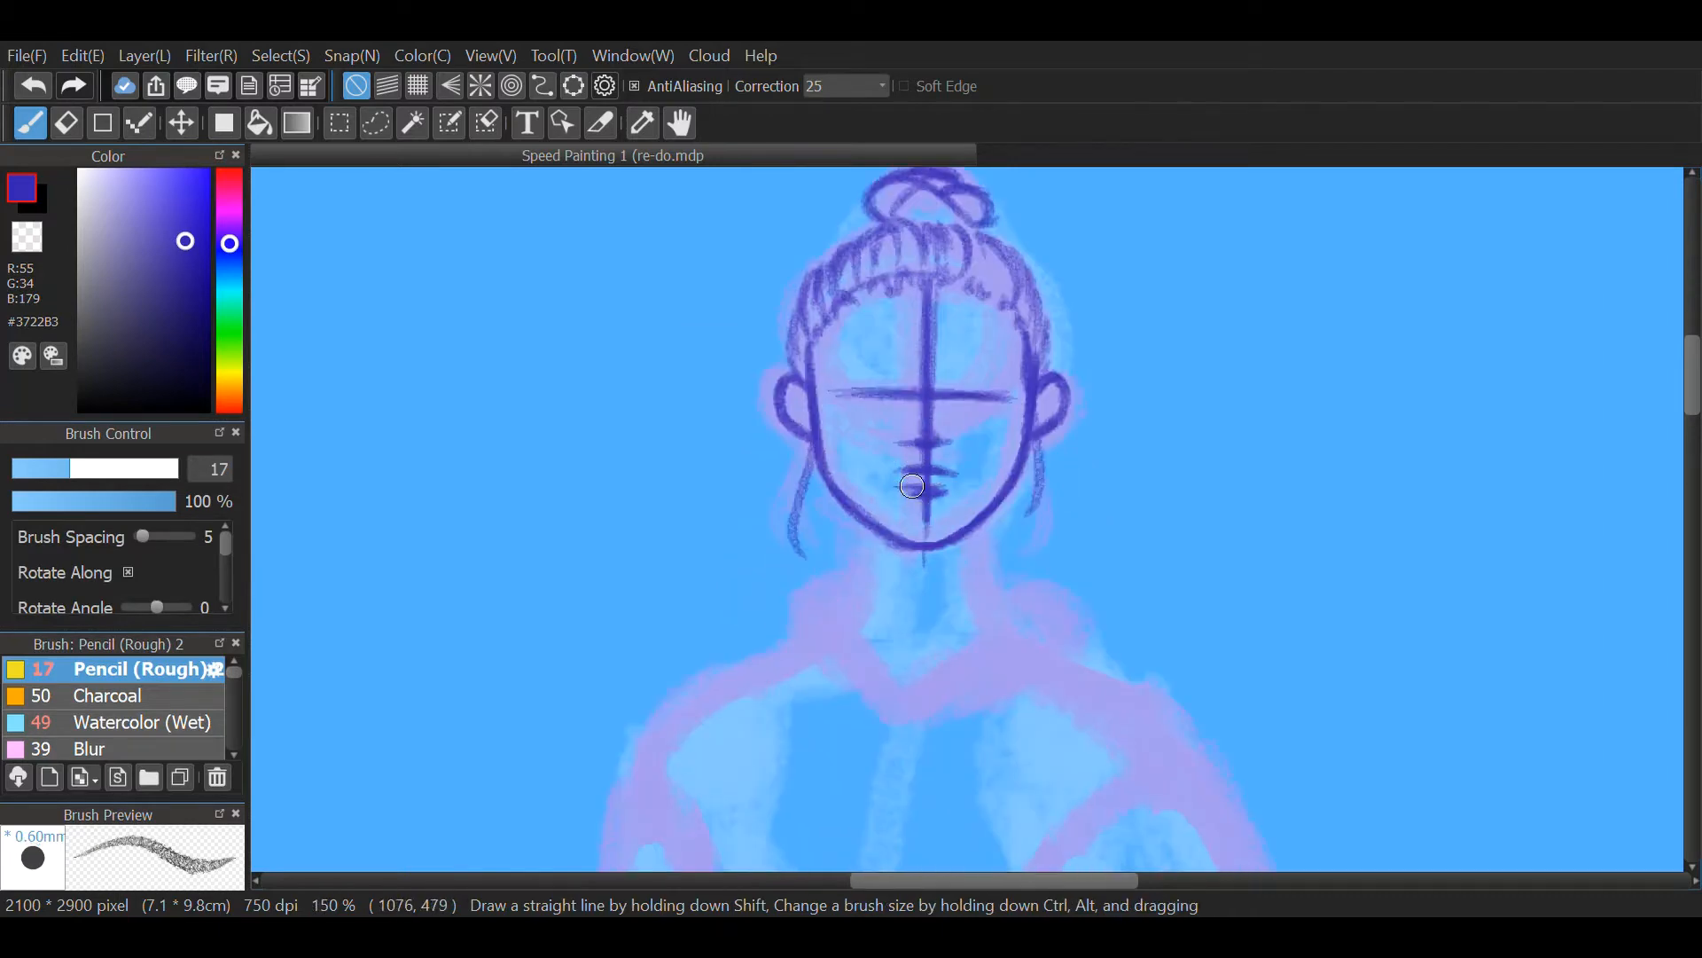
# - Sketch the hoodie waistband, legs and boots in dark purple #3722B3 at size 17
pyautogui.click(374, 122)
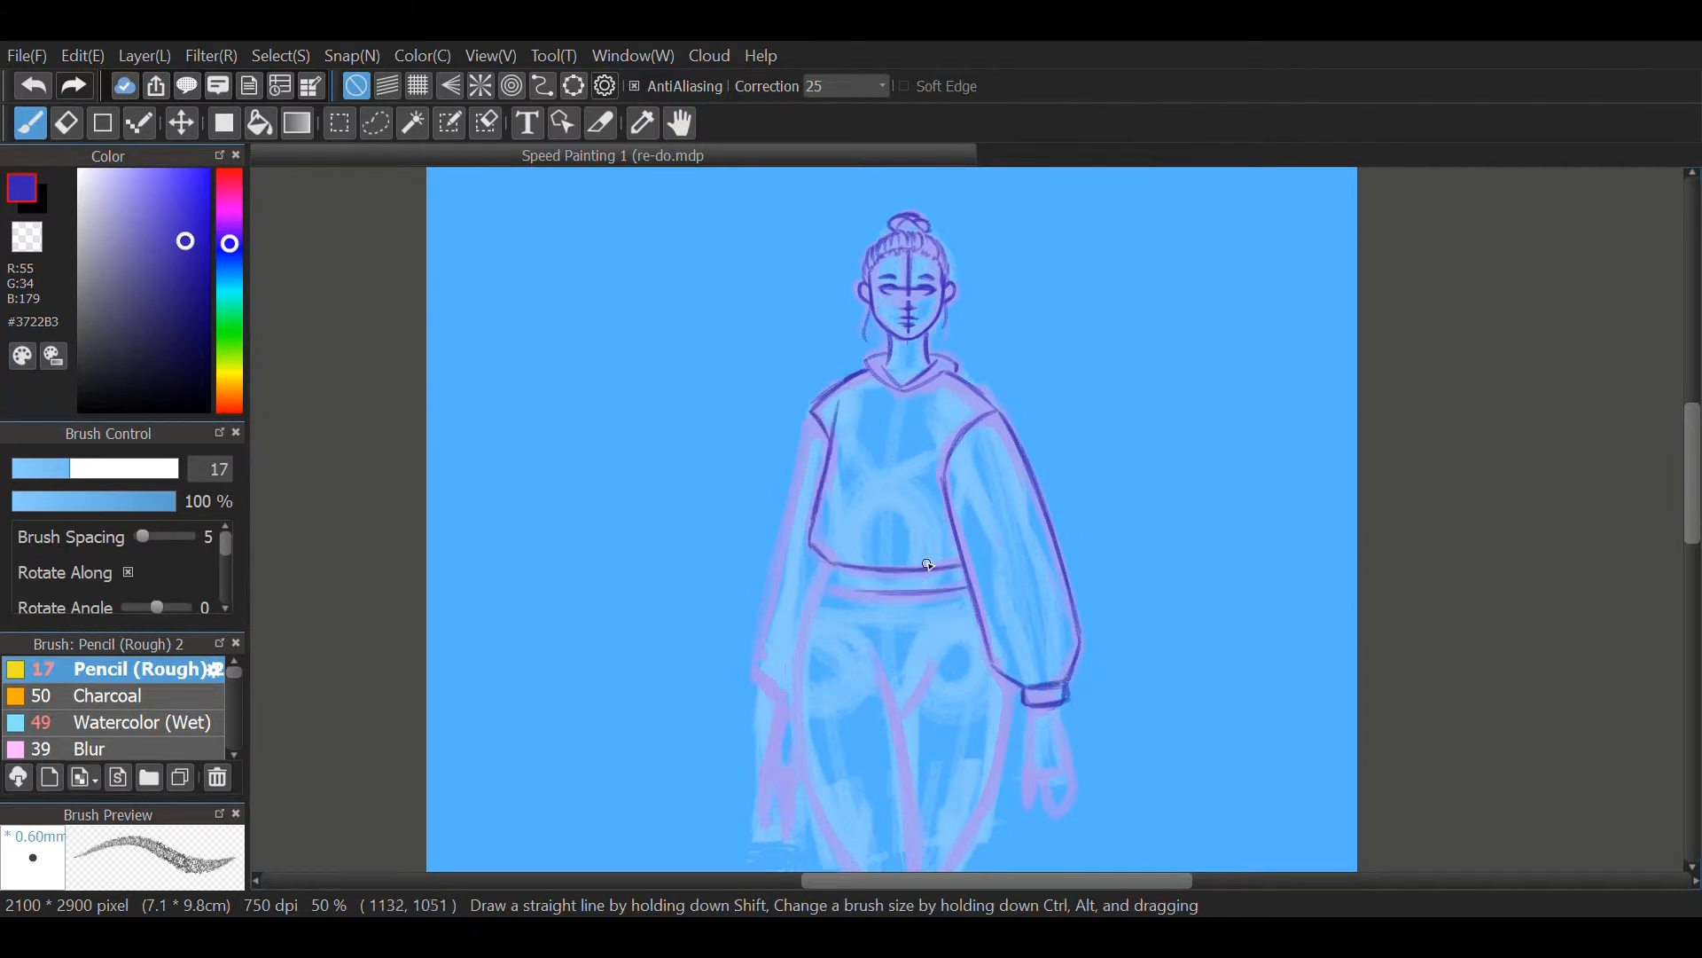
pyautogui.moveTo(927, 564); pyautogui.dragTo(807, 567)
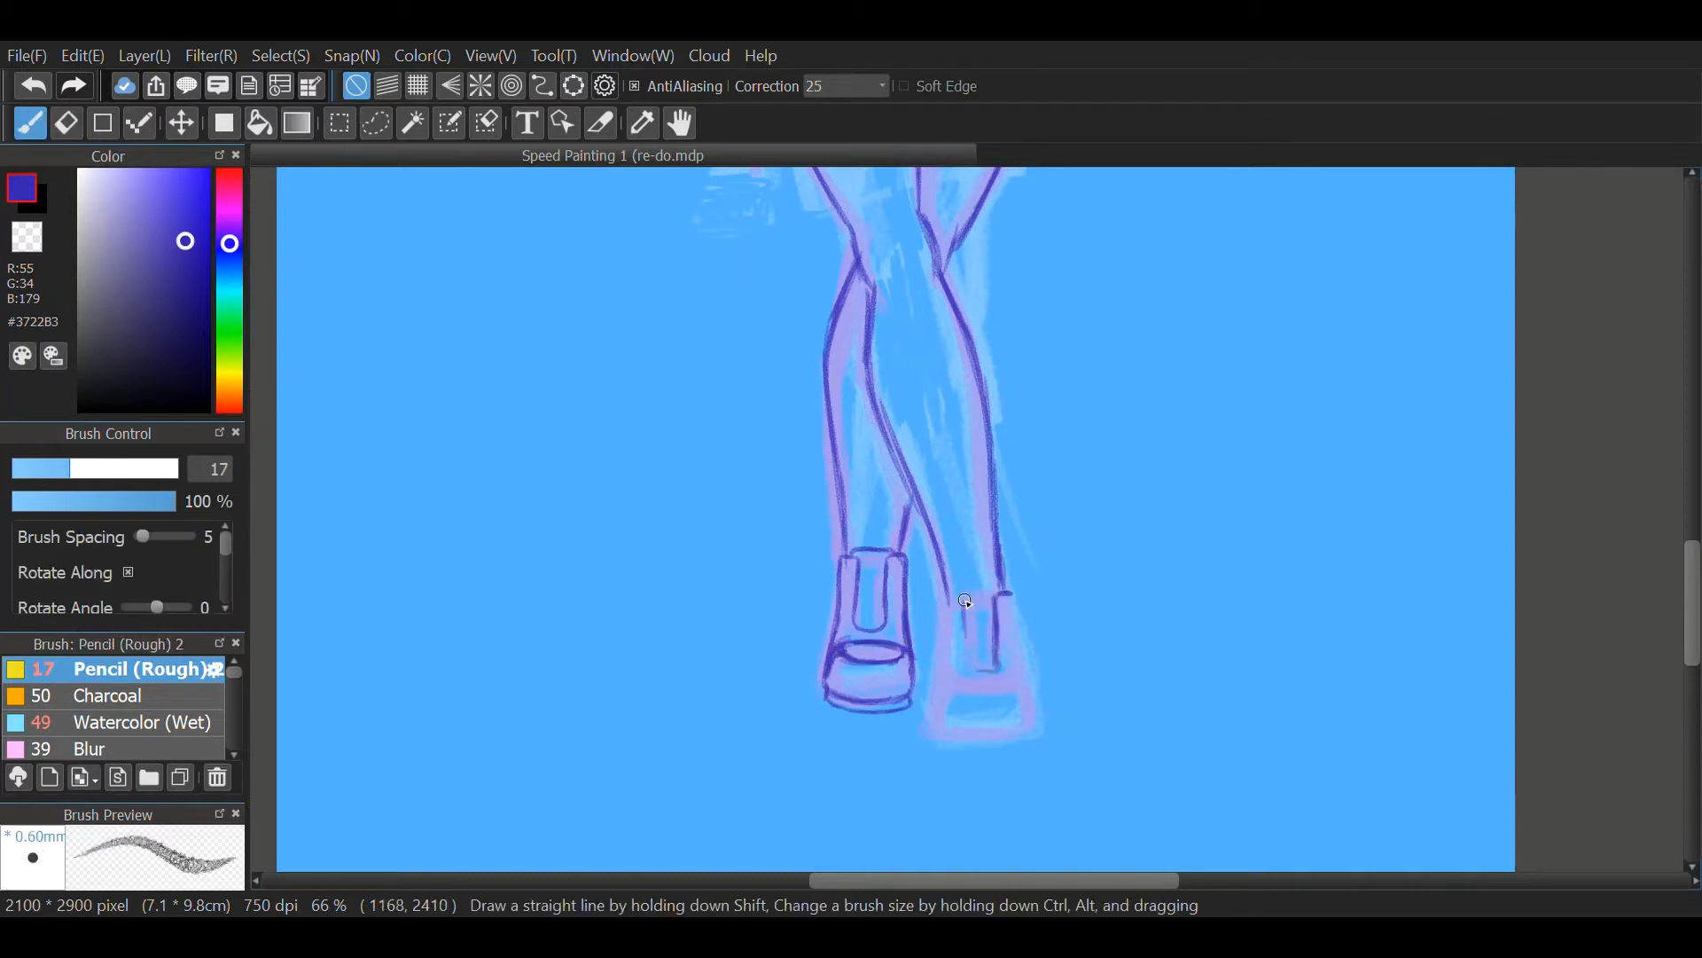
pyautogui.moveTo(956, 601); pyautogui.dragTo(999, 727)
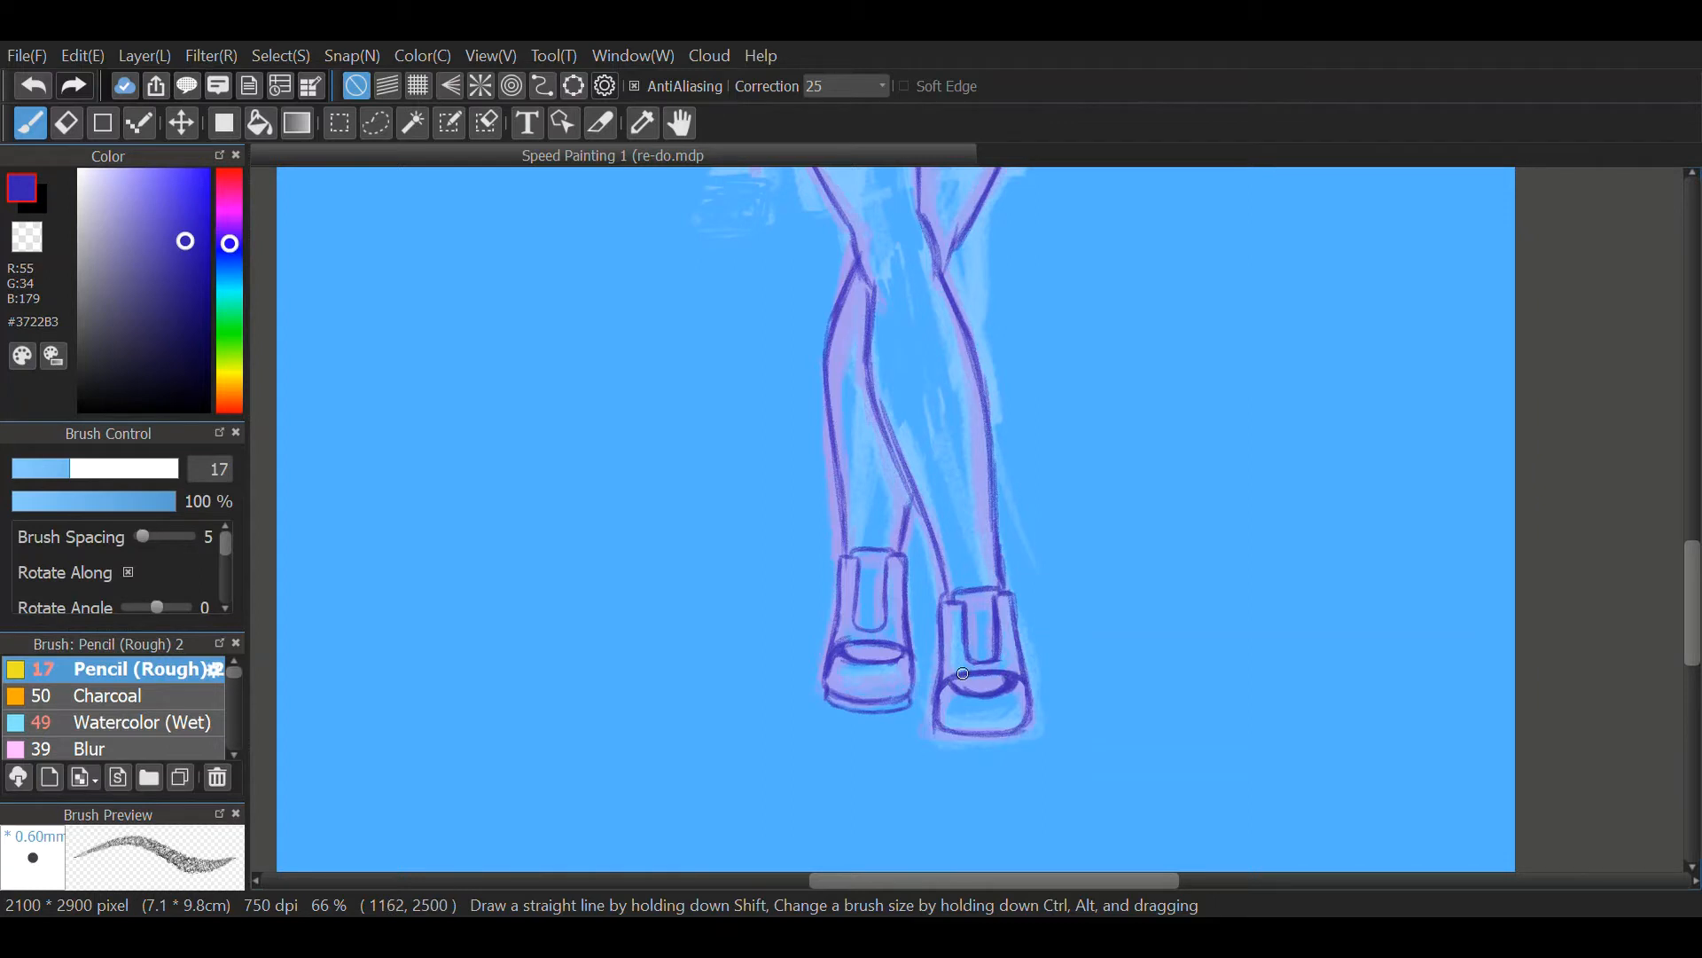
pyautogui.click(65, 122)
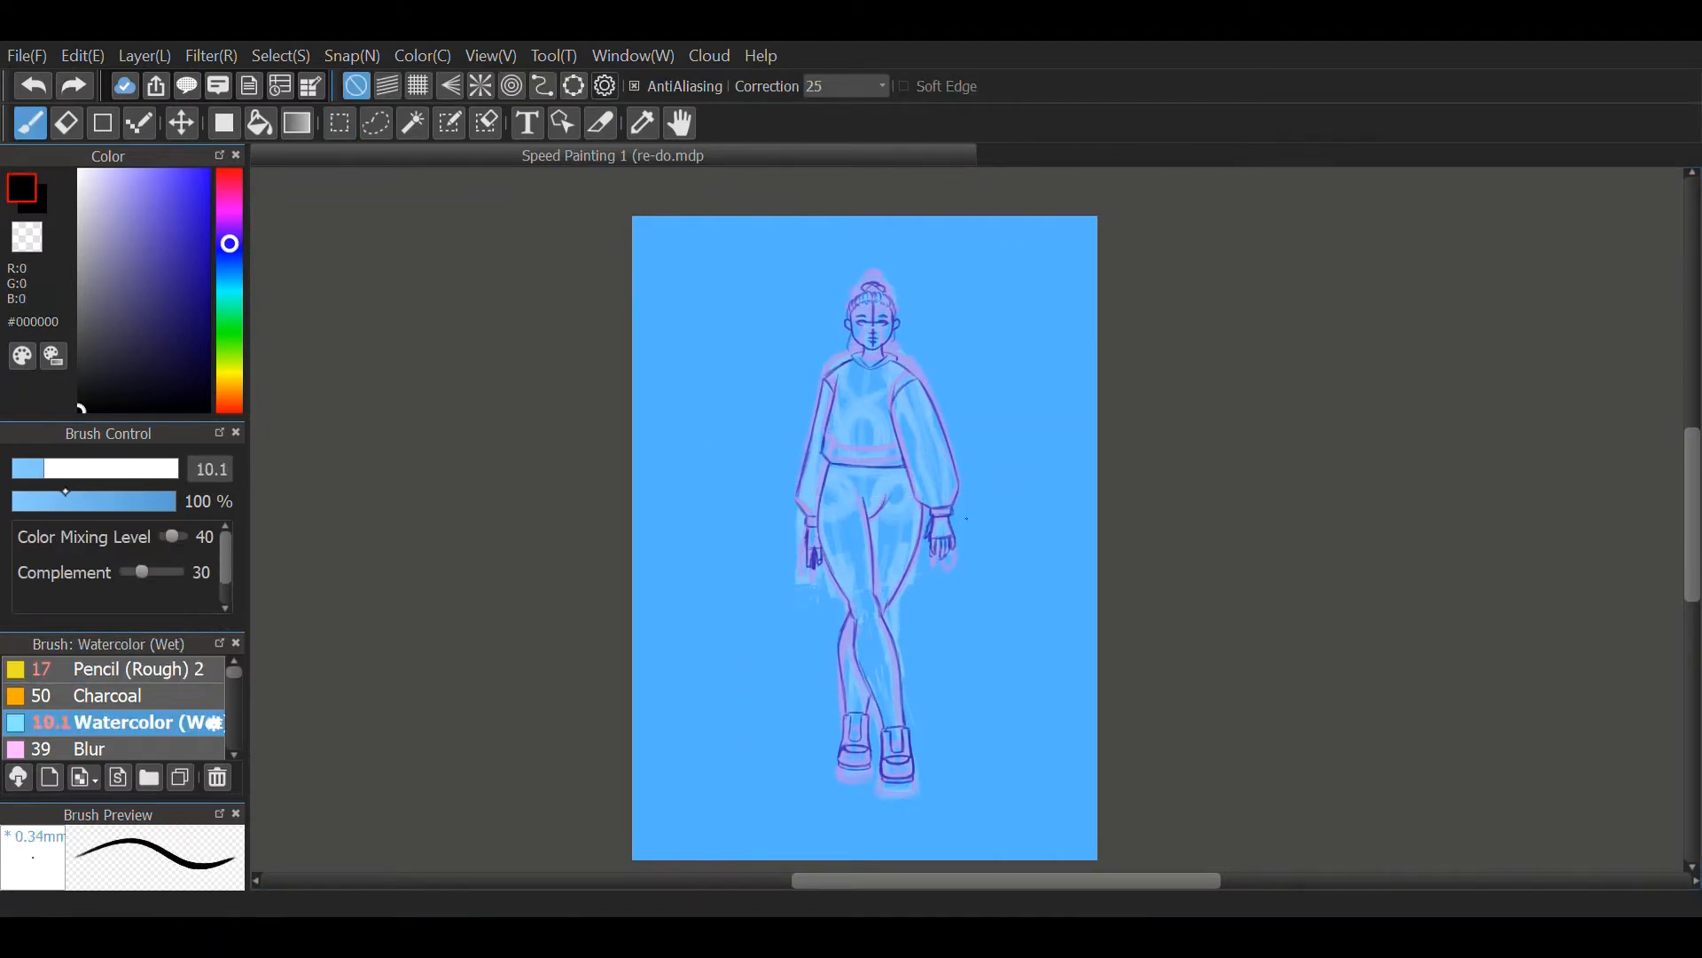
# - Ink the eye lines and mouth in black with the size-4 Watercolor (Wet) brush
pyautogui.moveTo(750, 337); pyautogui.dragTo(736, 722)
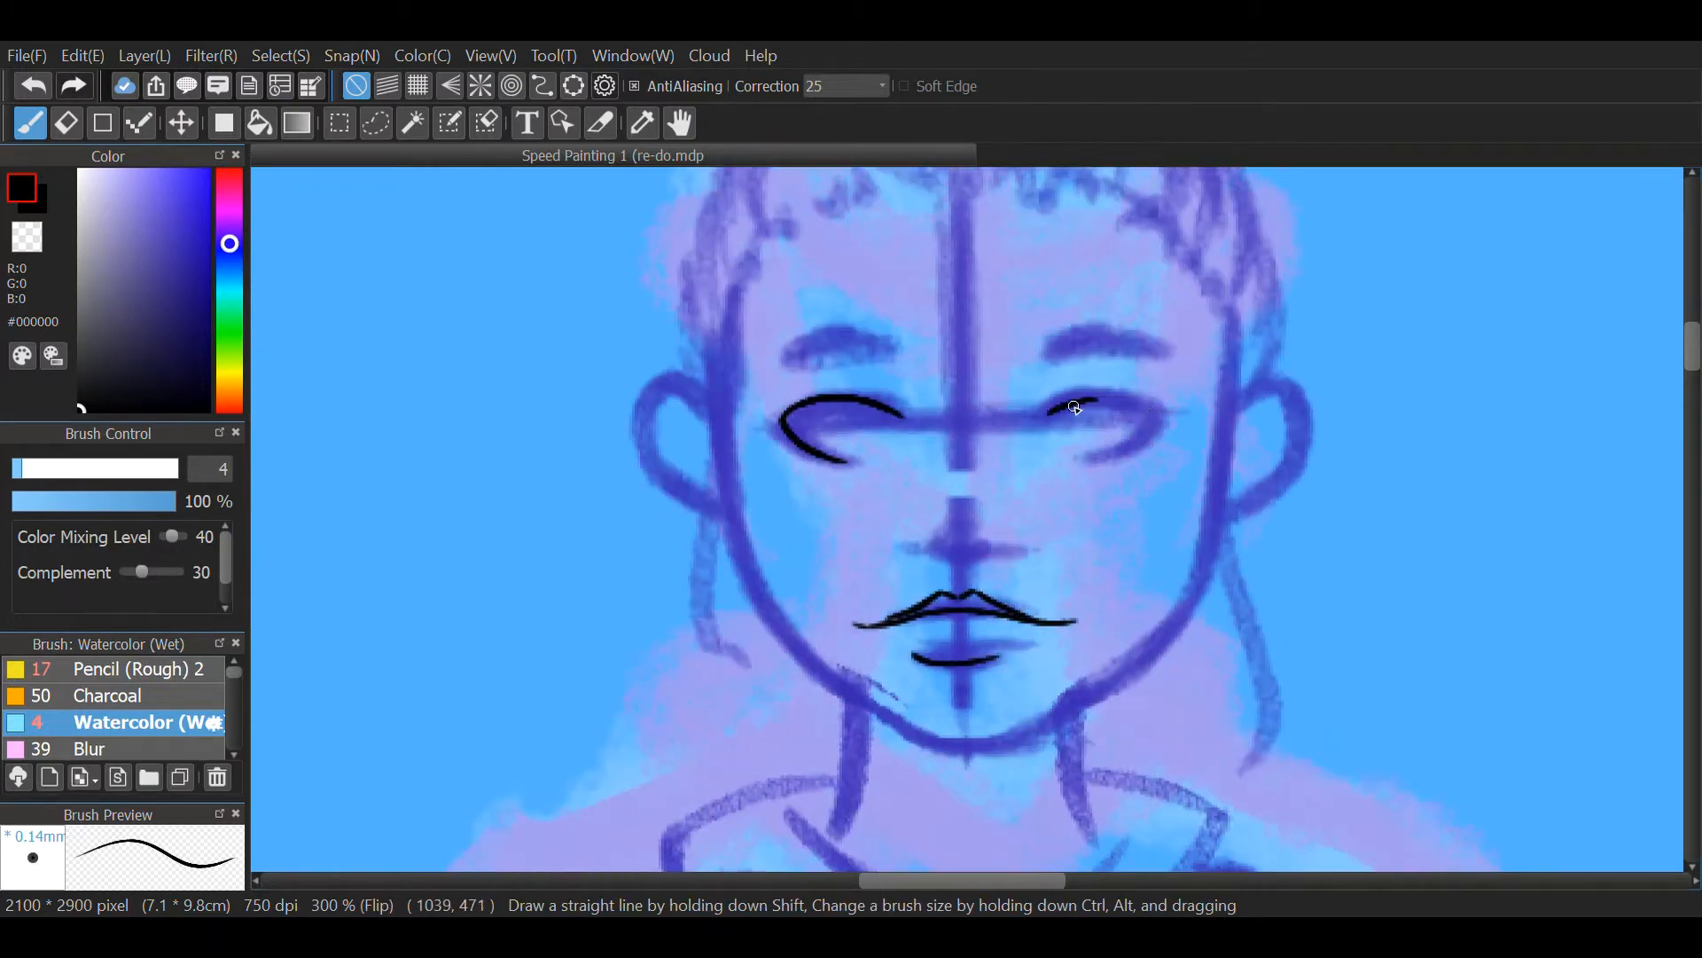
pyautogui.moveTo(1043, 417); pyautogui.dragTo(1151, 412)
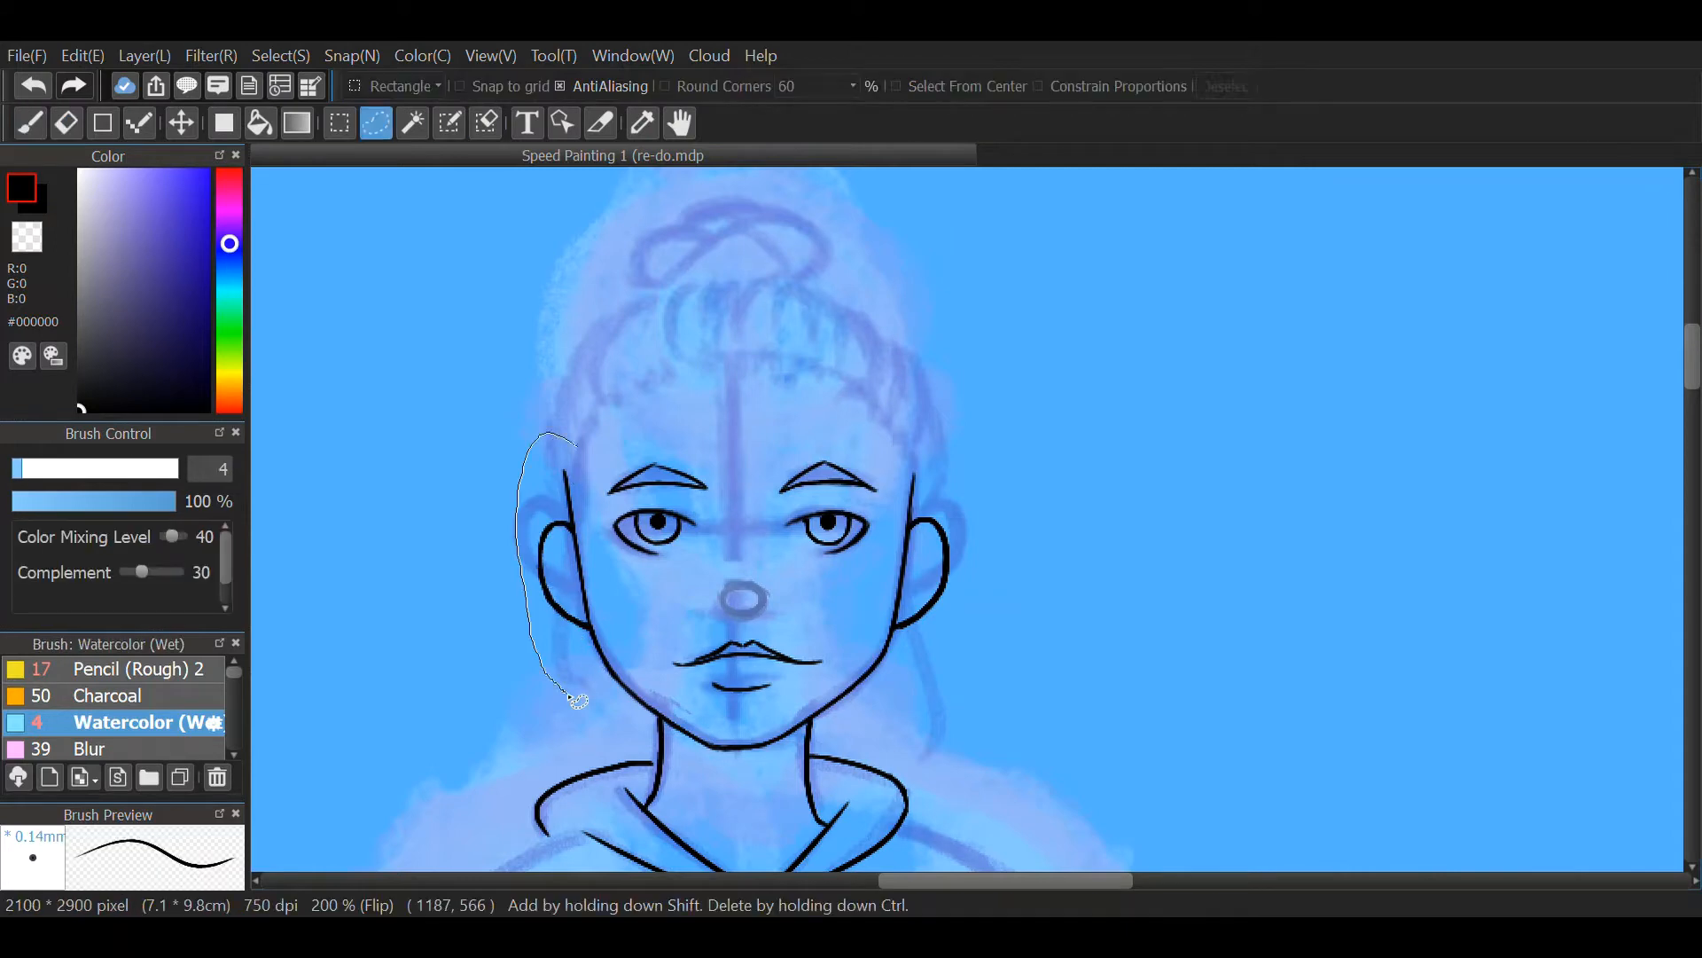
# - Ink spiky black hair strands along the hairline and beside the face
pyautogui.click(29, 121)
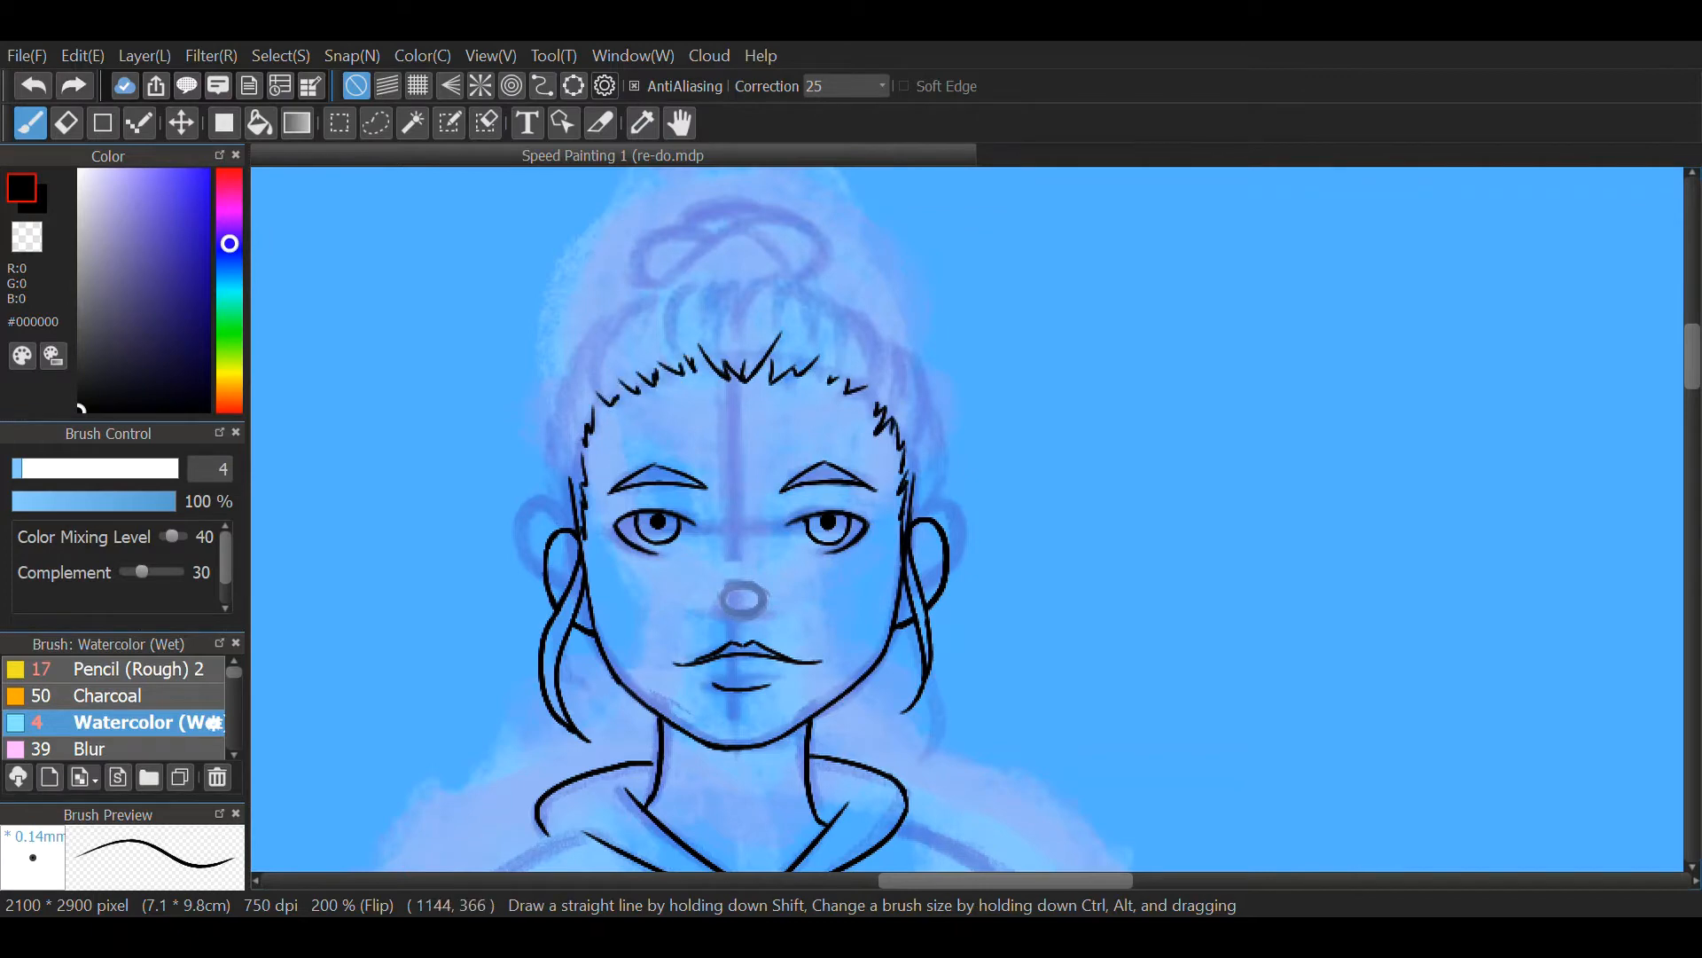
pyautogui.moveTo(739, 288); pyautogui.dragTo(928, 516)
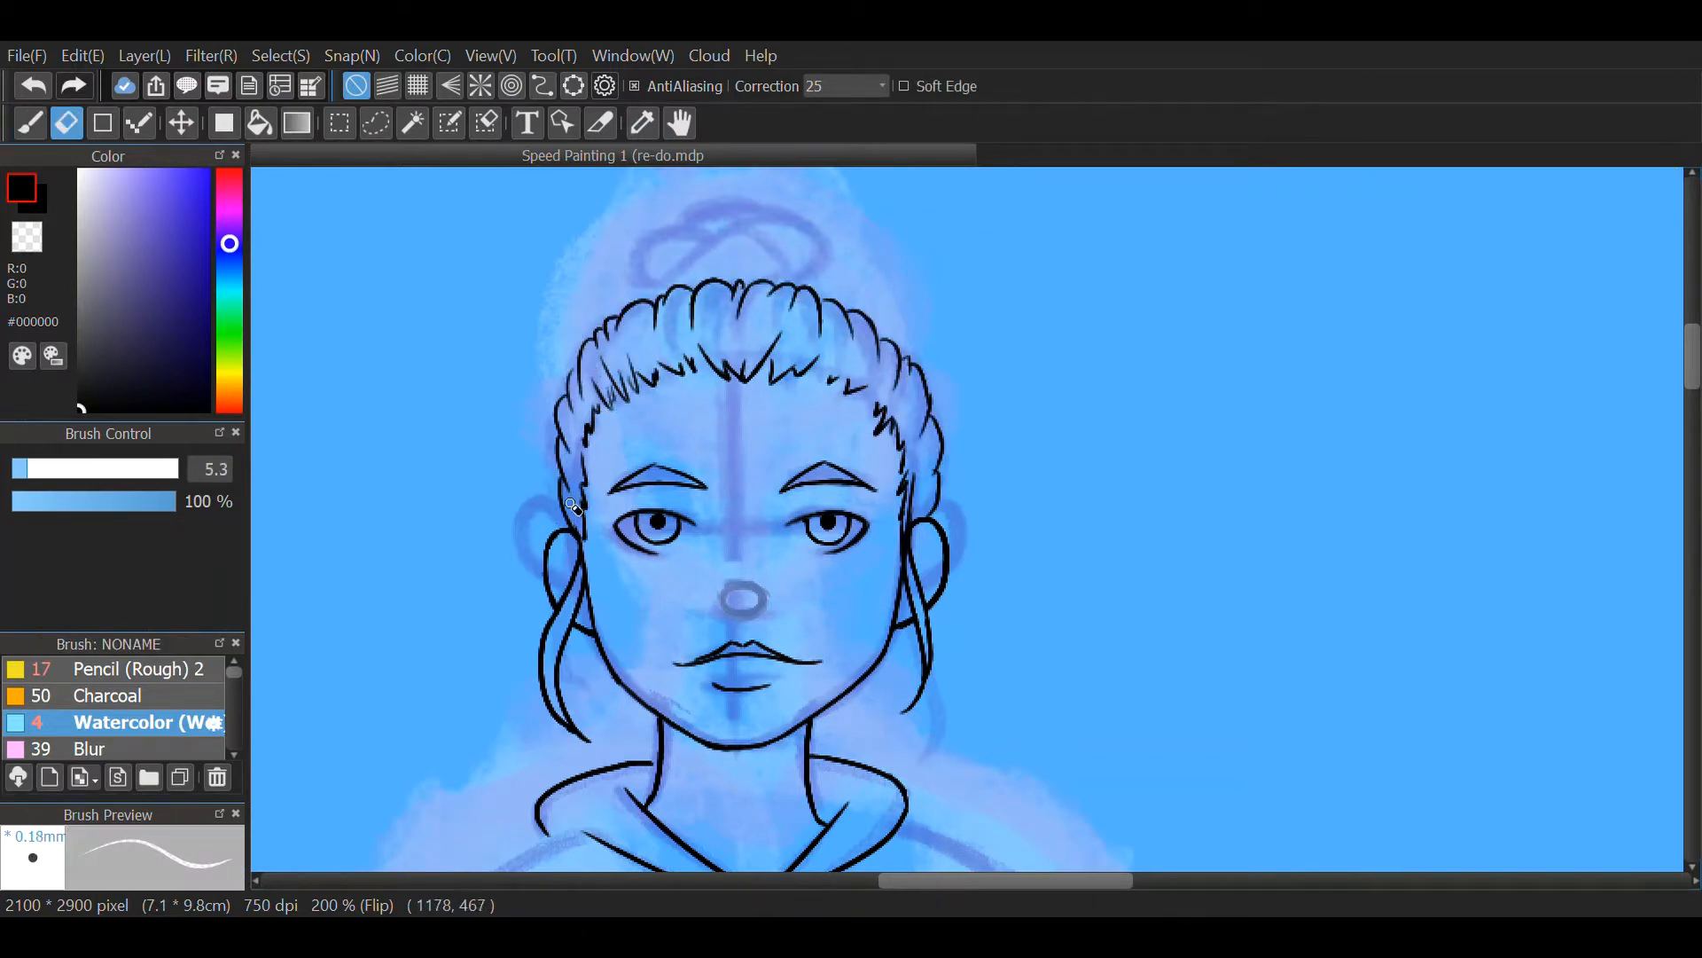
pyautogui.click(29, 122)
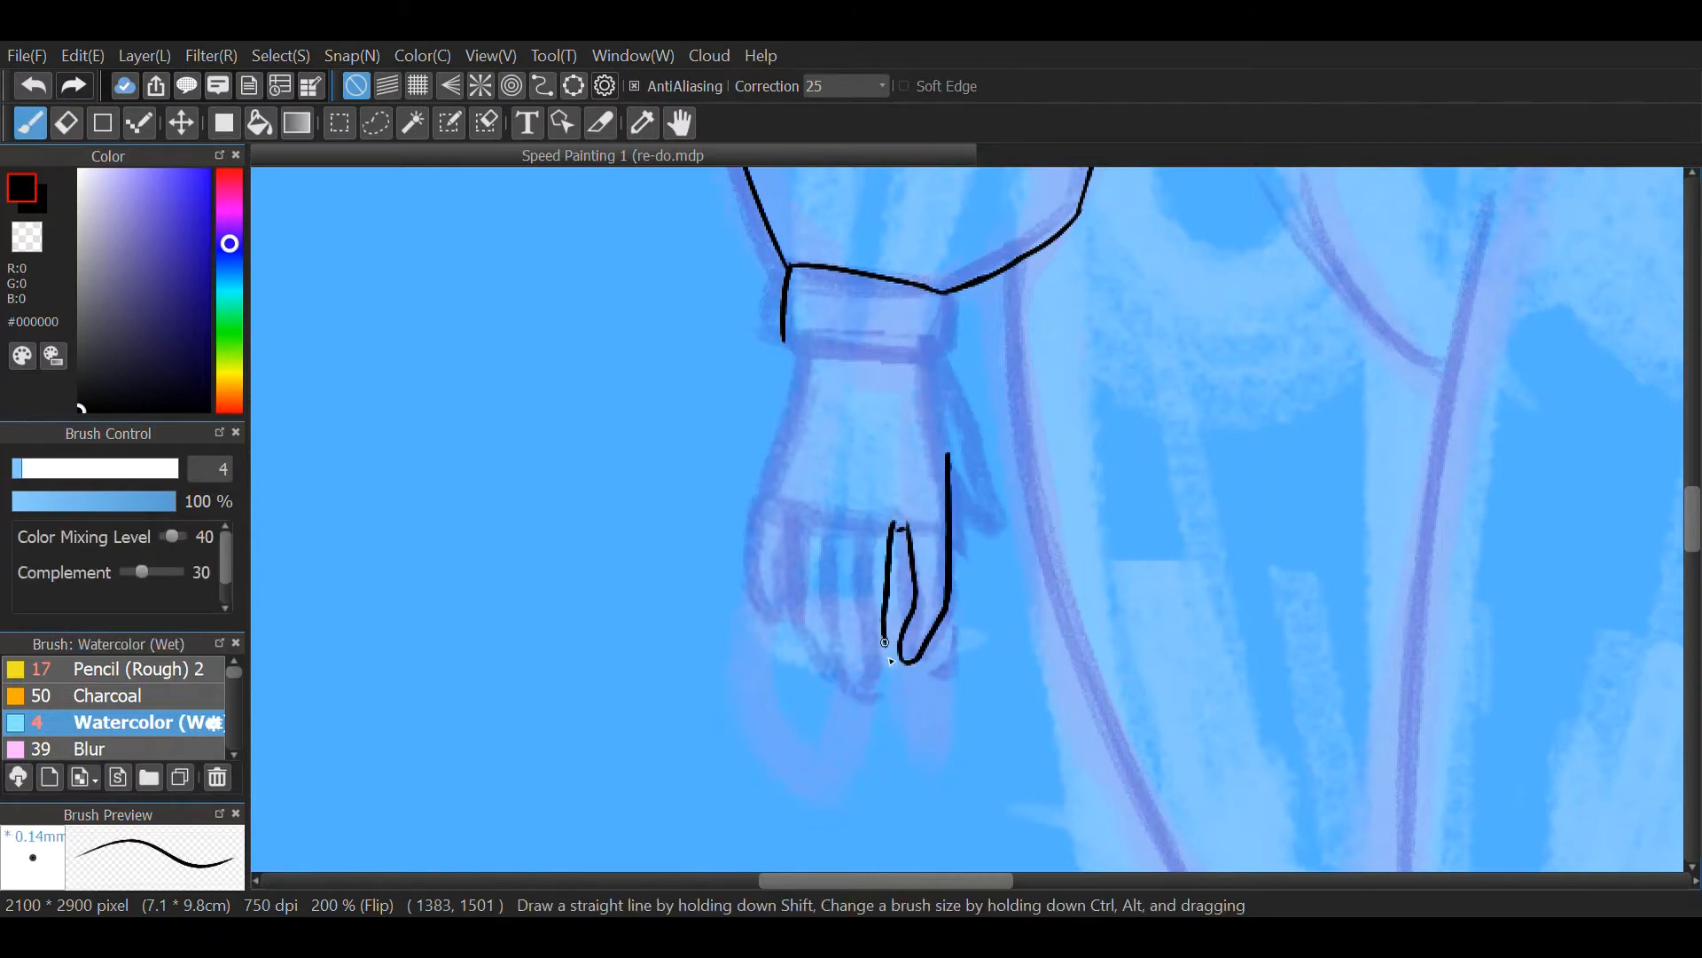
# - Ink the fingers and outlines of both hands in black
pyautogui.moveTo(900, 521); pyautogui.dragTo(826, 673)
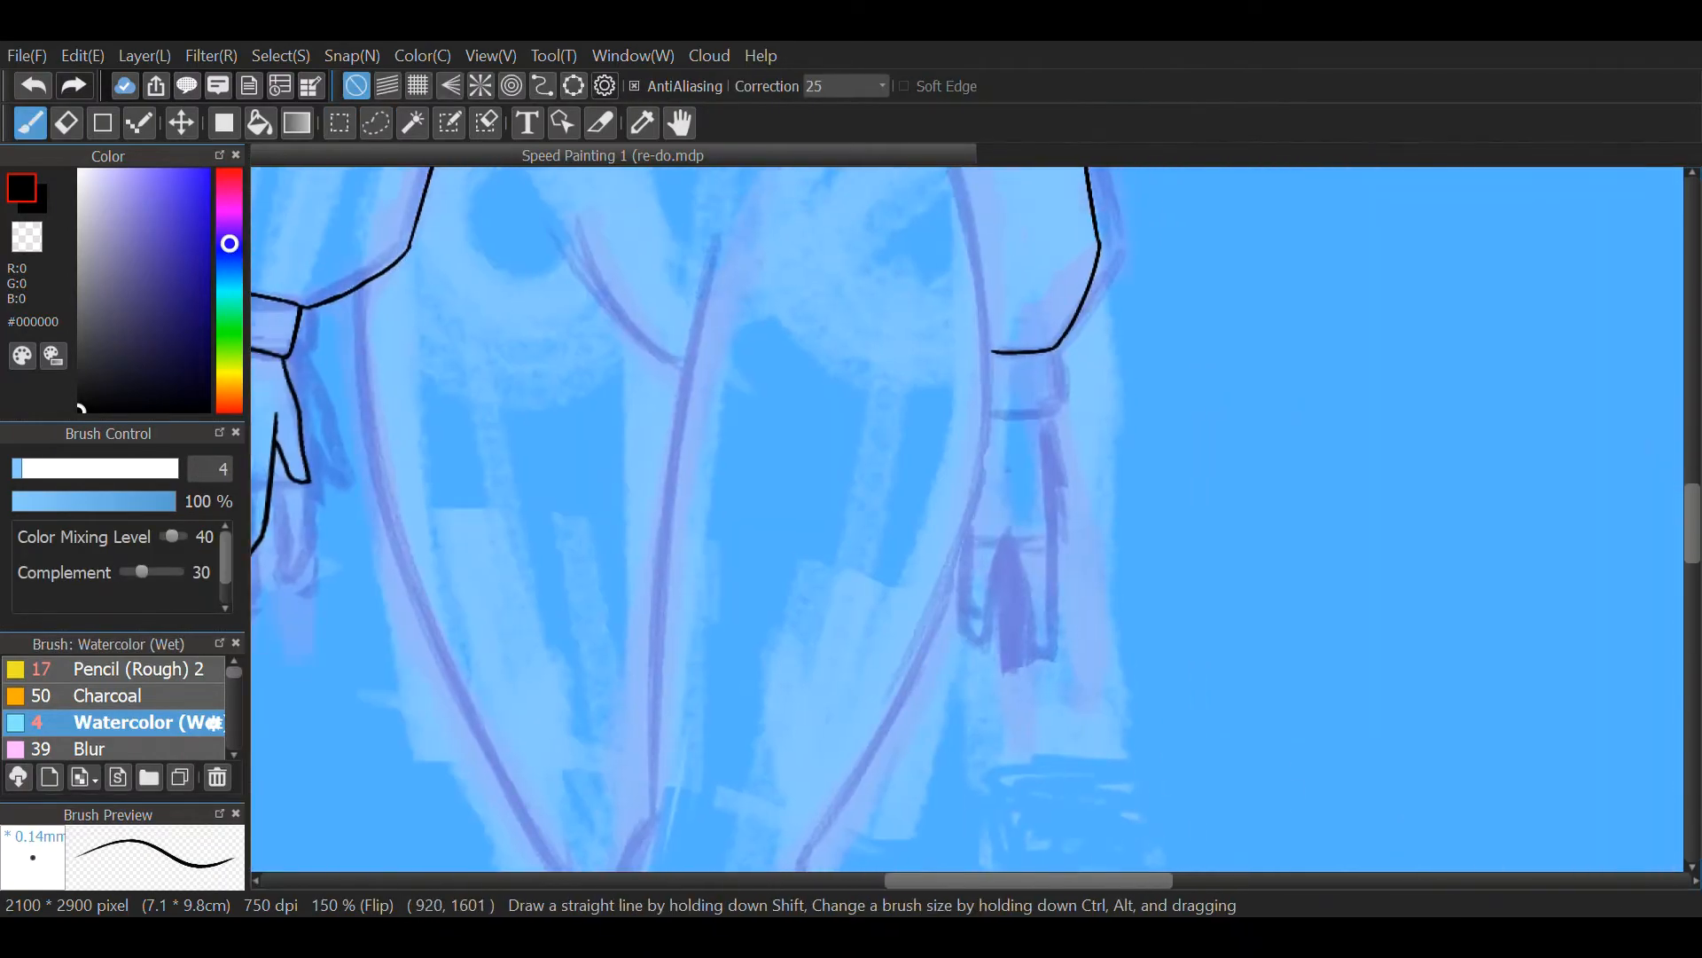
pyautogui.click(65, 121)
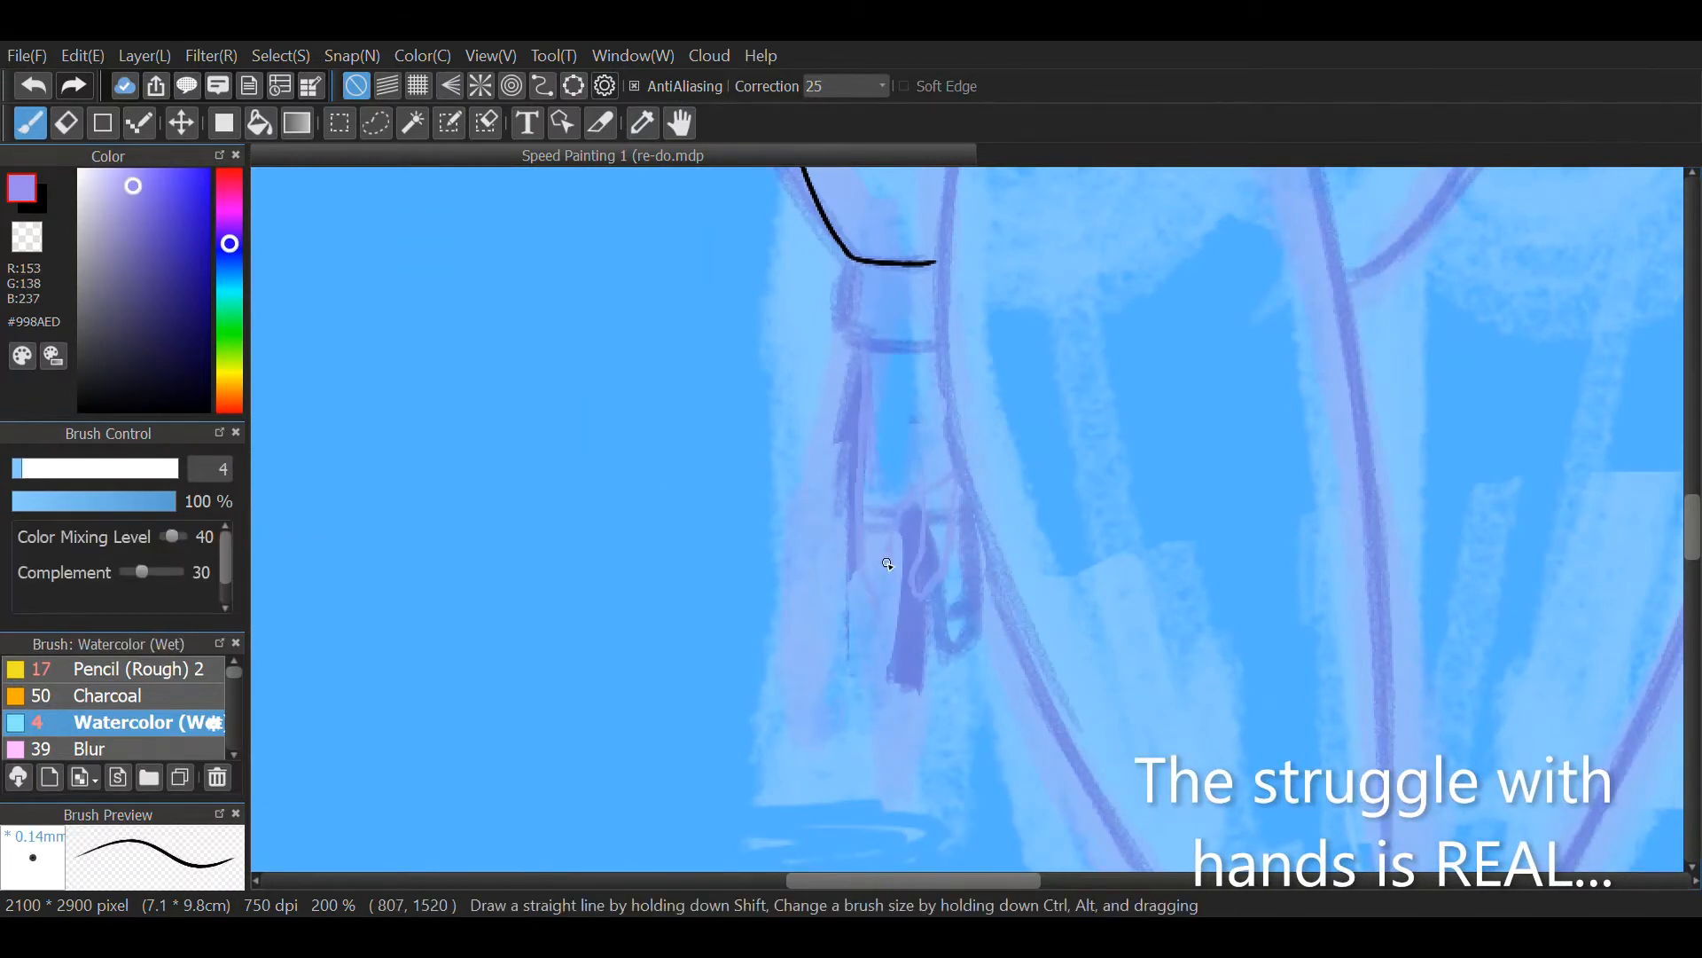
pyautogui.moveTo(862, 353); pyautogui.dragTo(928, 592)
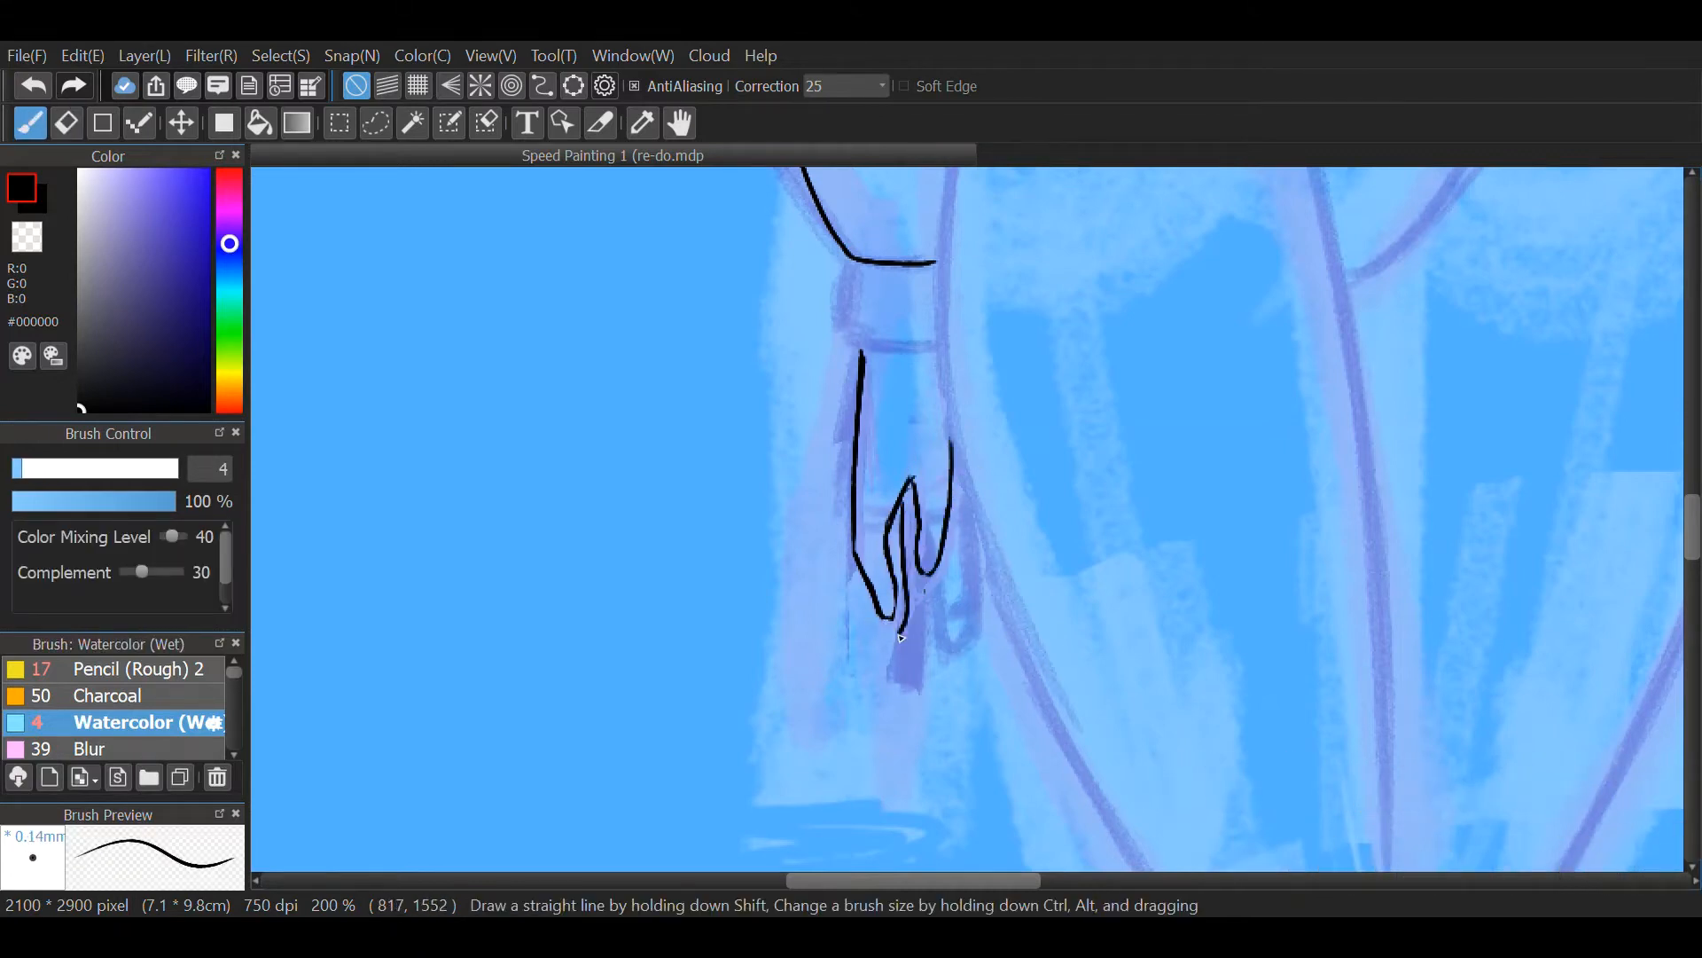
pyautogui.moveTo(857, 380); pyautogui.dragTo(901, 614)
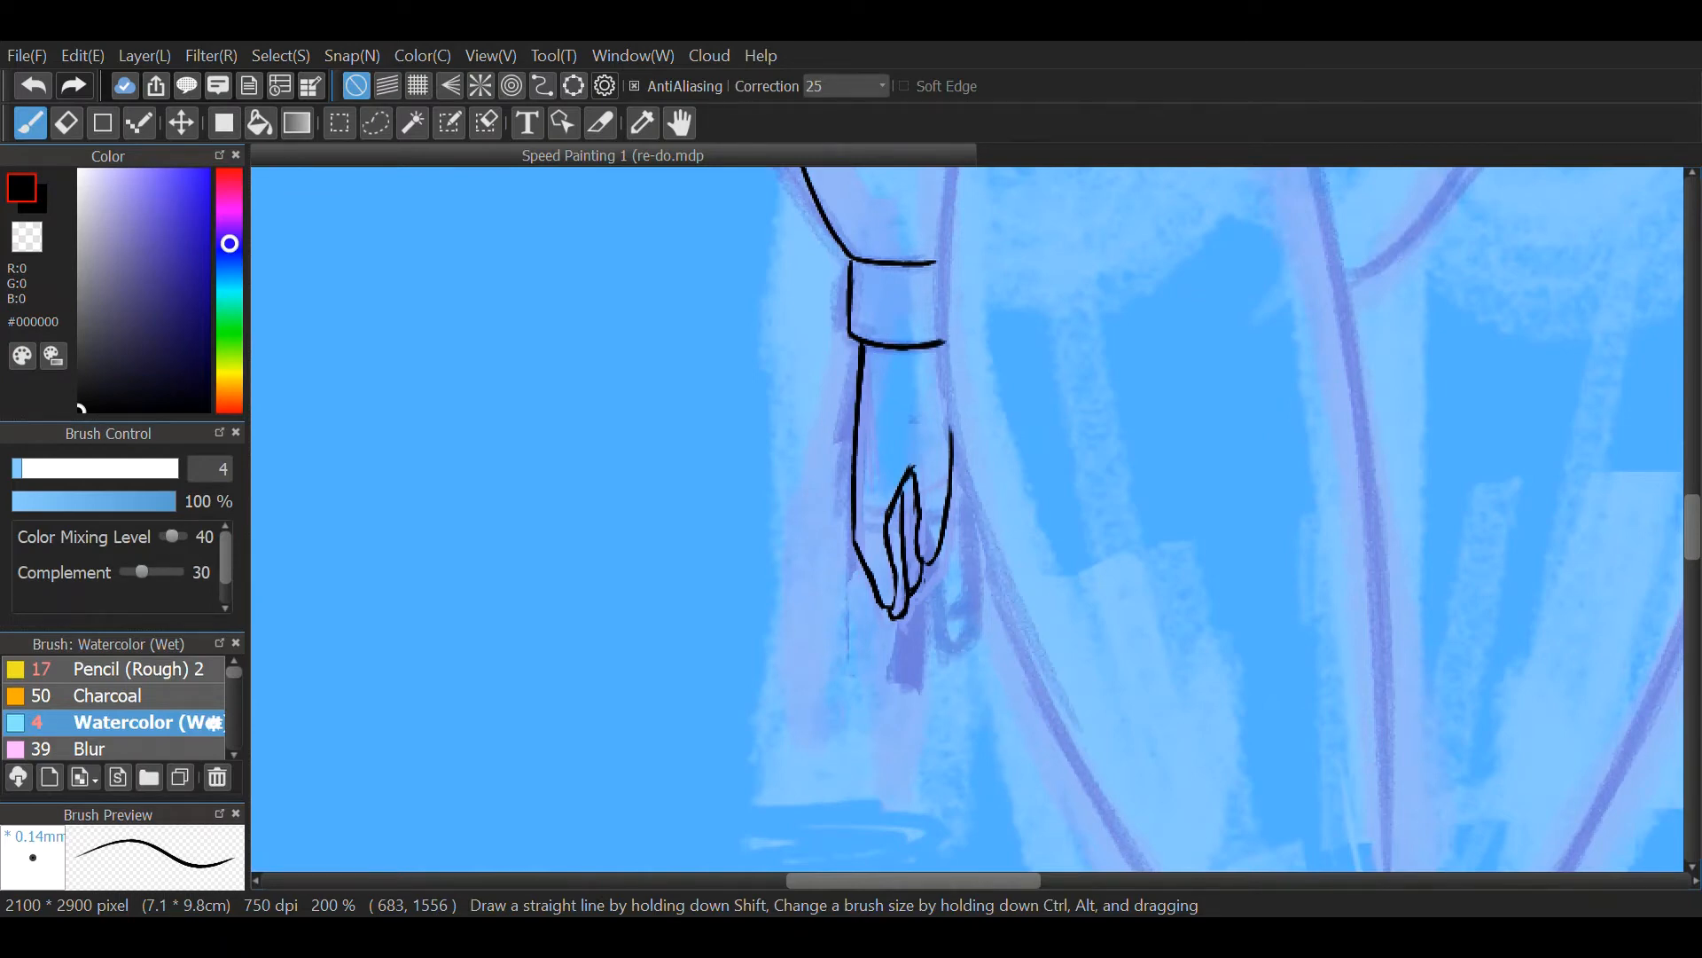
pyautogui.click(65, 122)
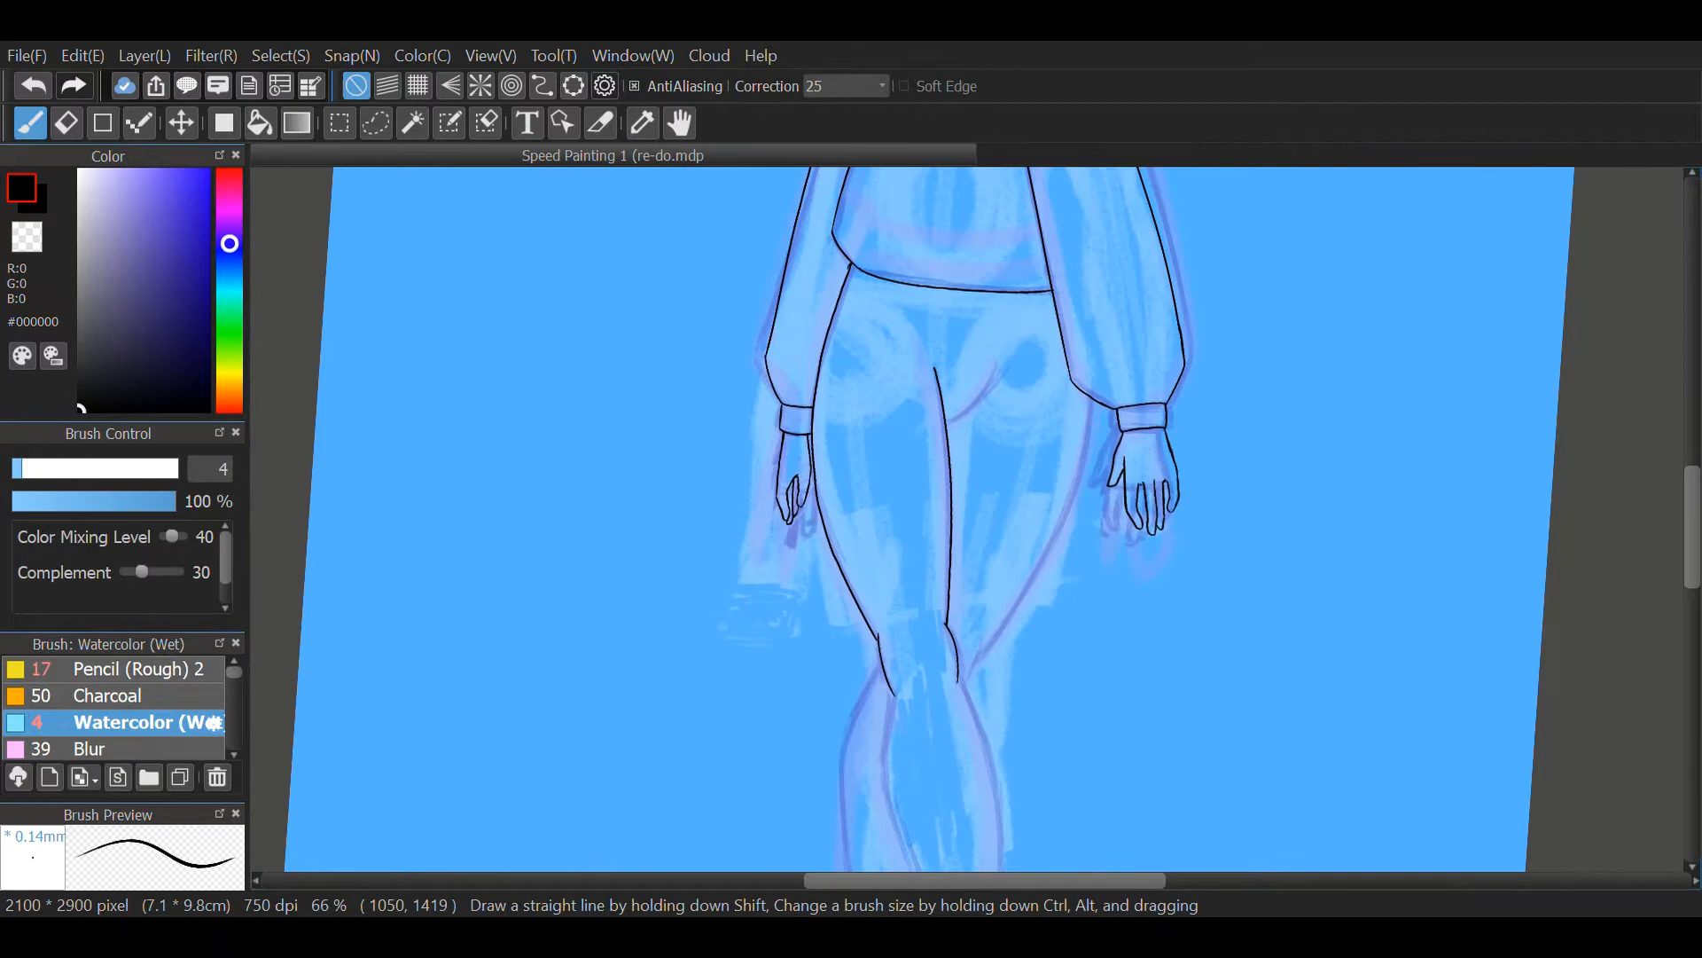
# - Ink the leggings crease, the legs and the right shoe outline
pyautogui.moveTo(945, 435); pyautogui.dragTo(1010, 391)
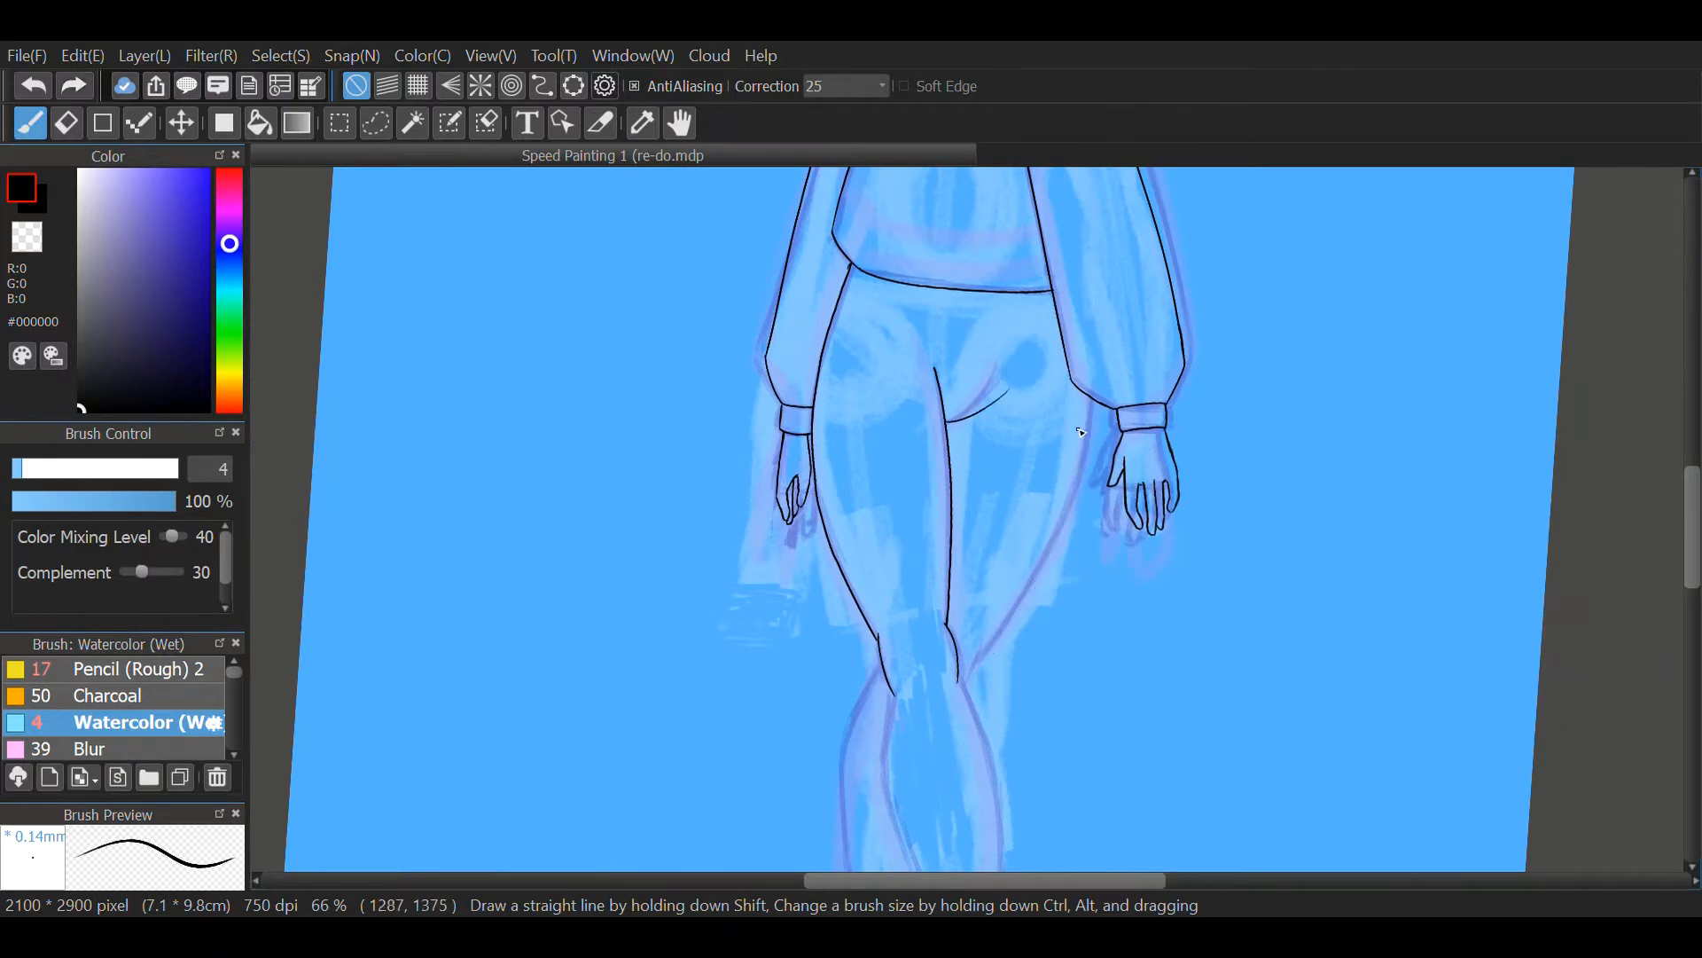
pyautogui.moveTo(1083, 424); pyautogui.dragTo(966, 679)
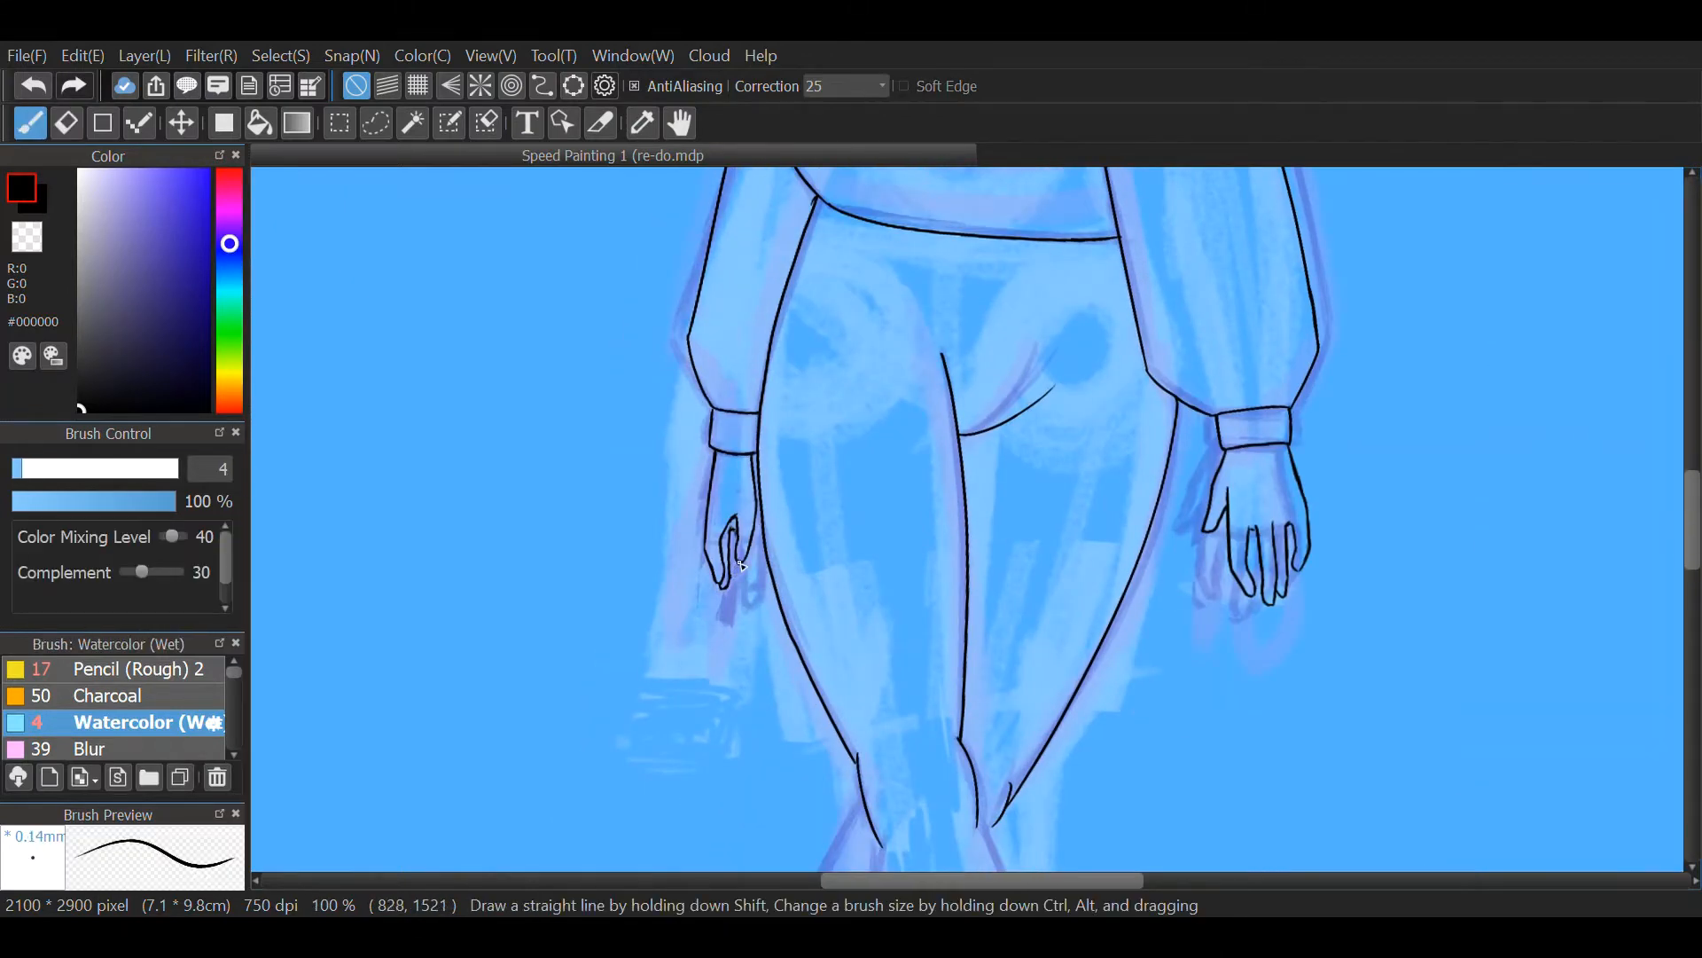
pyautogui.scroll(-3)
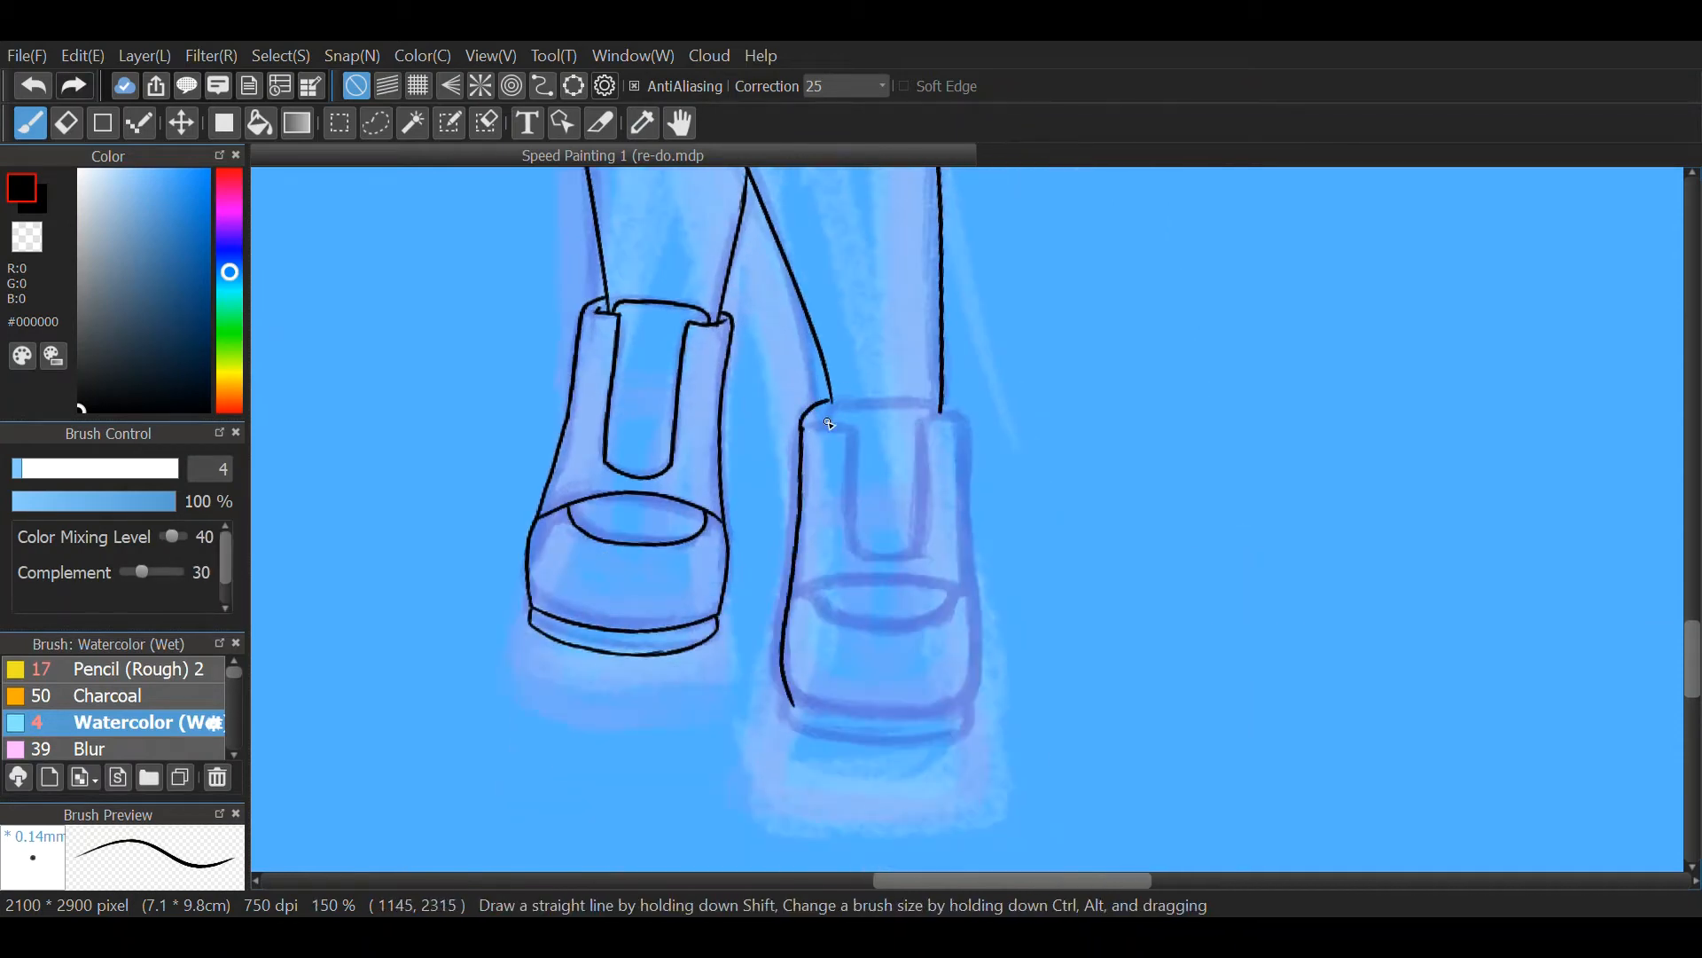
pyautogui.moveTo(825, 424); pyautogui.dragTo(785, 711)
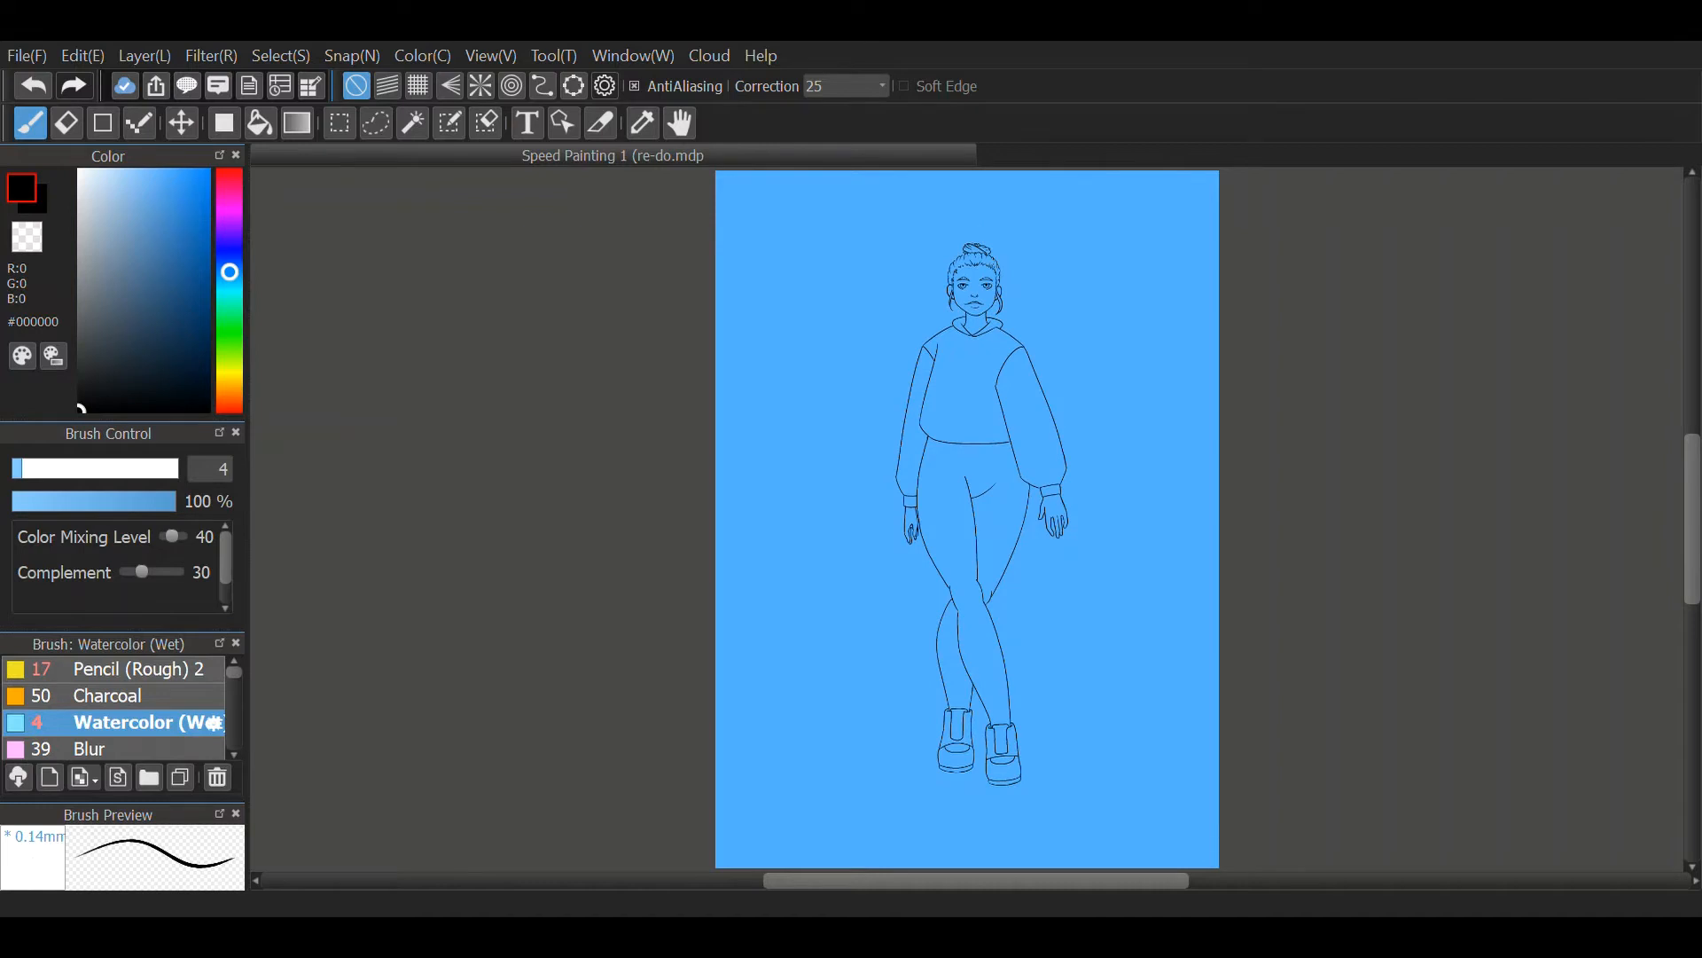
# - Fill the hoodie with flat colour, sample the face's skin tone and pick a dark lip colour
pyautogui.click(642, 122)
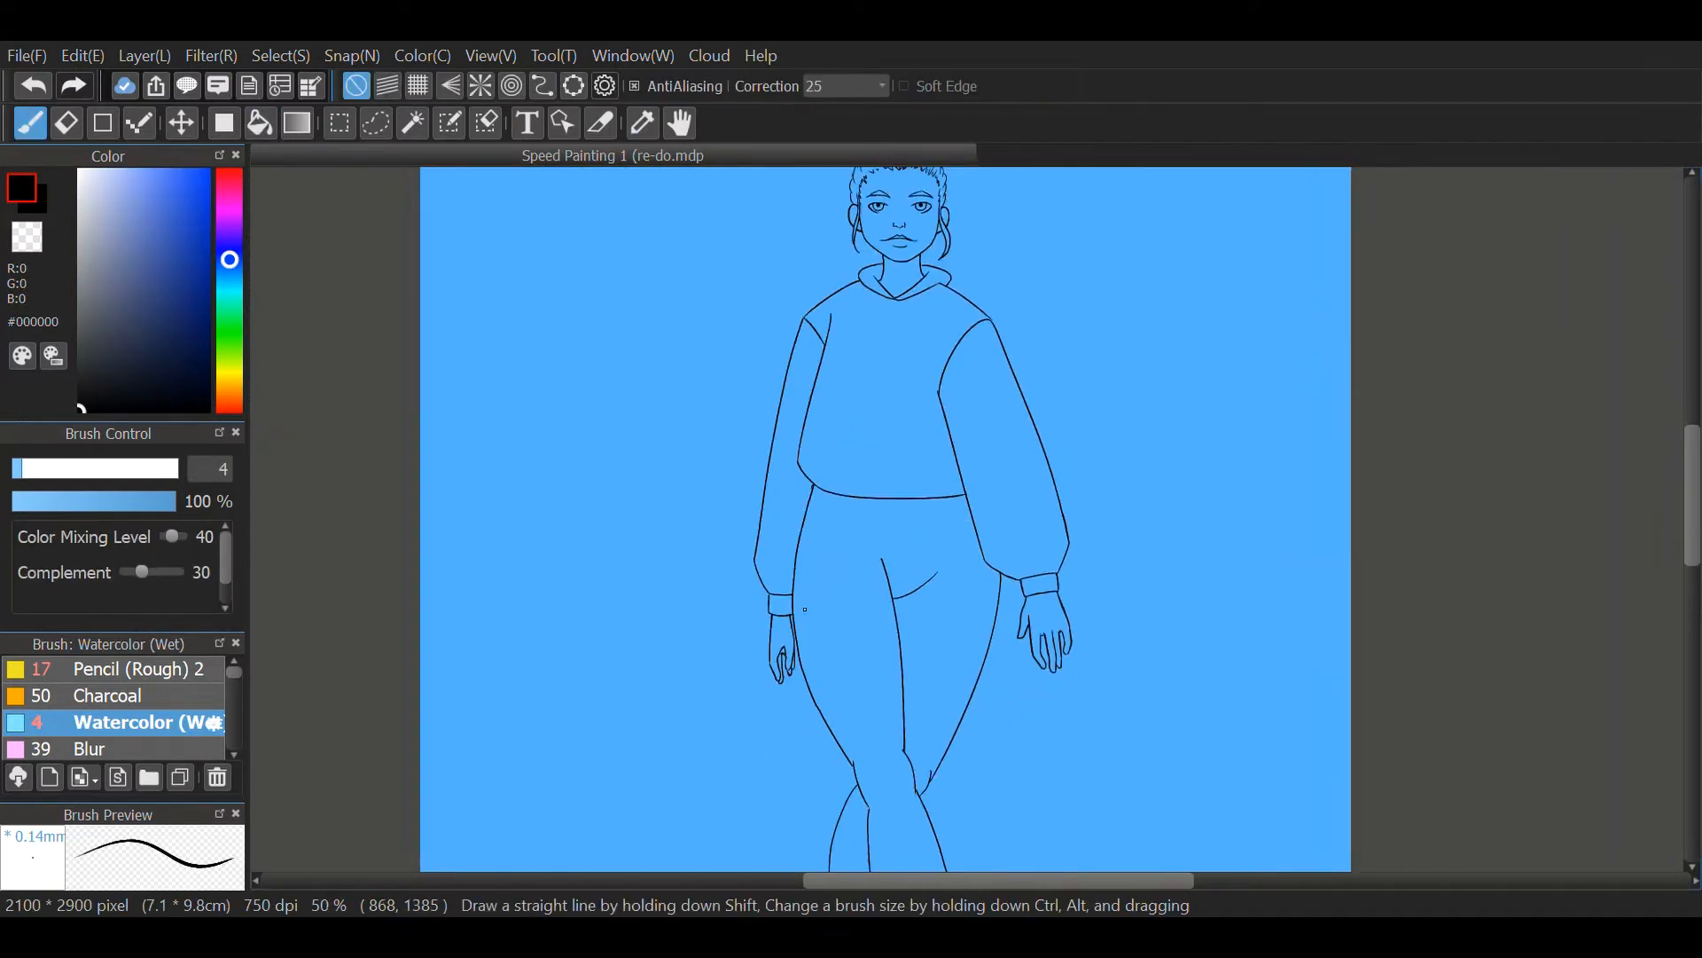
pyautogui.click(258, 121)
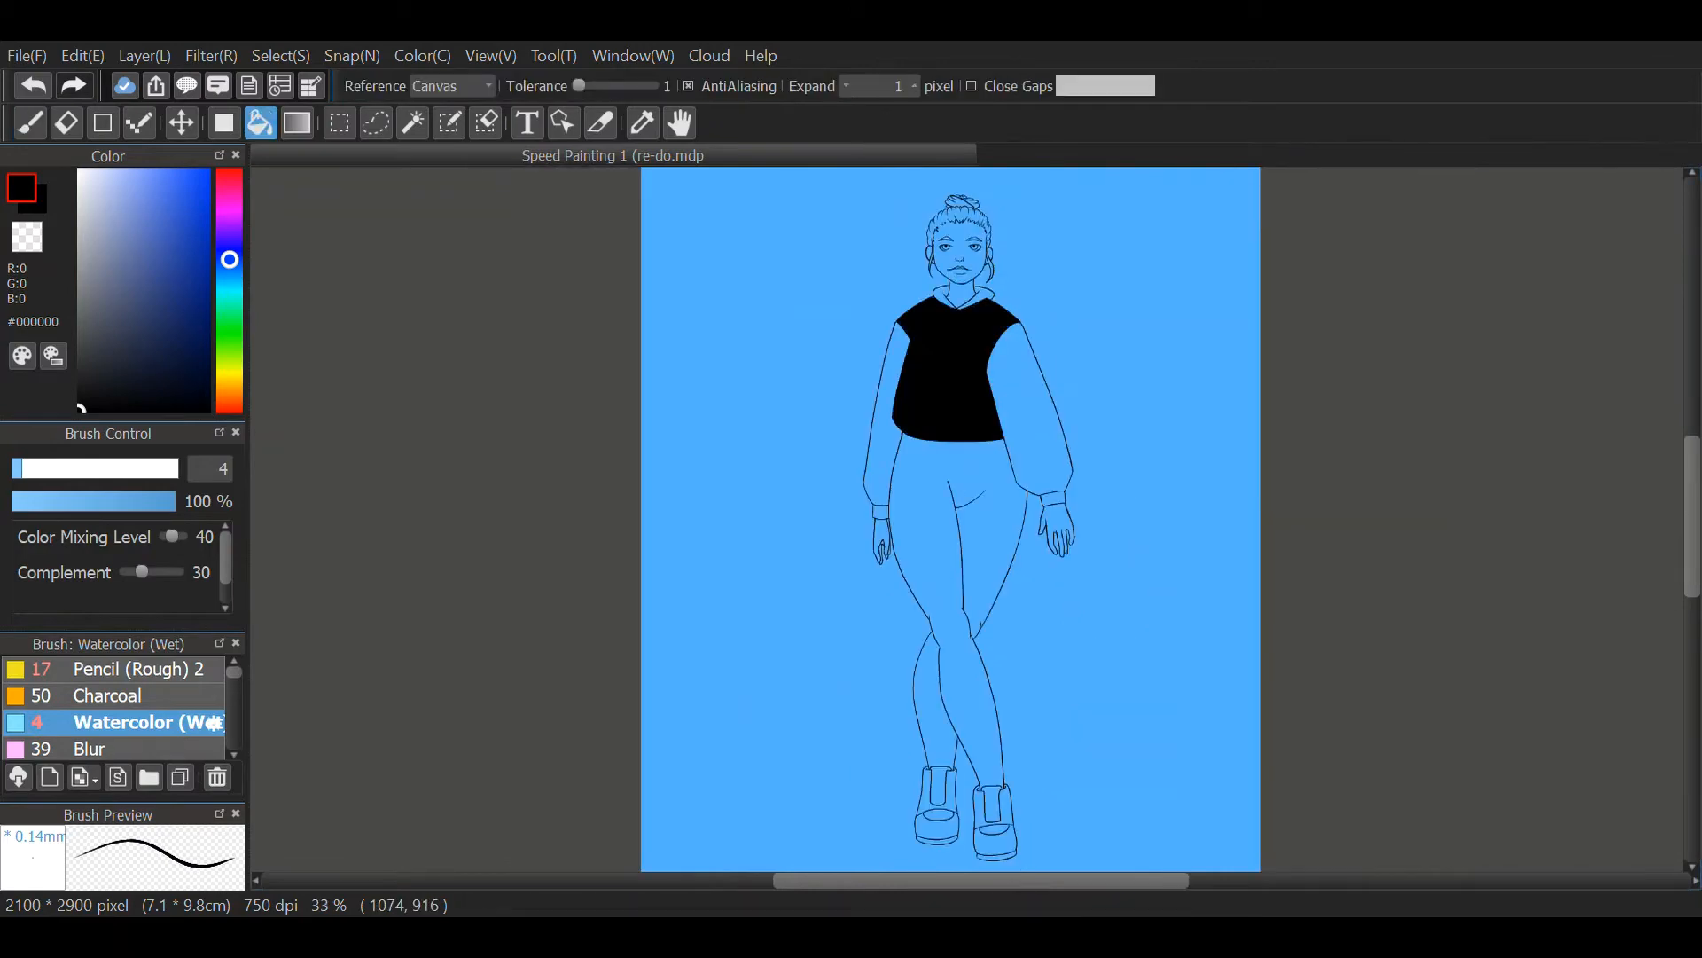
pyautogui.click(28, 122)
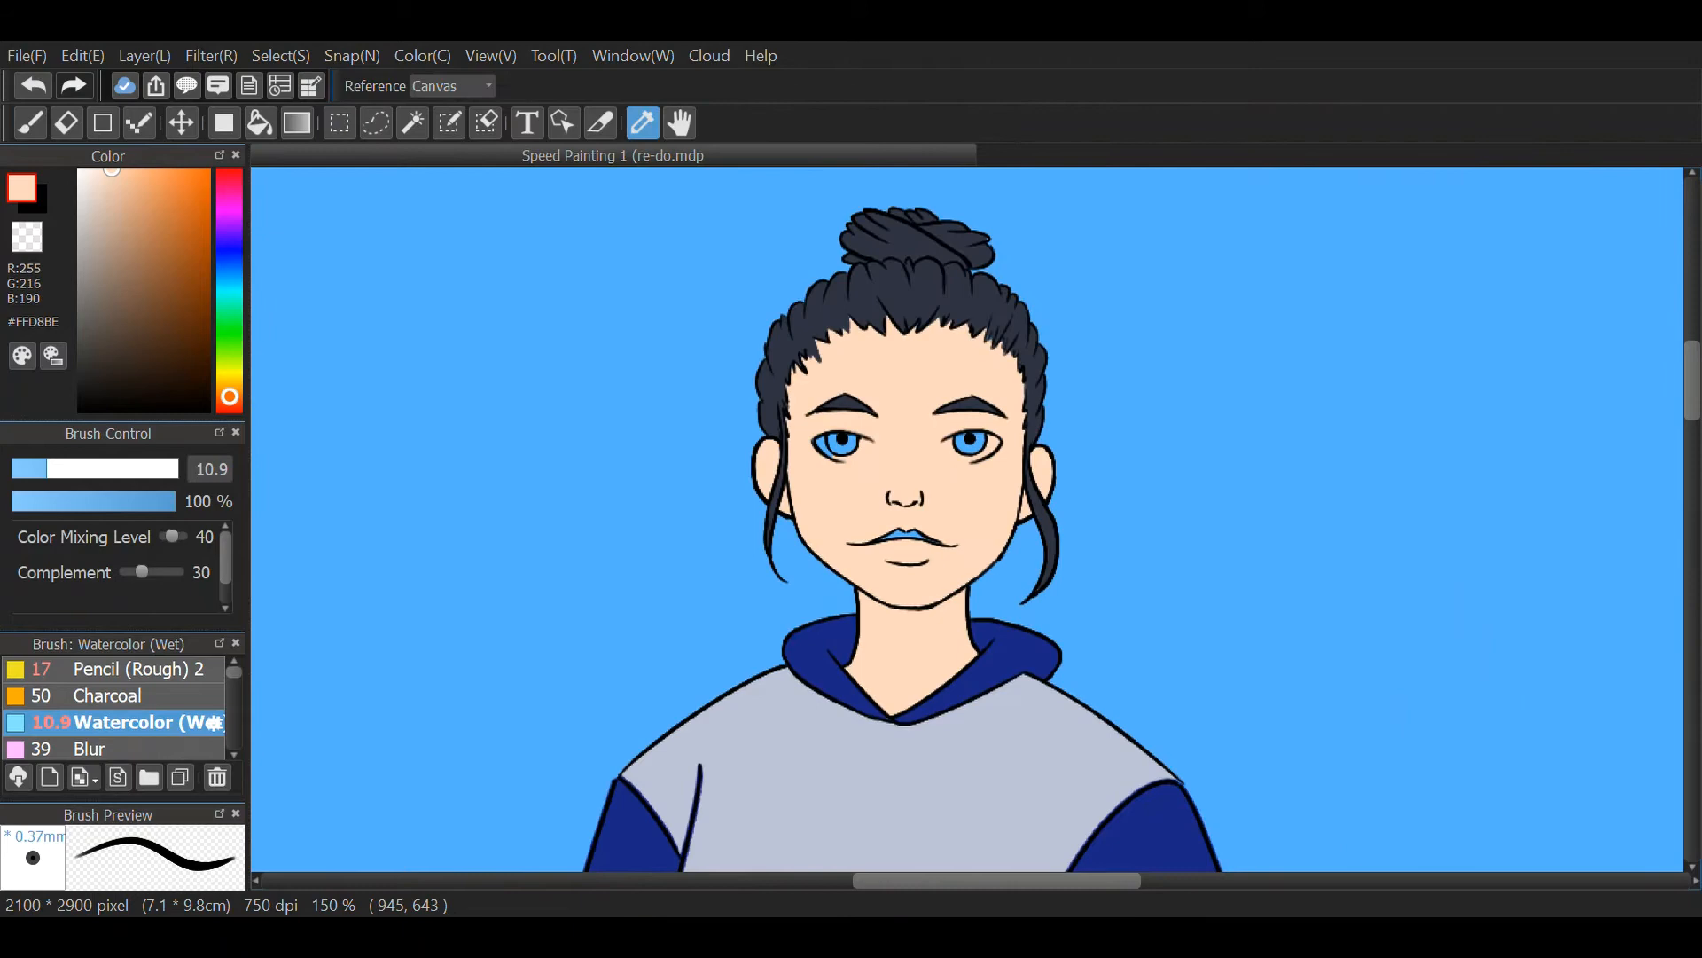
pyautogui.click(29, 122)
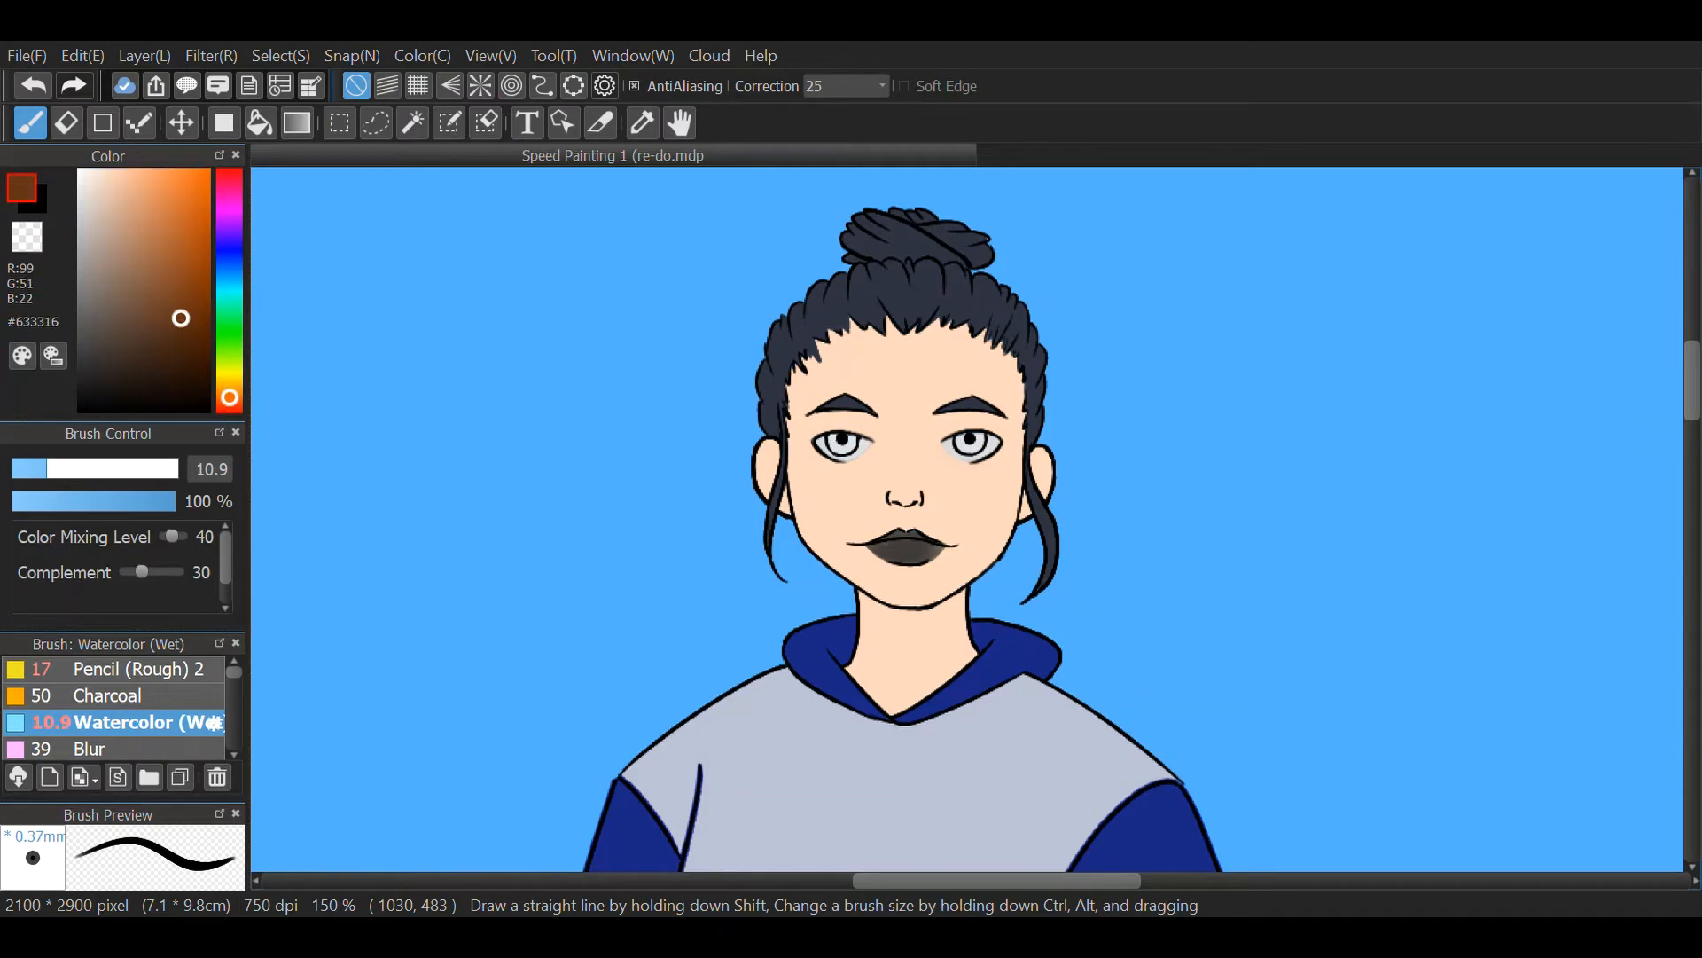
pyautogui.click(963, 442)
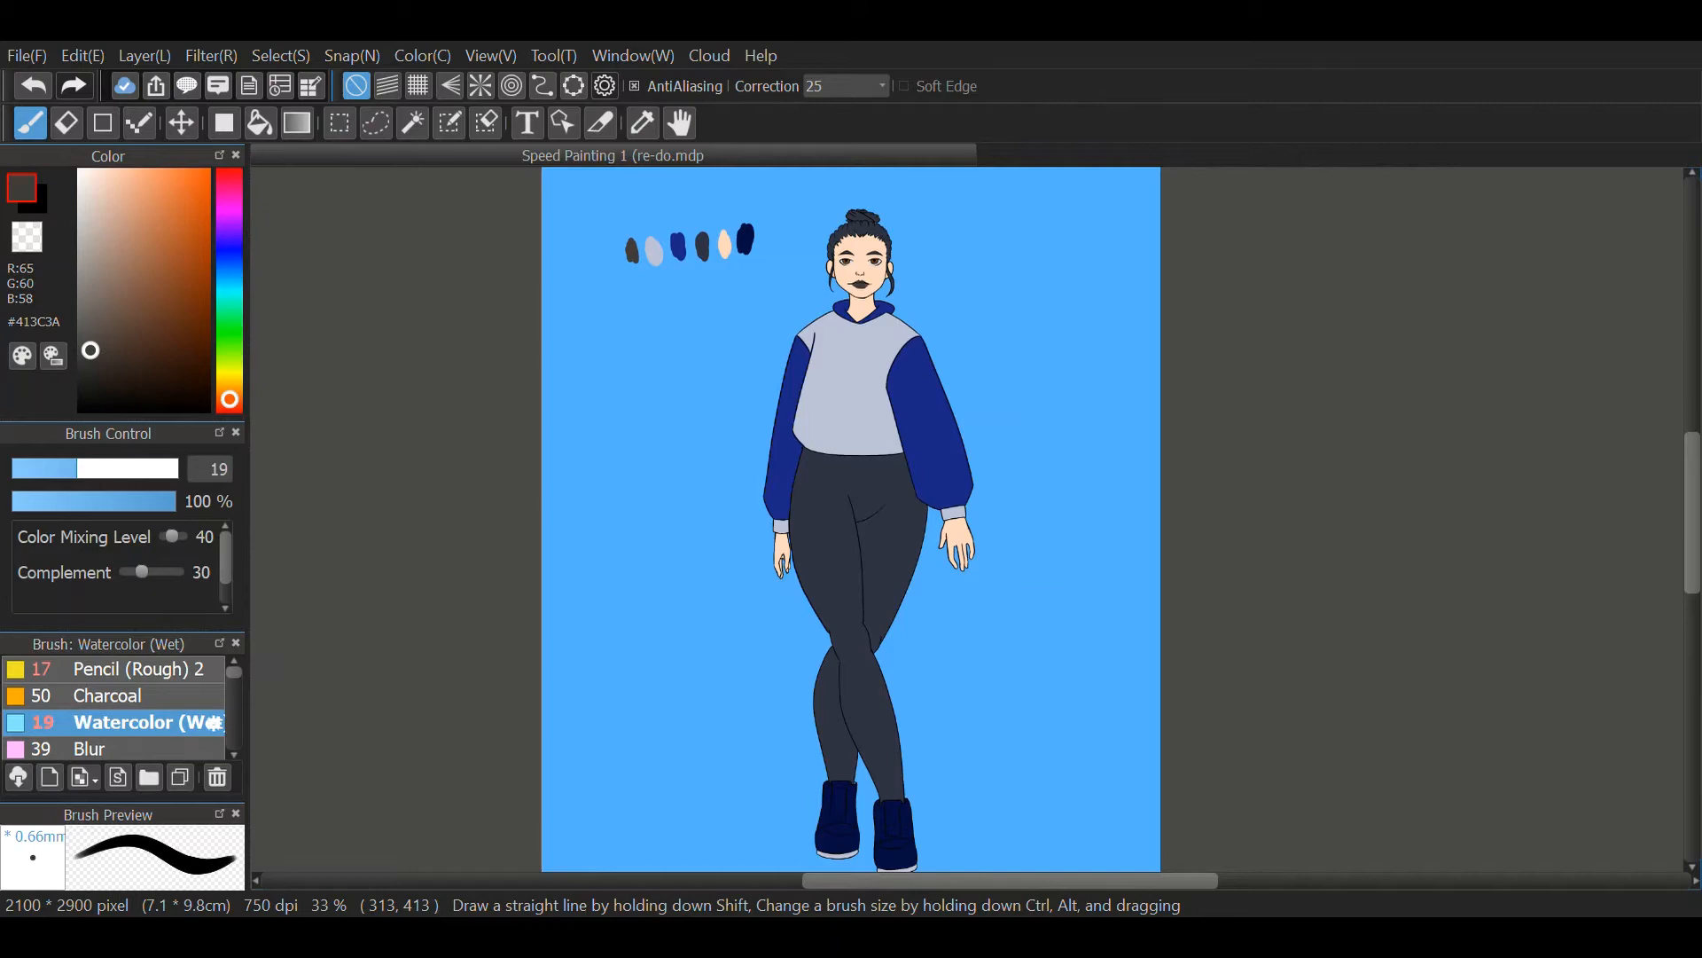
# - Paint brown eyes and blush, and shade along the hair edge, hoodie and leggings
pyautogui.click(137, 187)
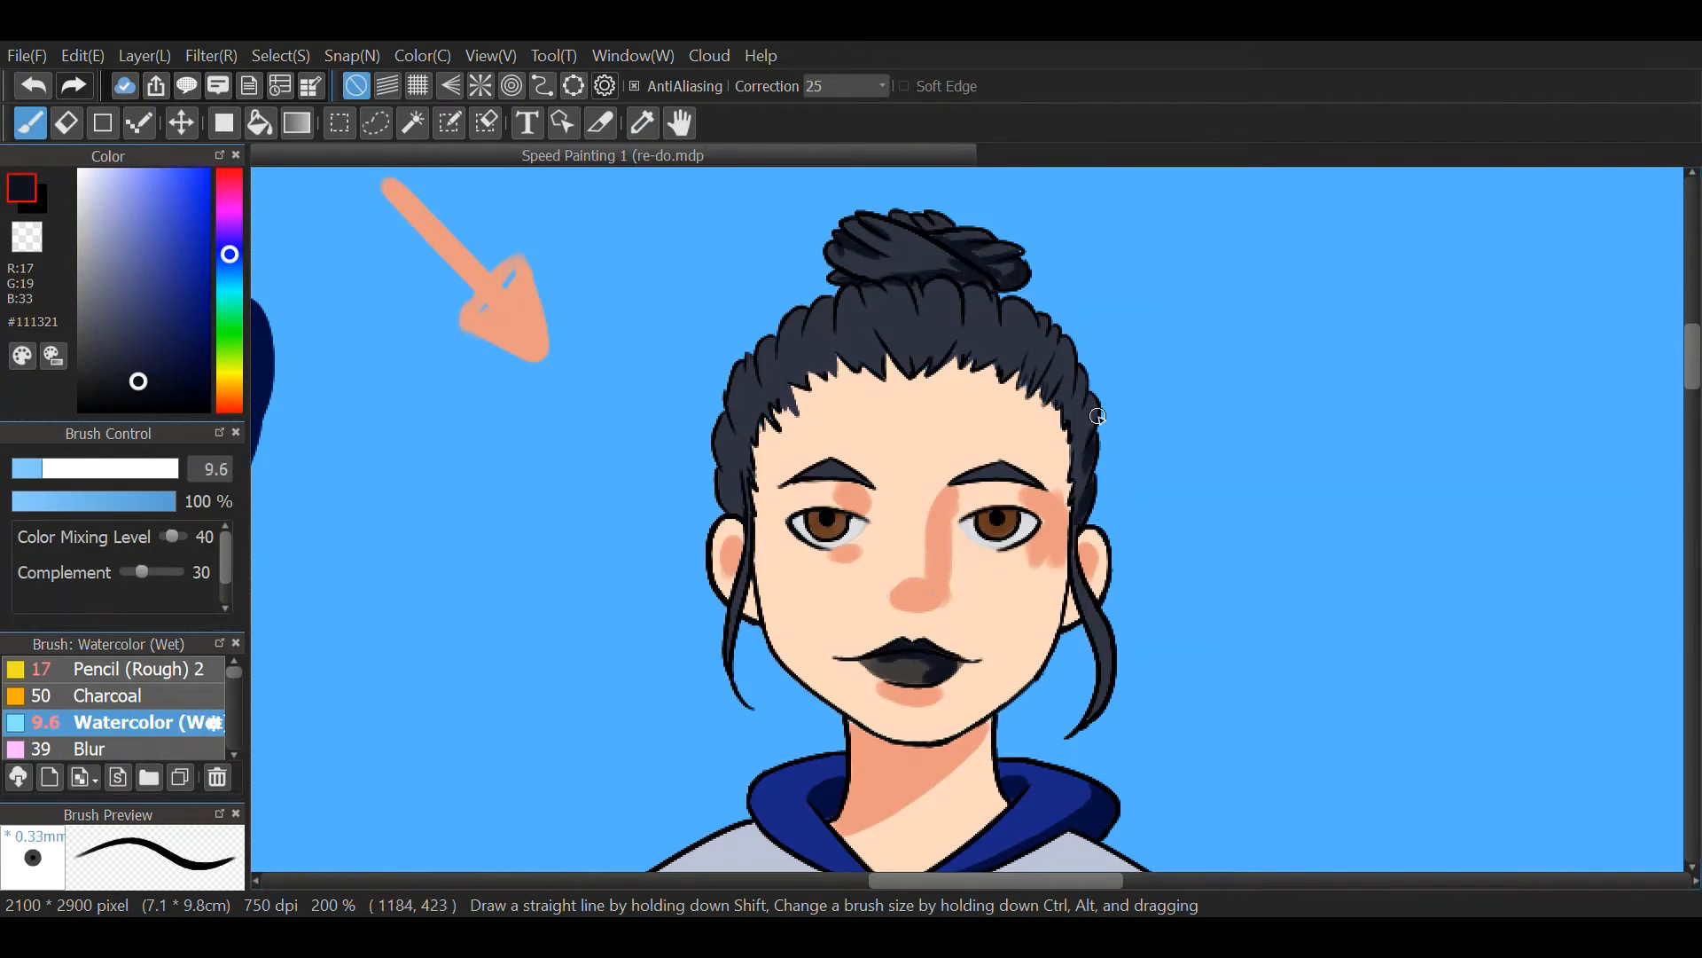
pyautogui.moveTo(1096, 416); pyautogui.dragTo(1068, 553)
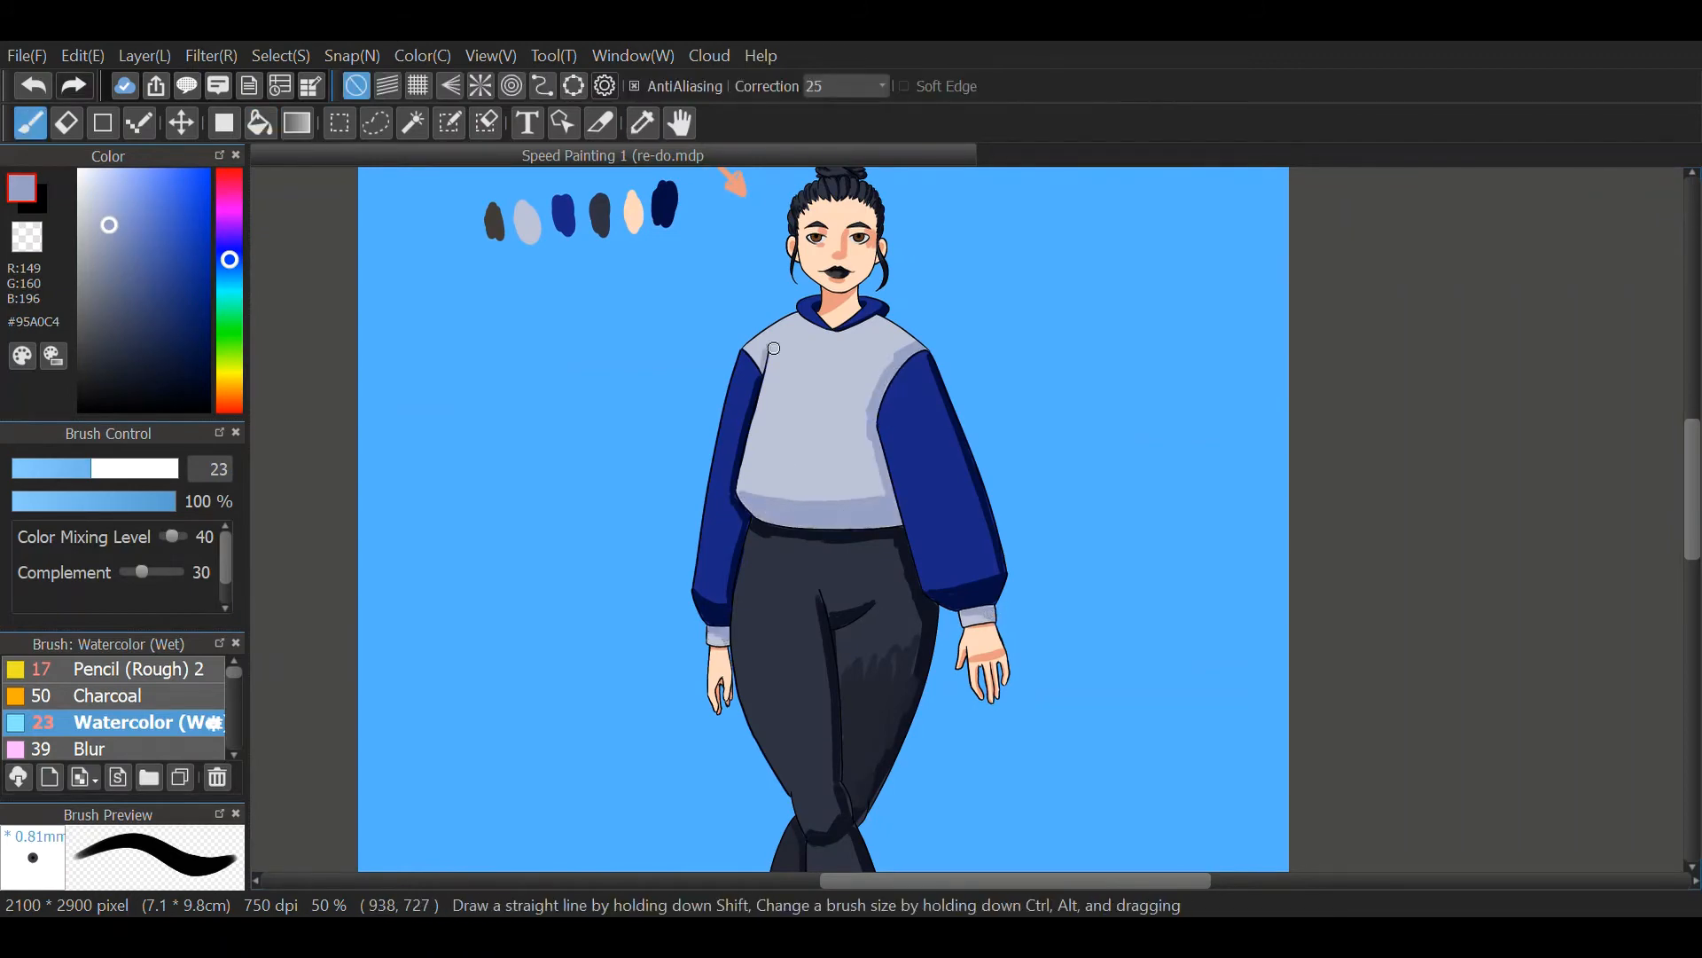
# - Soften the skin tones around the nose and cheeks at 400% zoom with low opacity
pyautogui.click(200, 349)
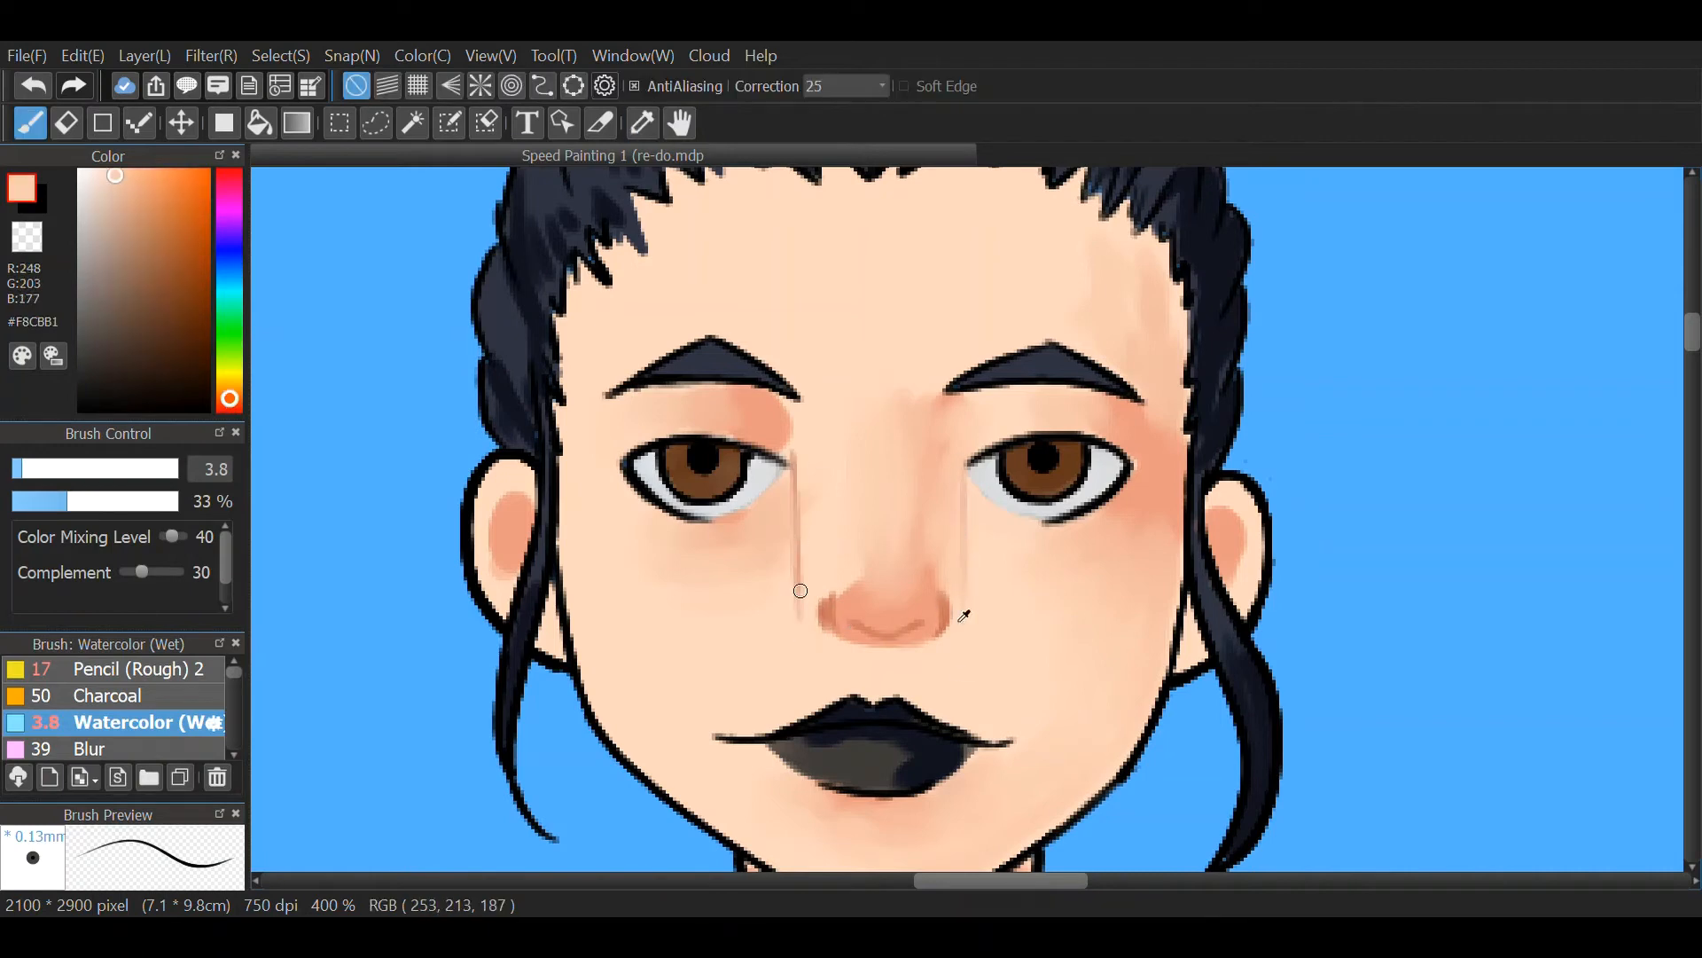
# - Blend the shading beside the nose into the skin at 19% brush opacity
pyautogui.click(150, 229)
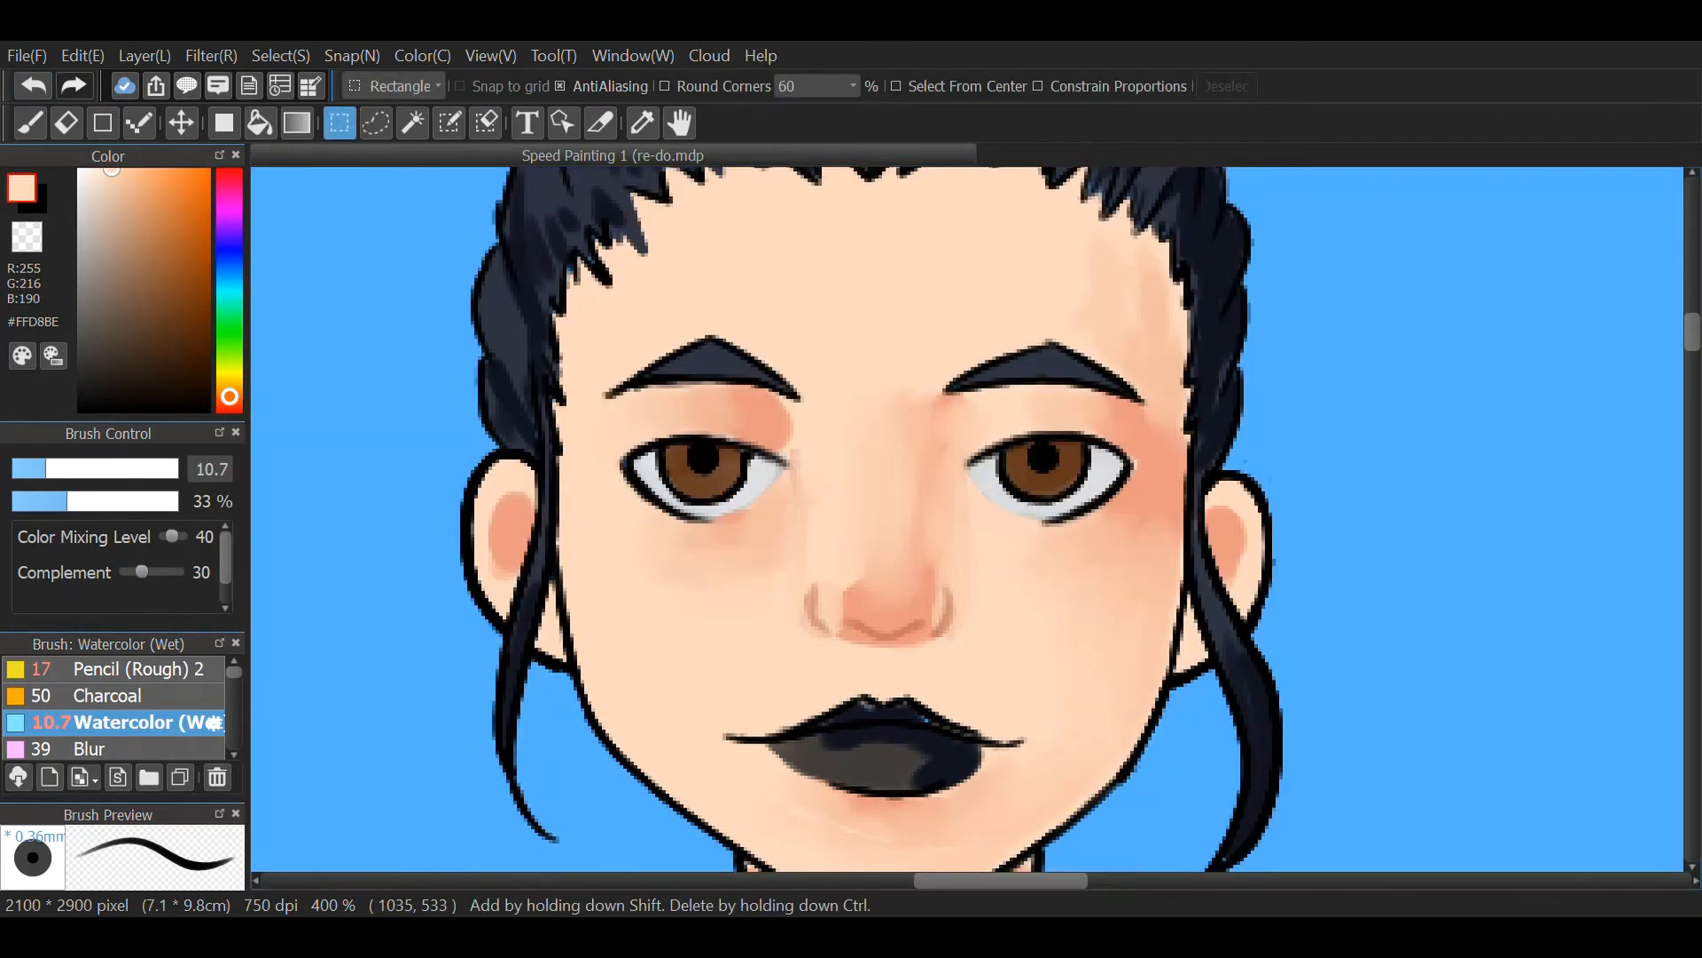
pyautogui.click(29, 122)
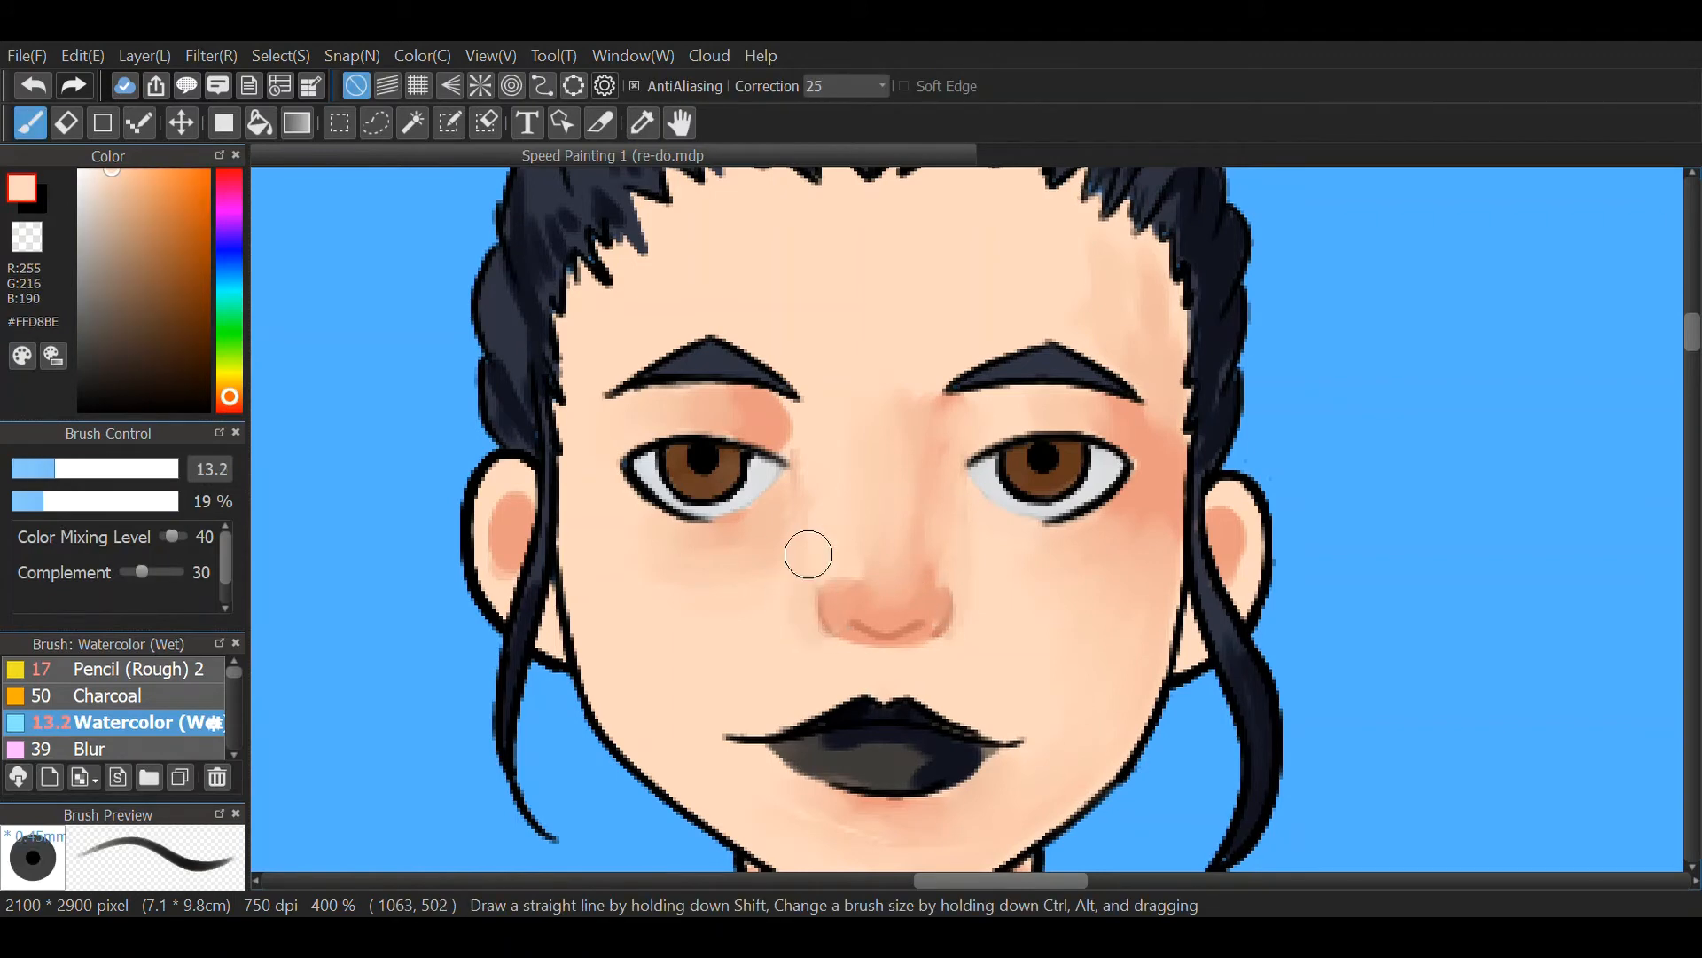
pyautogui.click(643, 122)
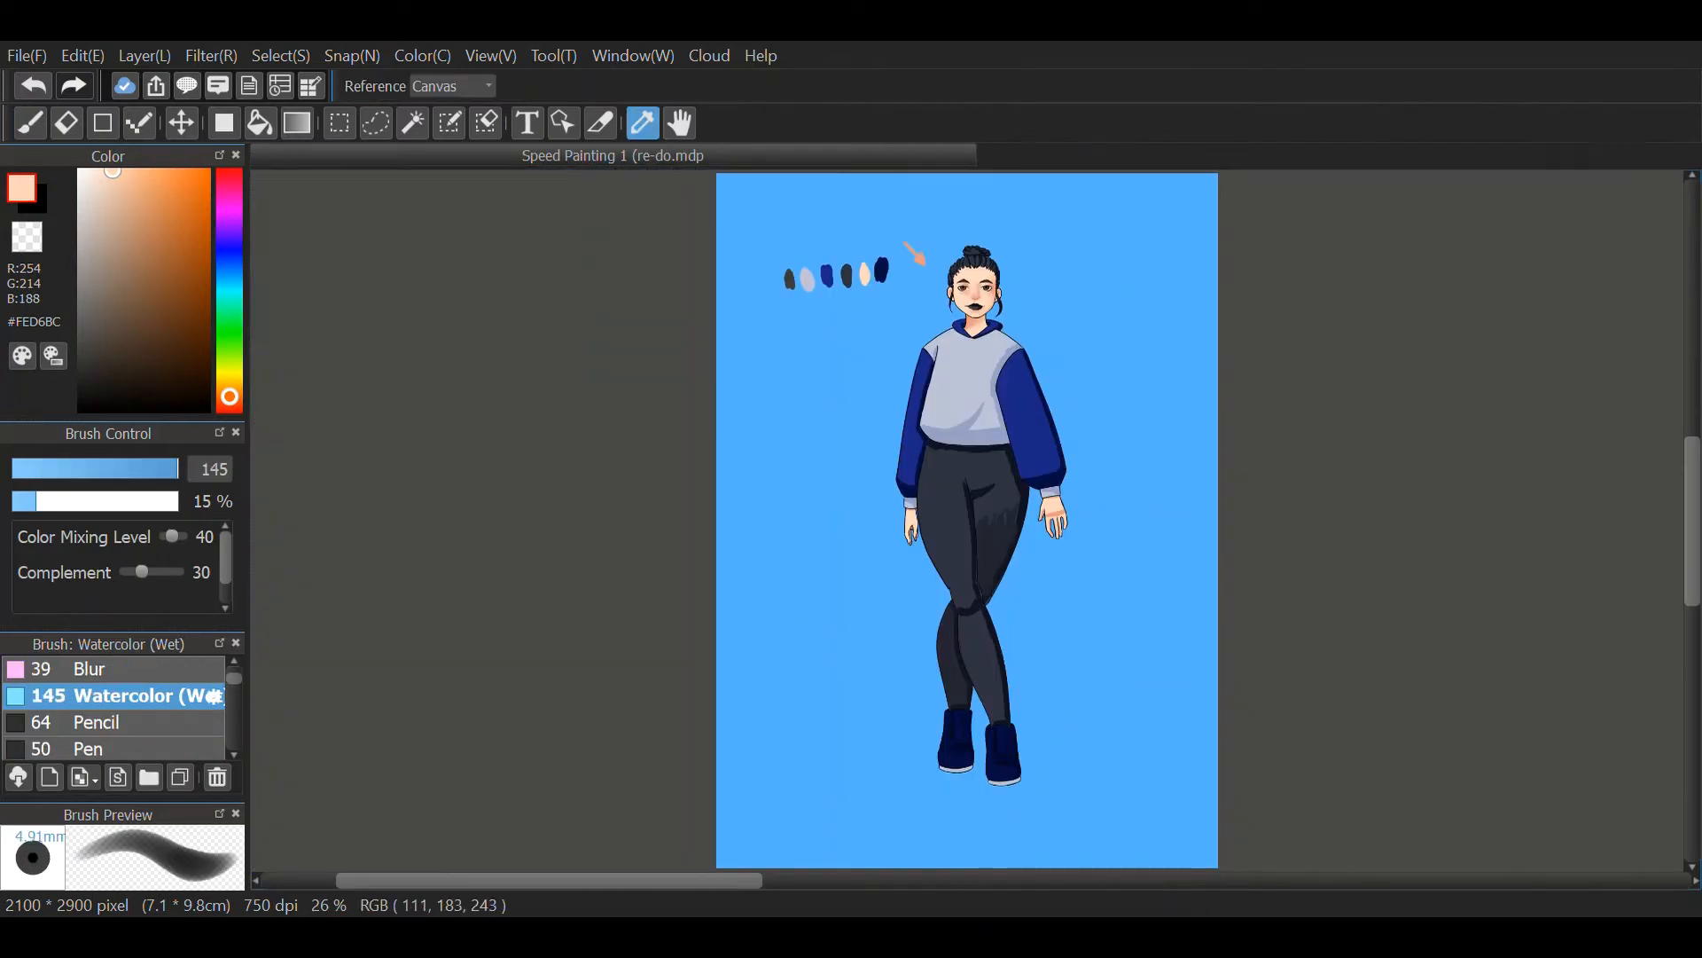
# - Sample colours from the figure, erase stray tones and softly shade the hoodie bottom
pyautogui.click(28, 122)
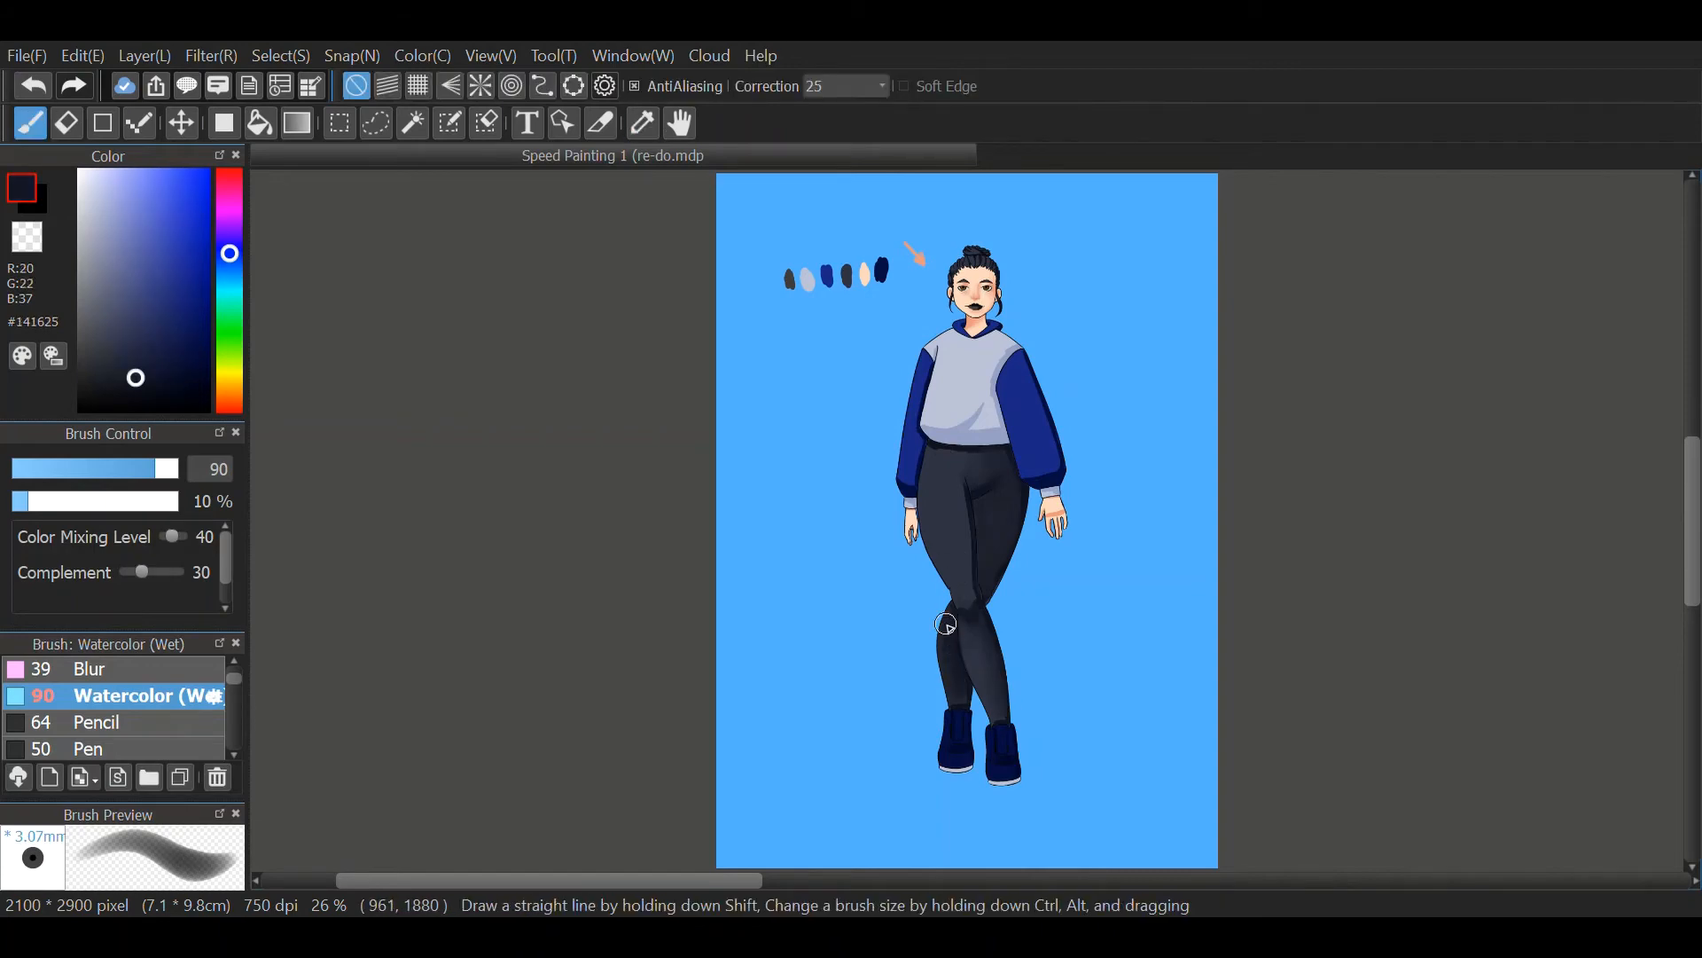
pyautogui.click(640, 122)
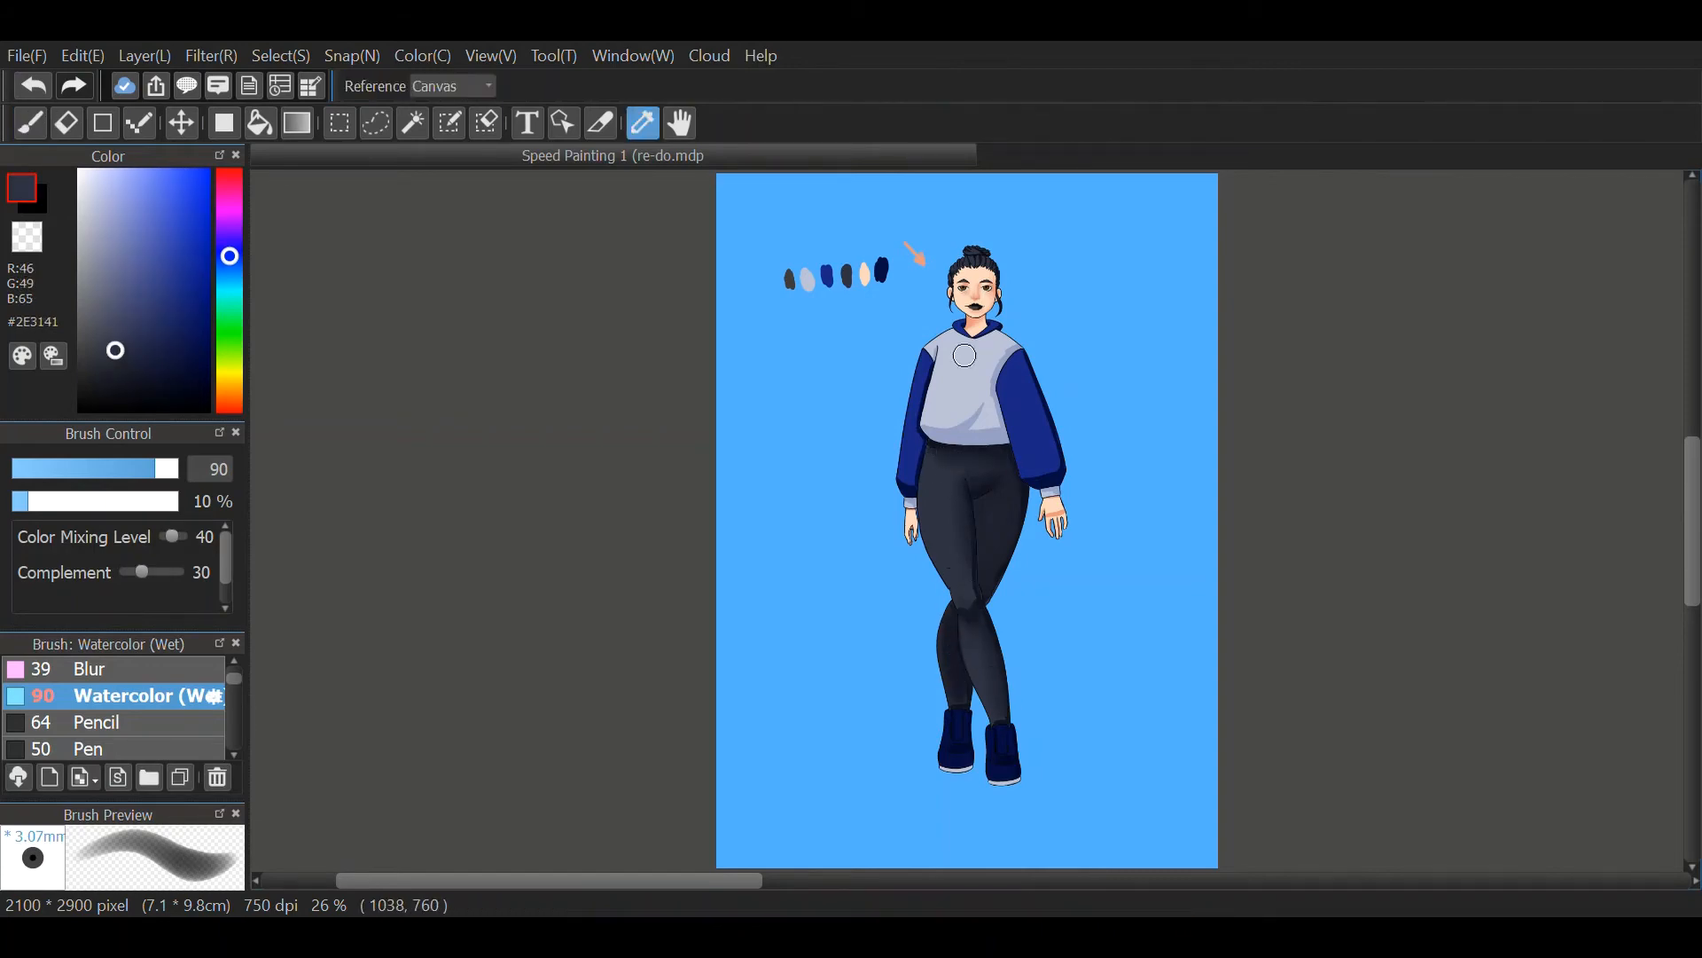
pyautogui.click(28, 121)
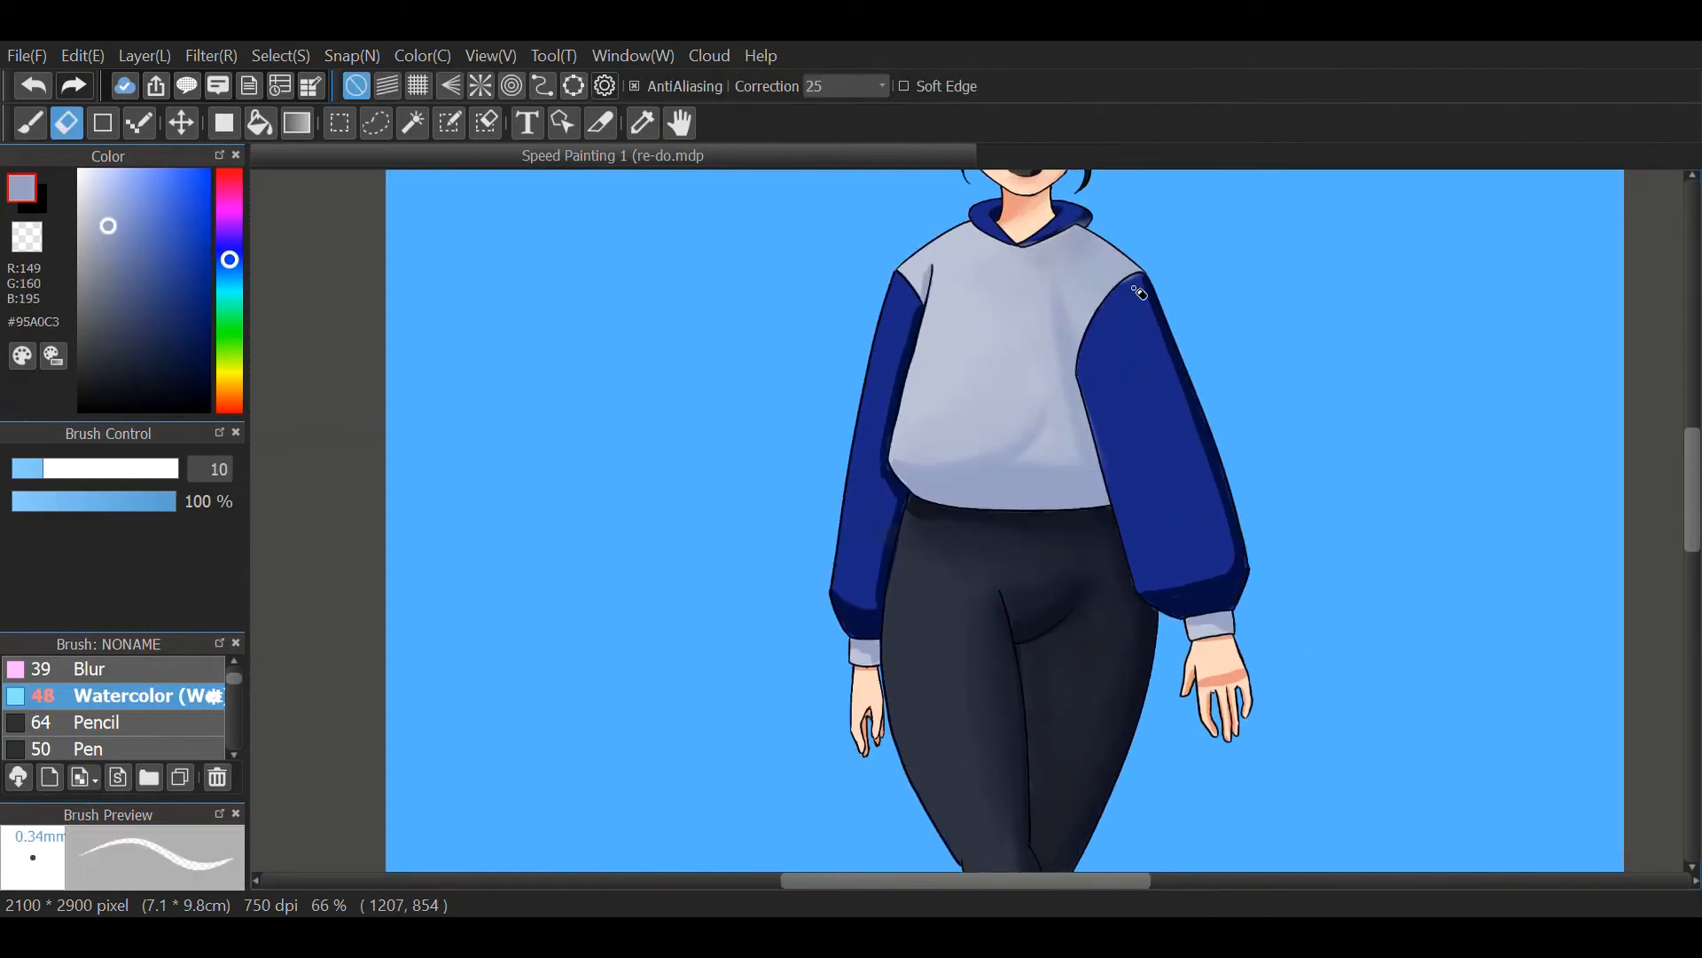
pyautogui.click(28, 122)
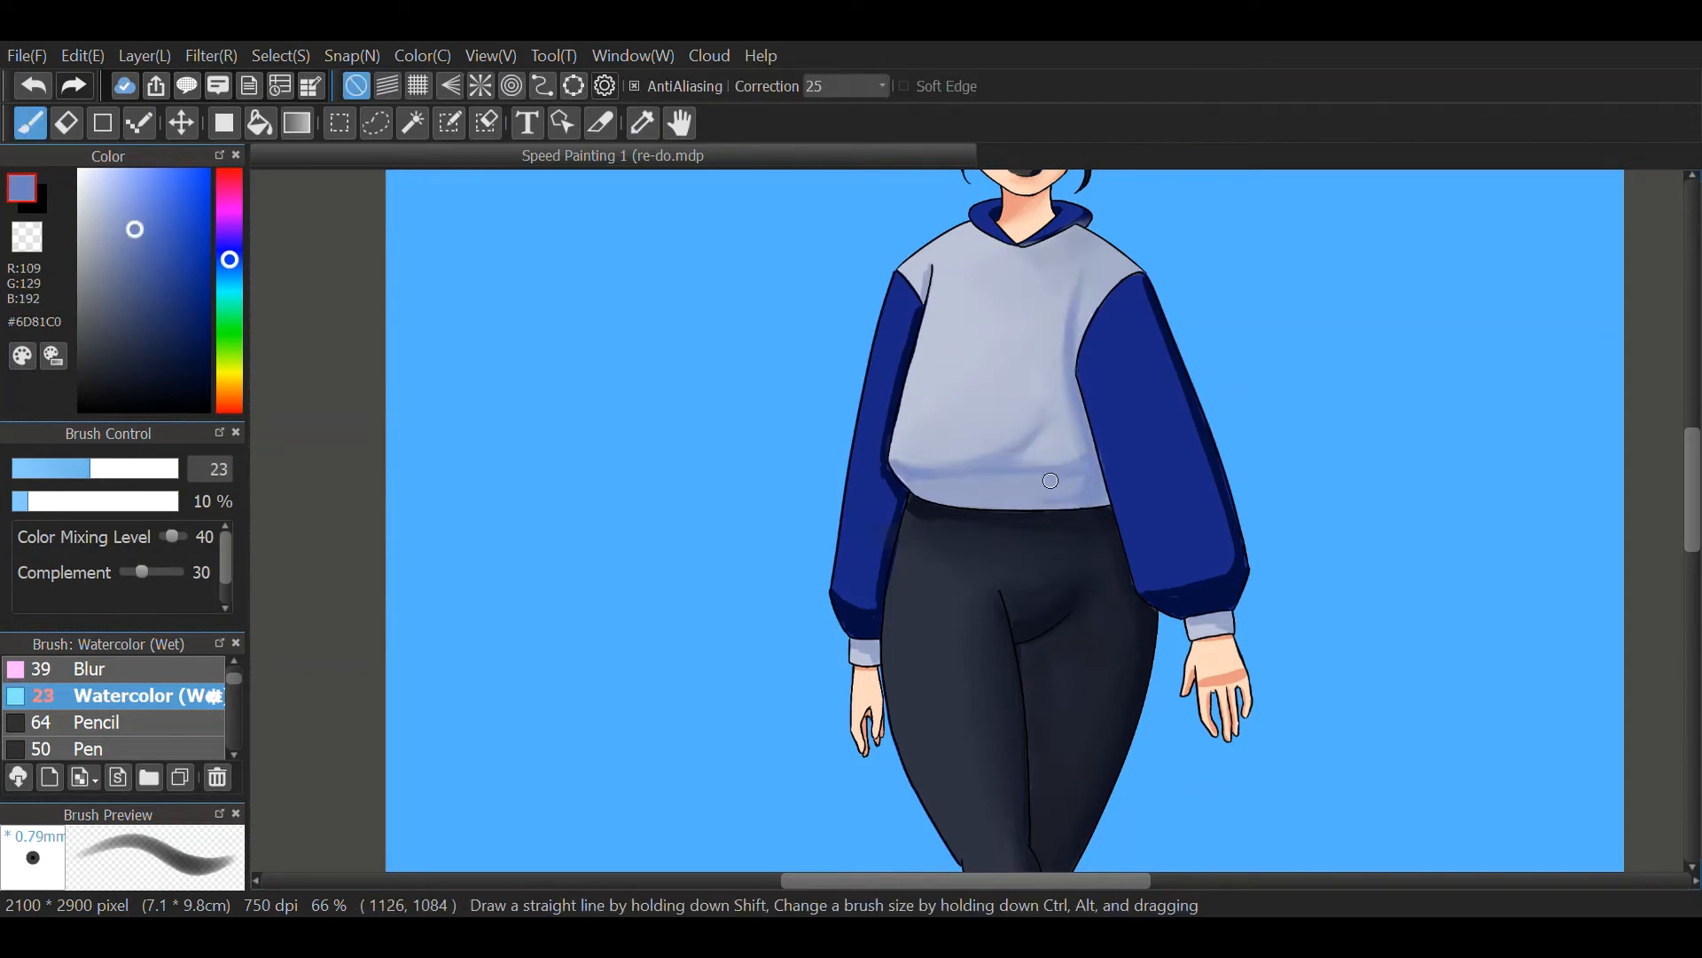
pyautogui.moveTo(1050, 480); pyautogui.dragTo(969, 478)
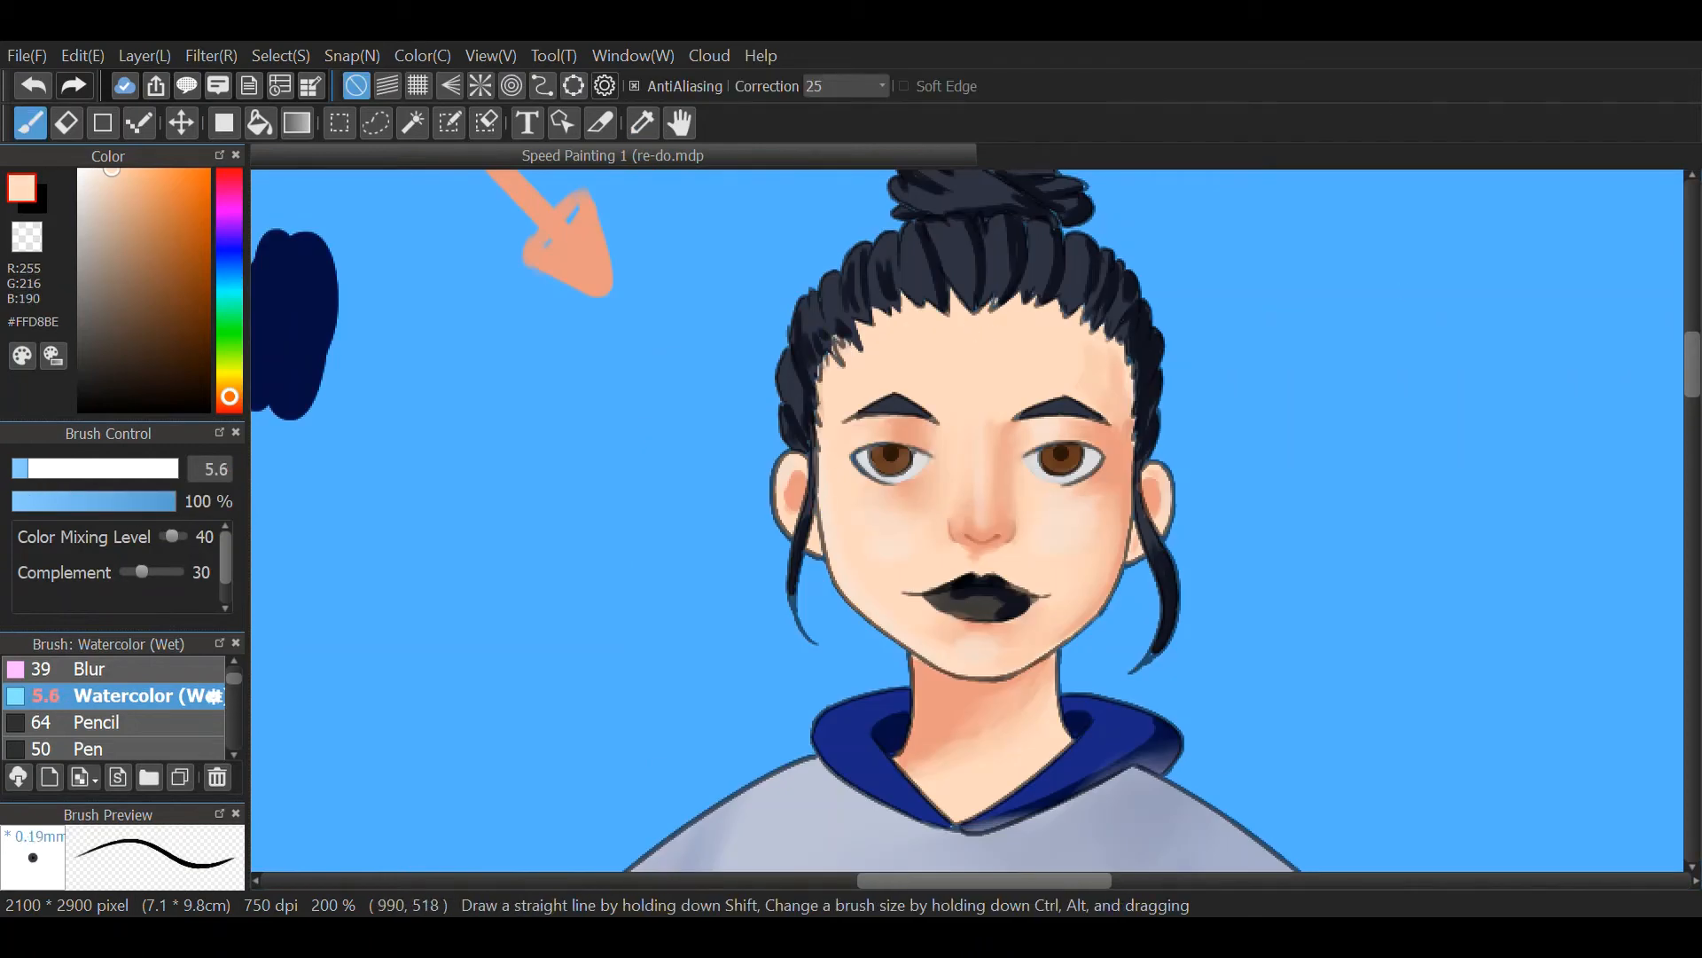
# - Pick a grey and brush a soft shine across the middle of the dark lips
pyautogui.click(113, 347)
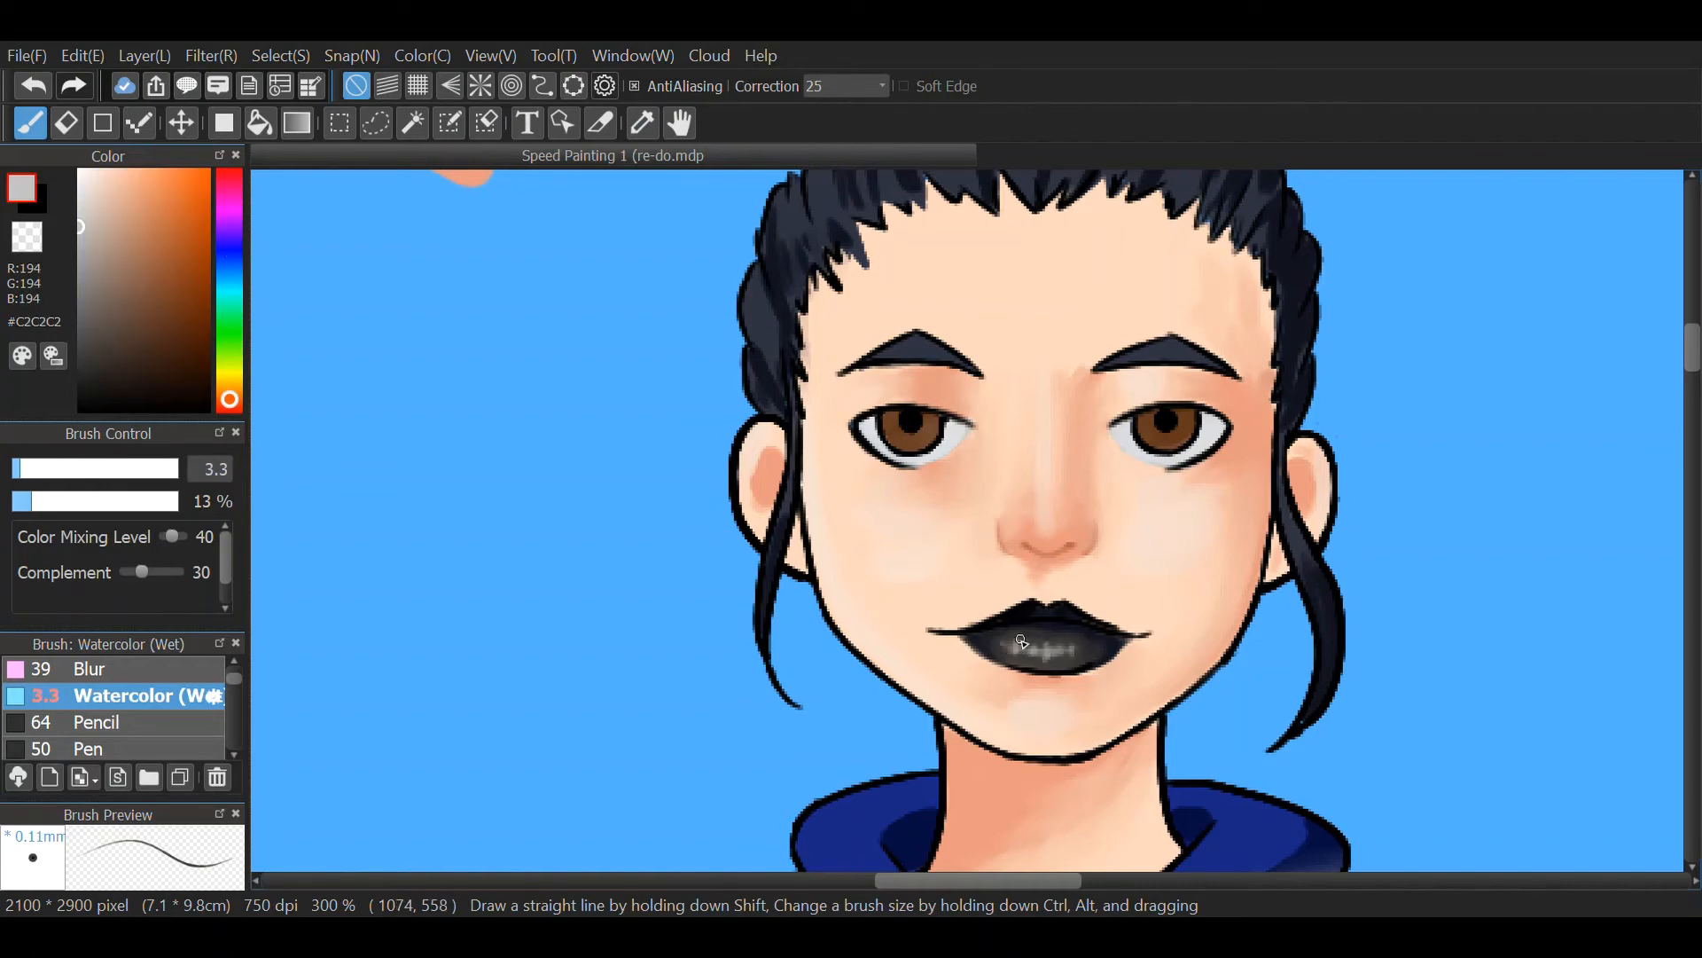
pyautogui.moveTo(1010, 634); pyautogui.dragTo(1096, 652)
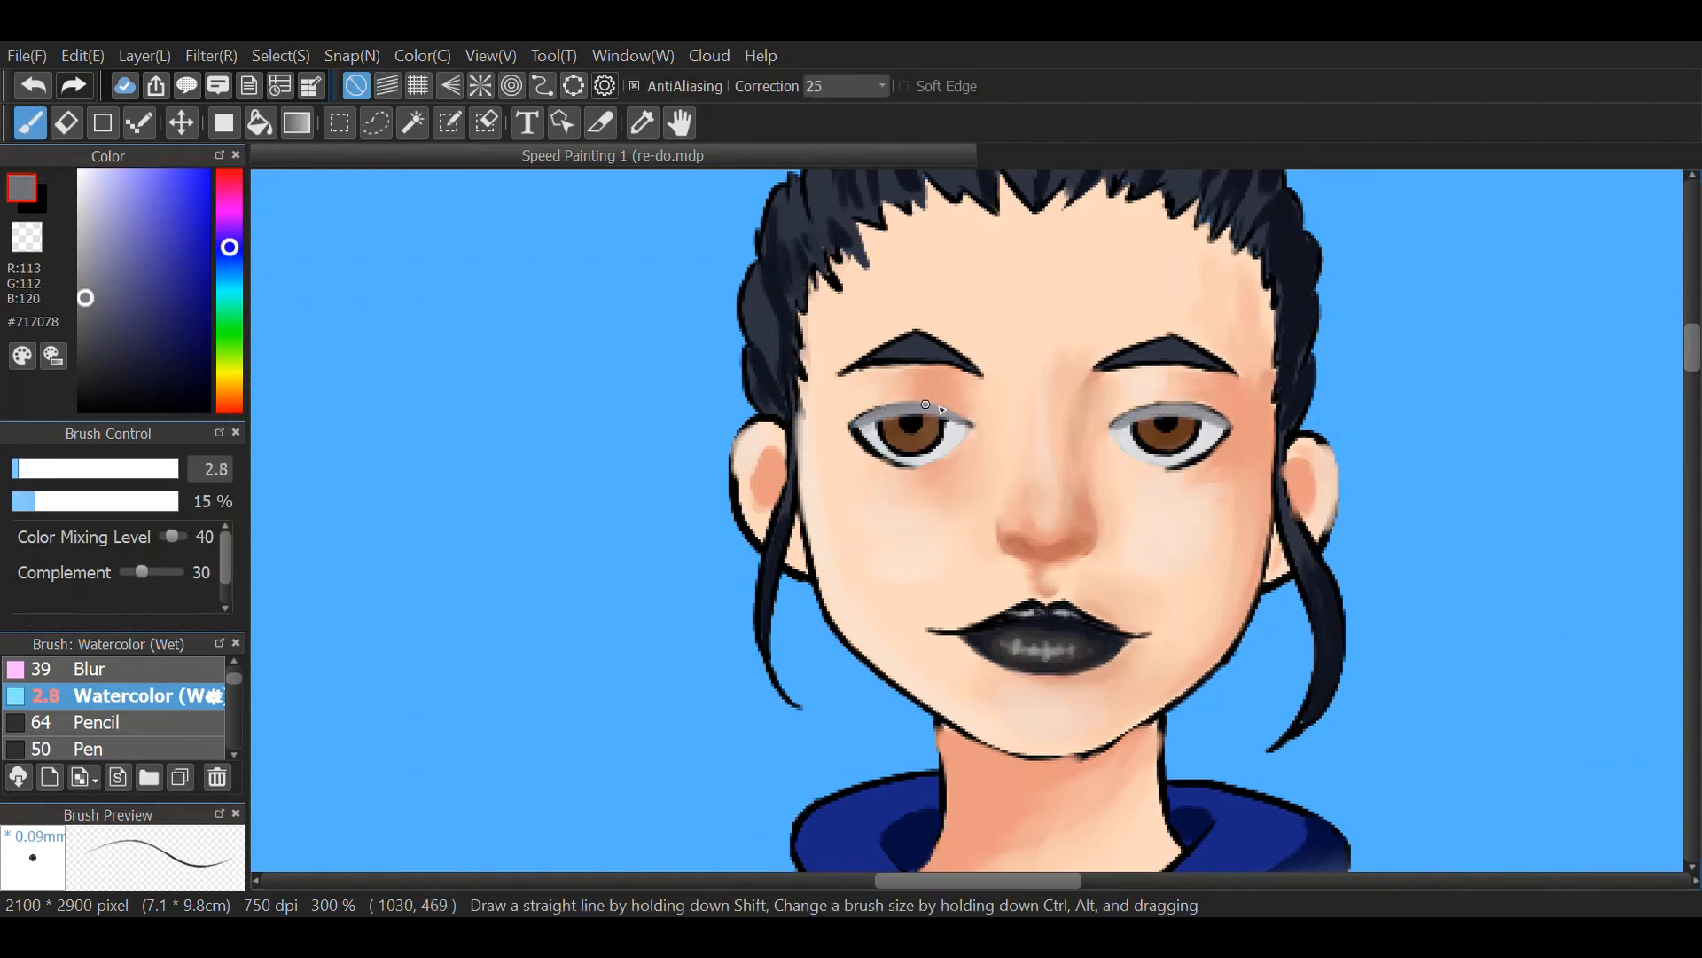
# - Shade both eye whites grey and tint the eye corners pink with the wet watercolor brush
pyautogui.moveTo(923, 424); pyautogui.dragTo(1205, 424)
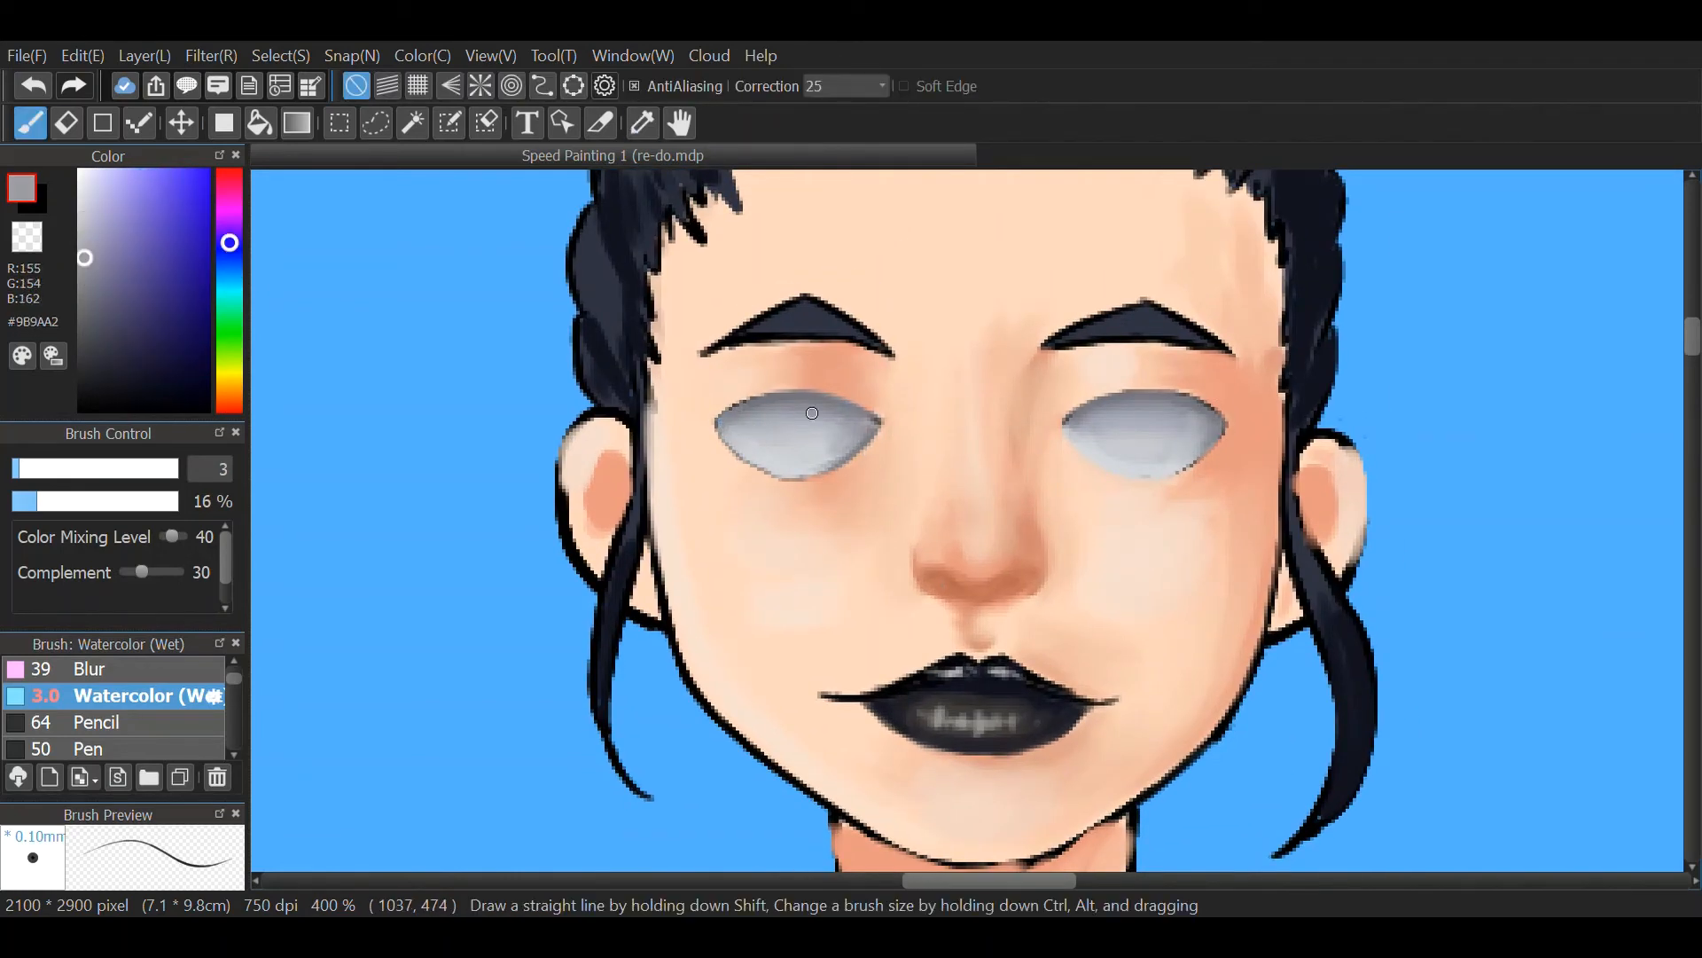
pyautogui.click(149, 226)
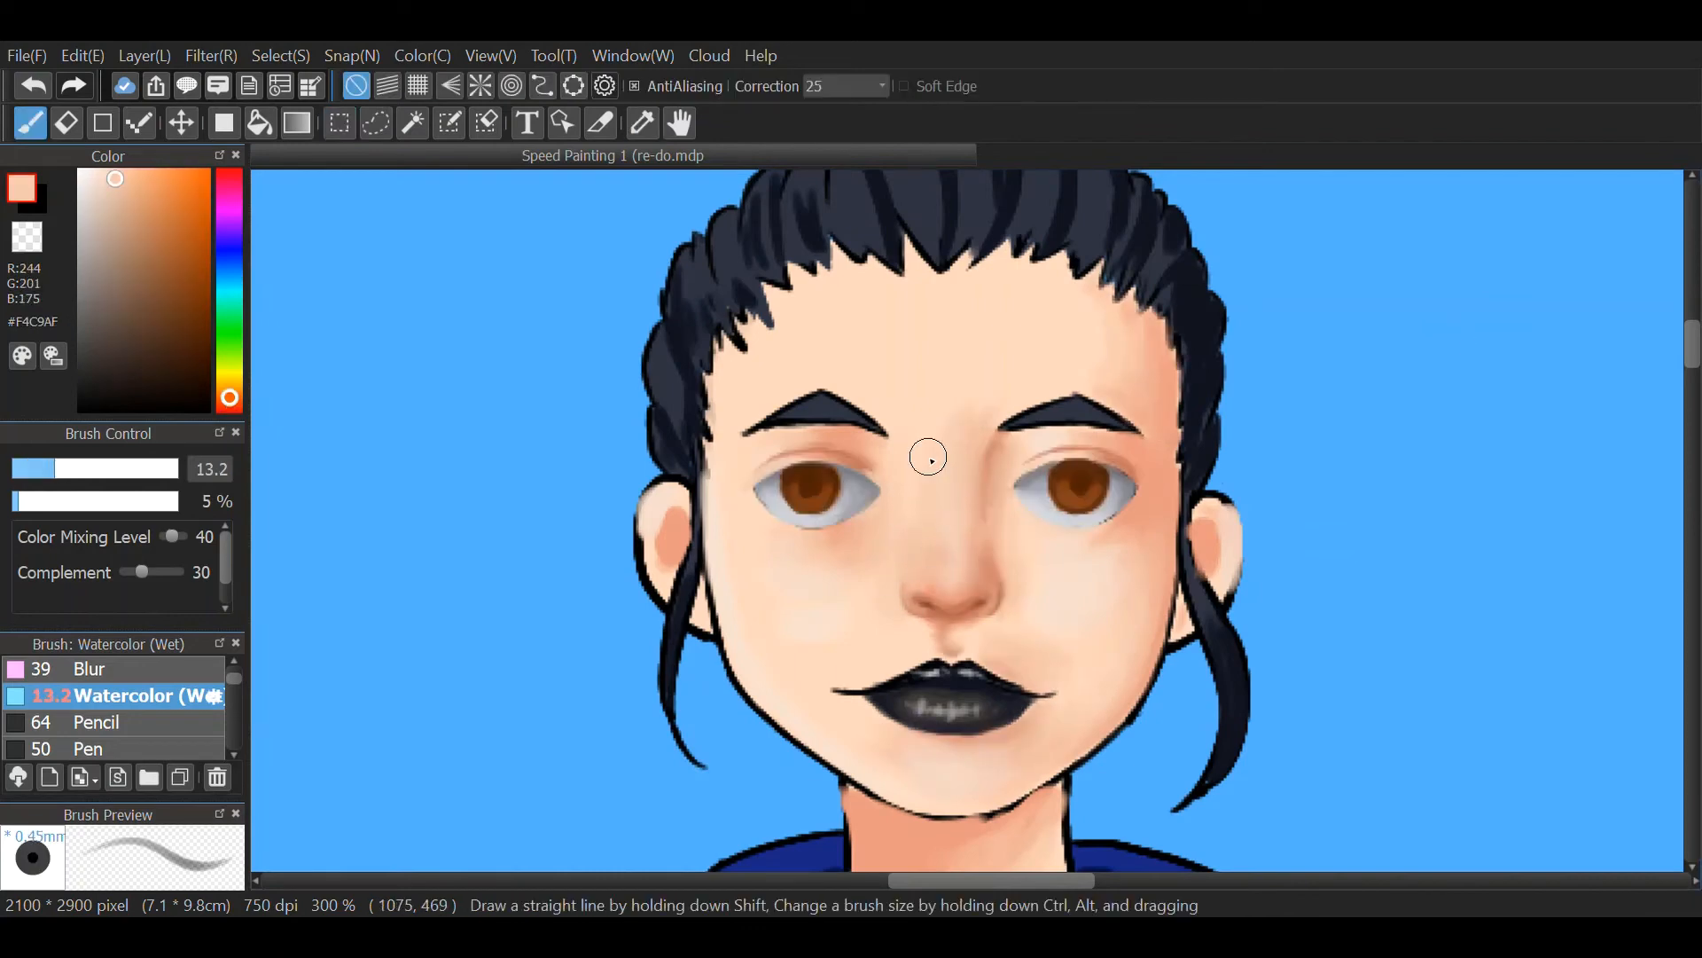
pyautogui.click(642, 121)
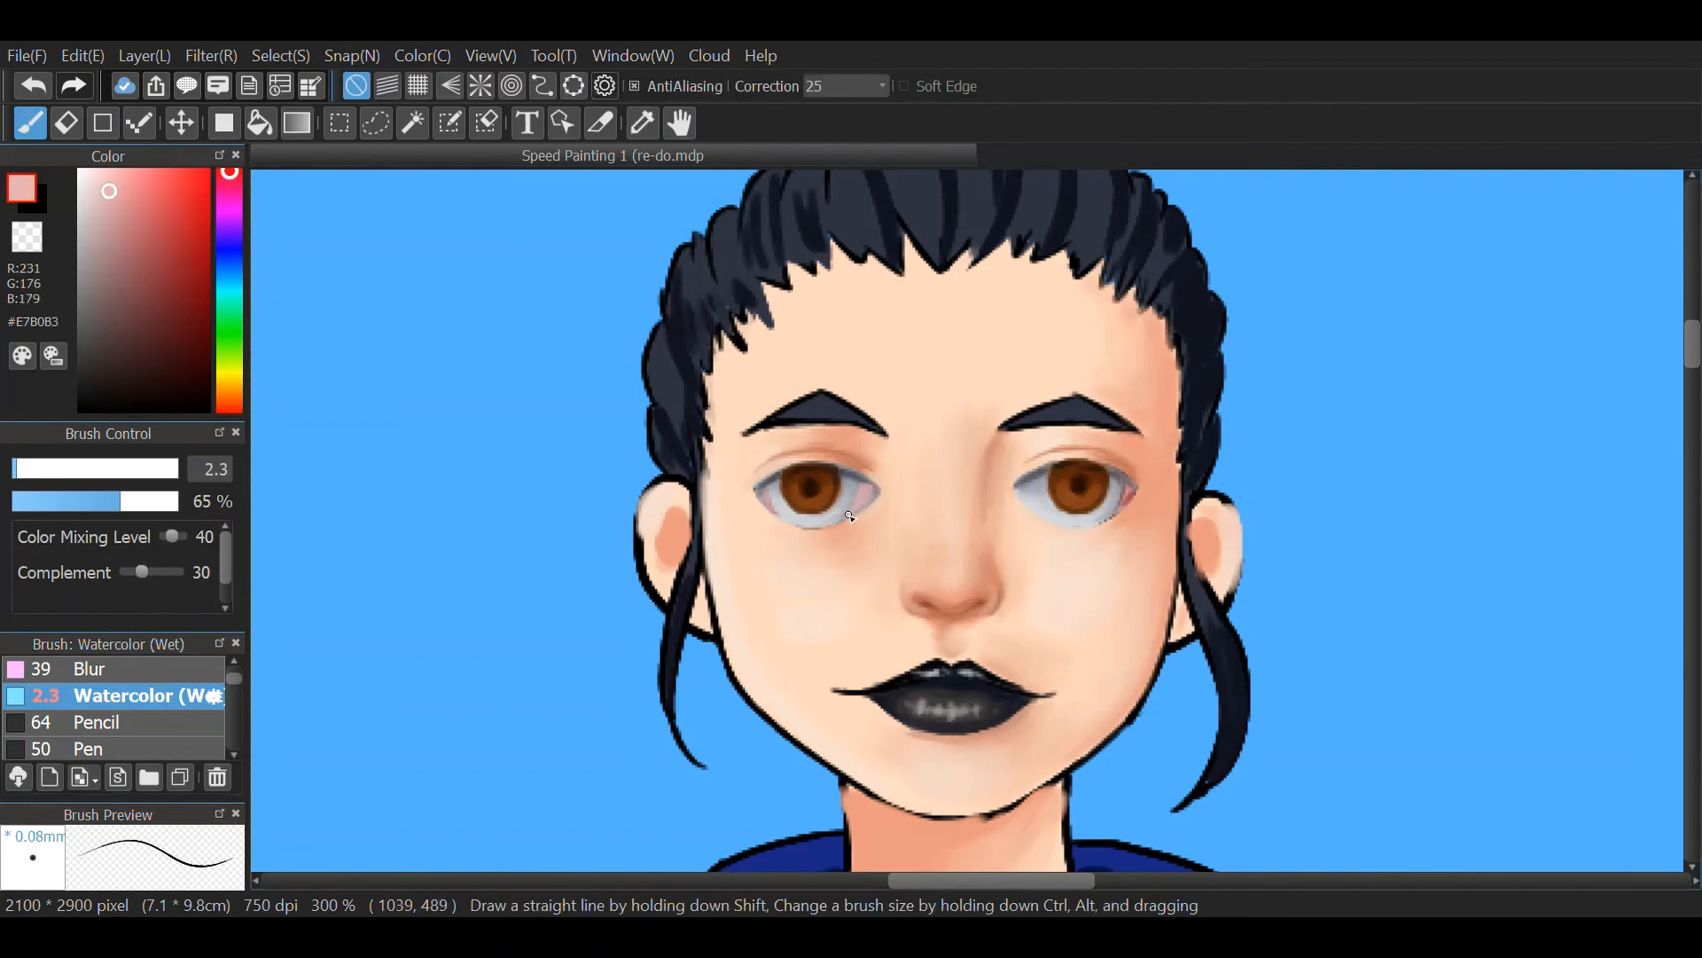
pyautogui.click(643, 123)
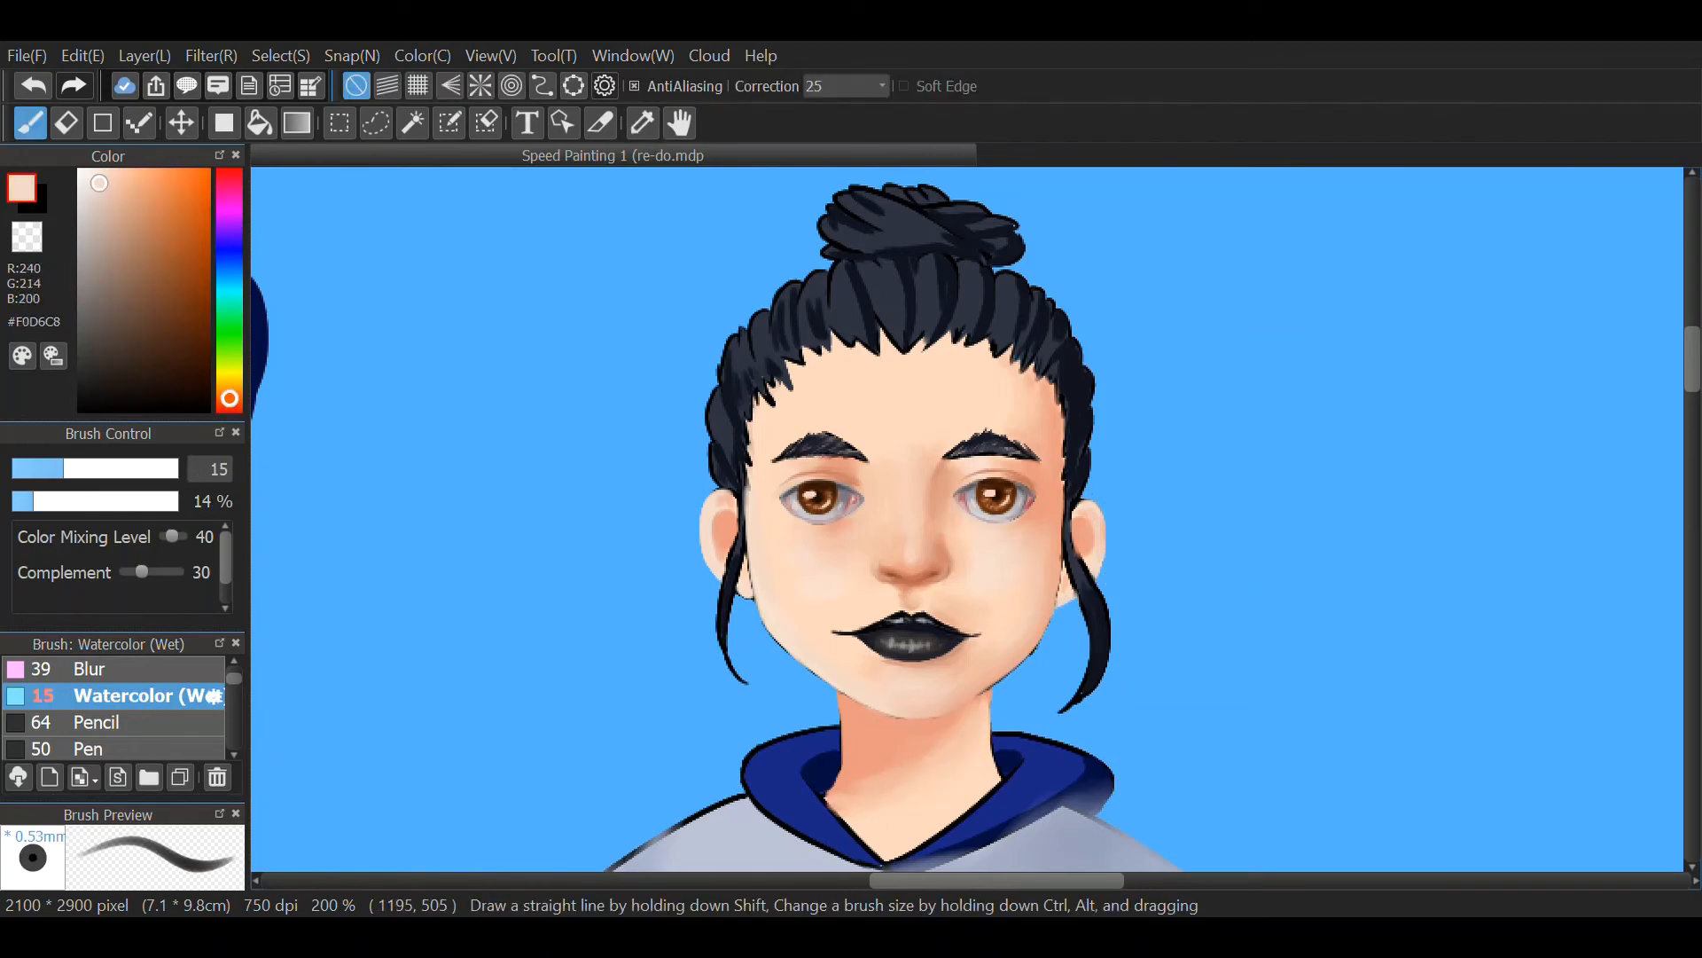
# - Pick a pale skin tone, then paint lighter highlight strands through the hair and bun
pyautogui.click(110, 169)
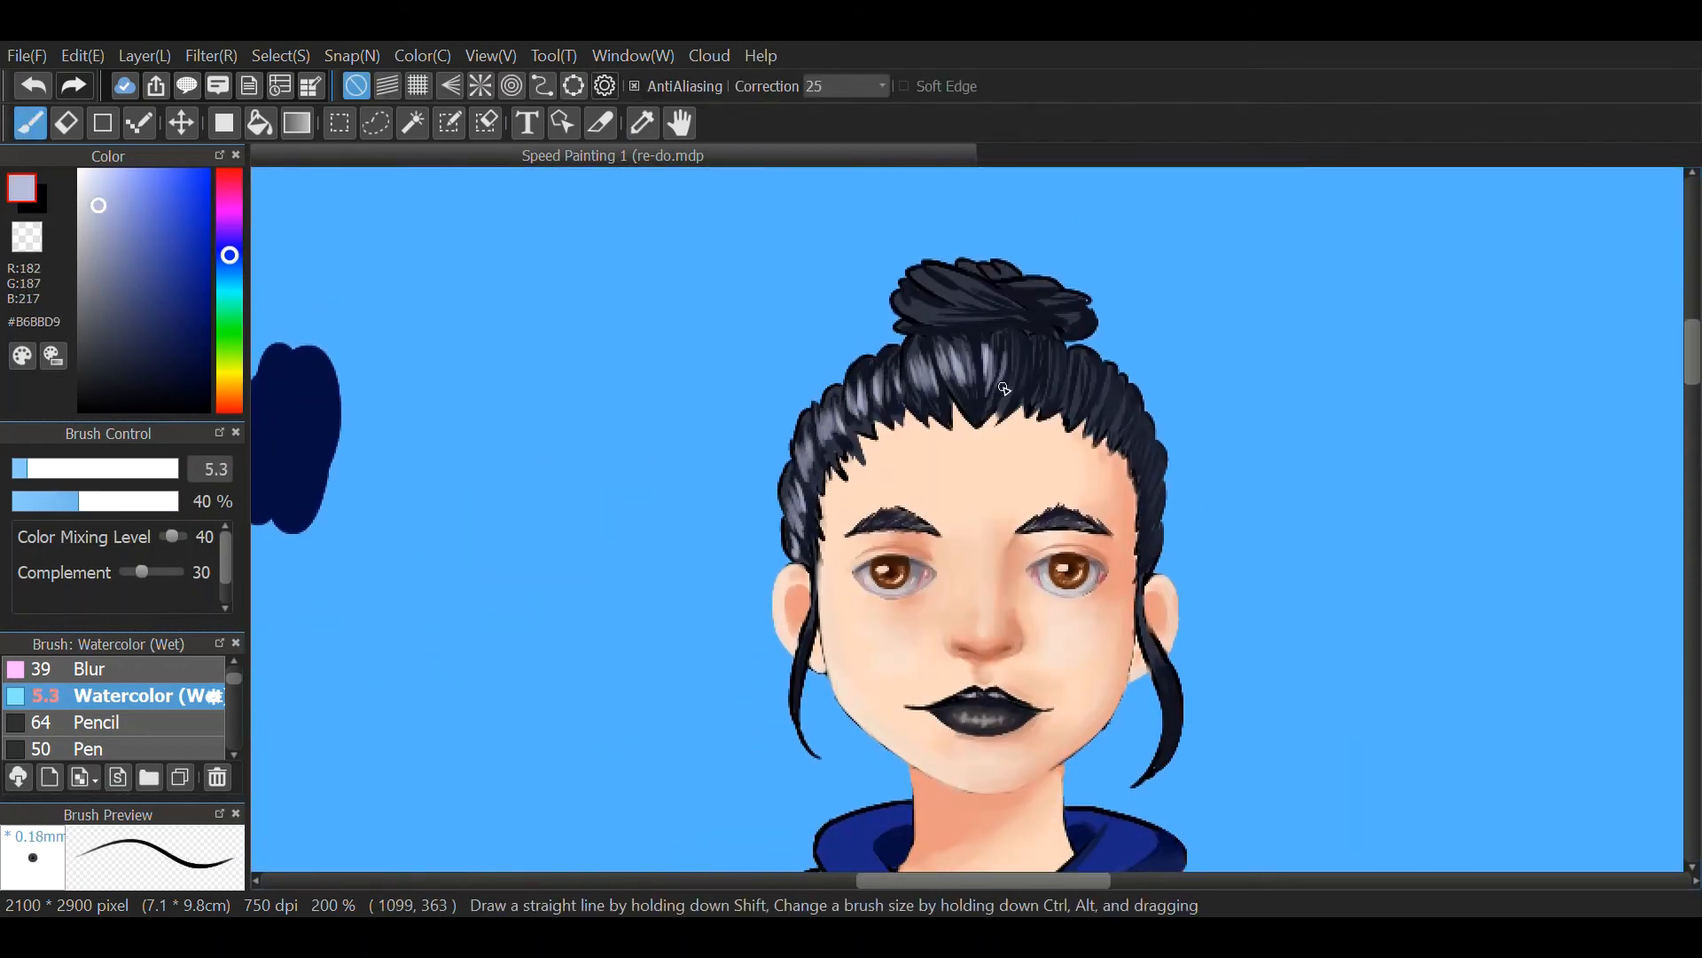
pyautogui.moveTo(1002, 389); pyautogui.dragTo(944, 323)
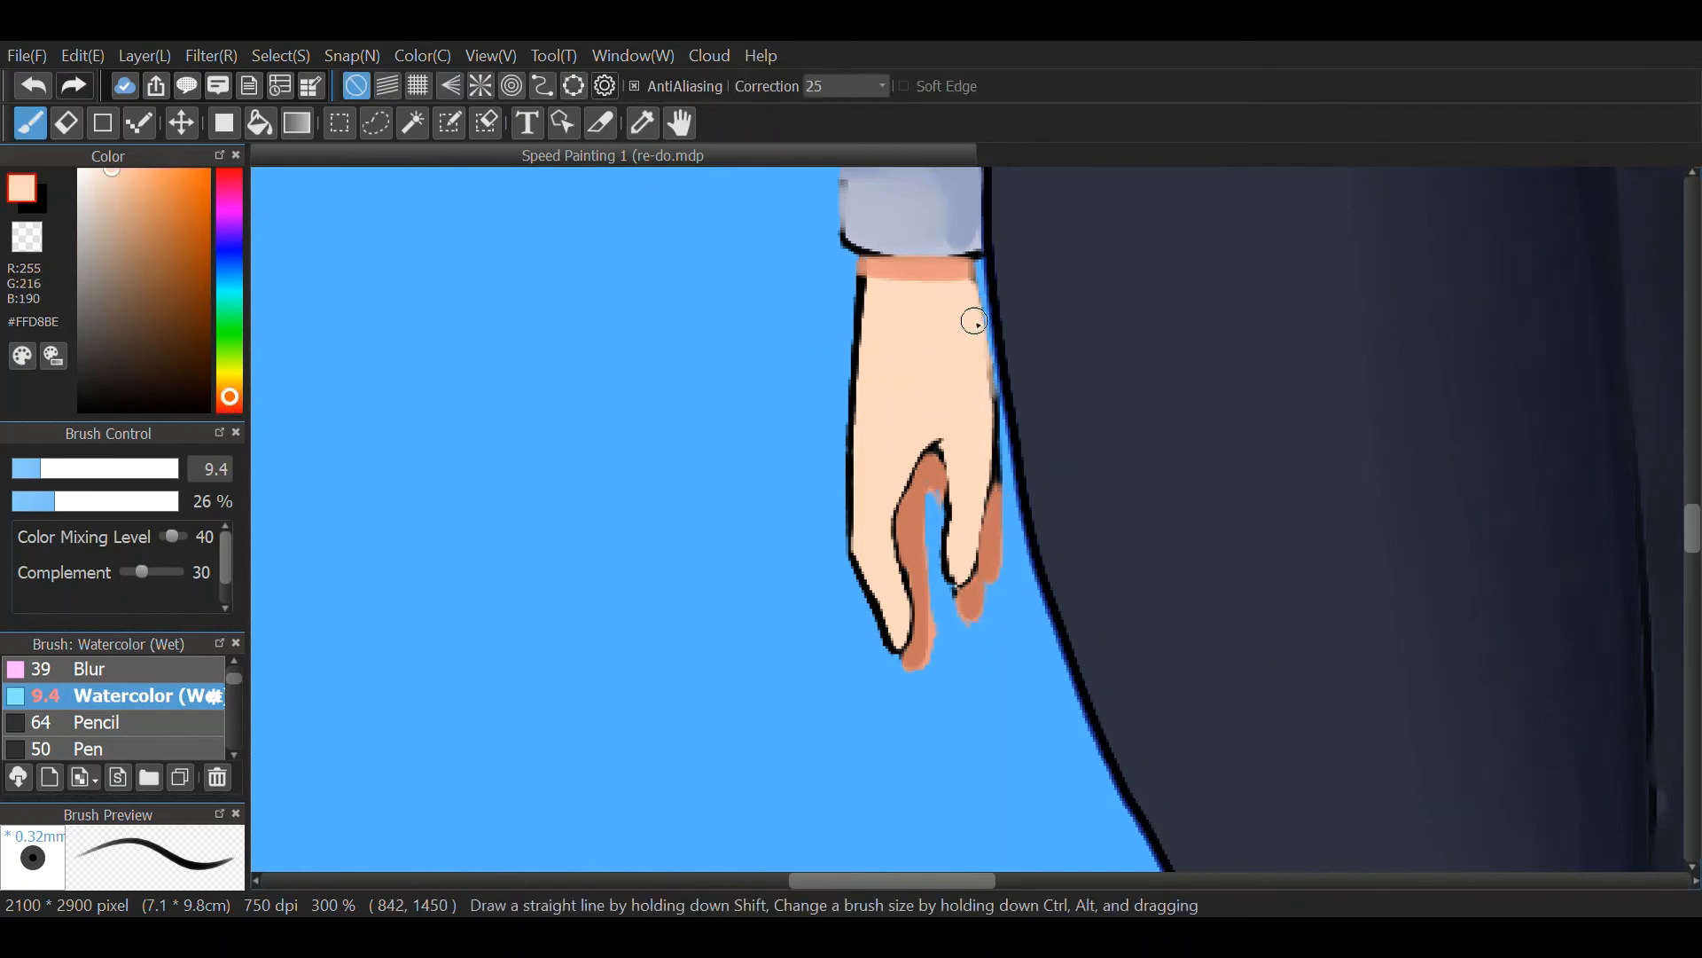
# - Paint darker shading along the hand and sample its skin colour with the Eyedropper
pyautogui.moveTo(976, 320); pyautogui.dragTo(966, 285)
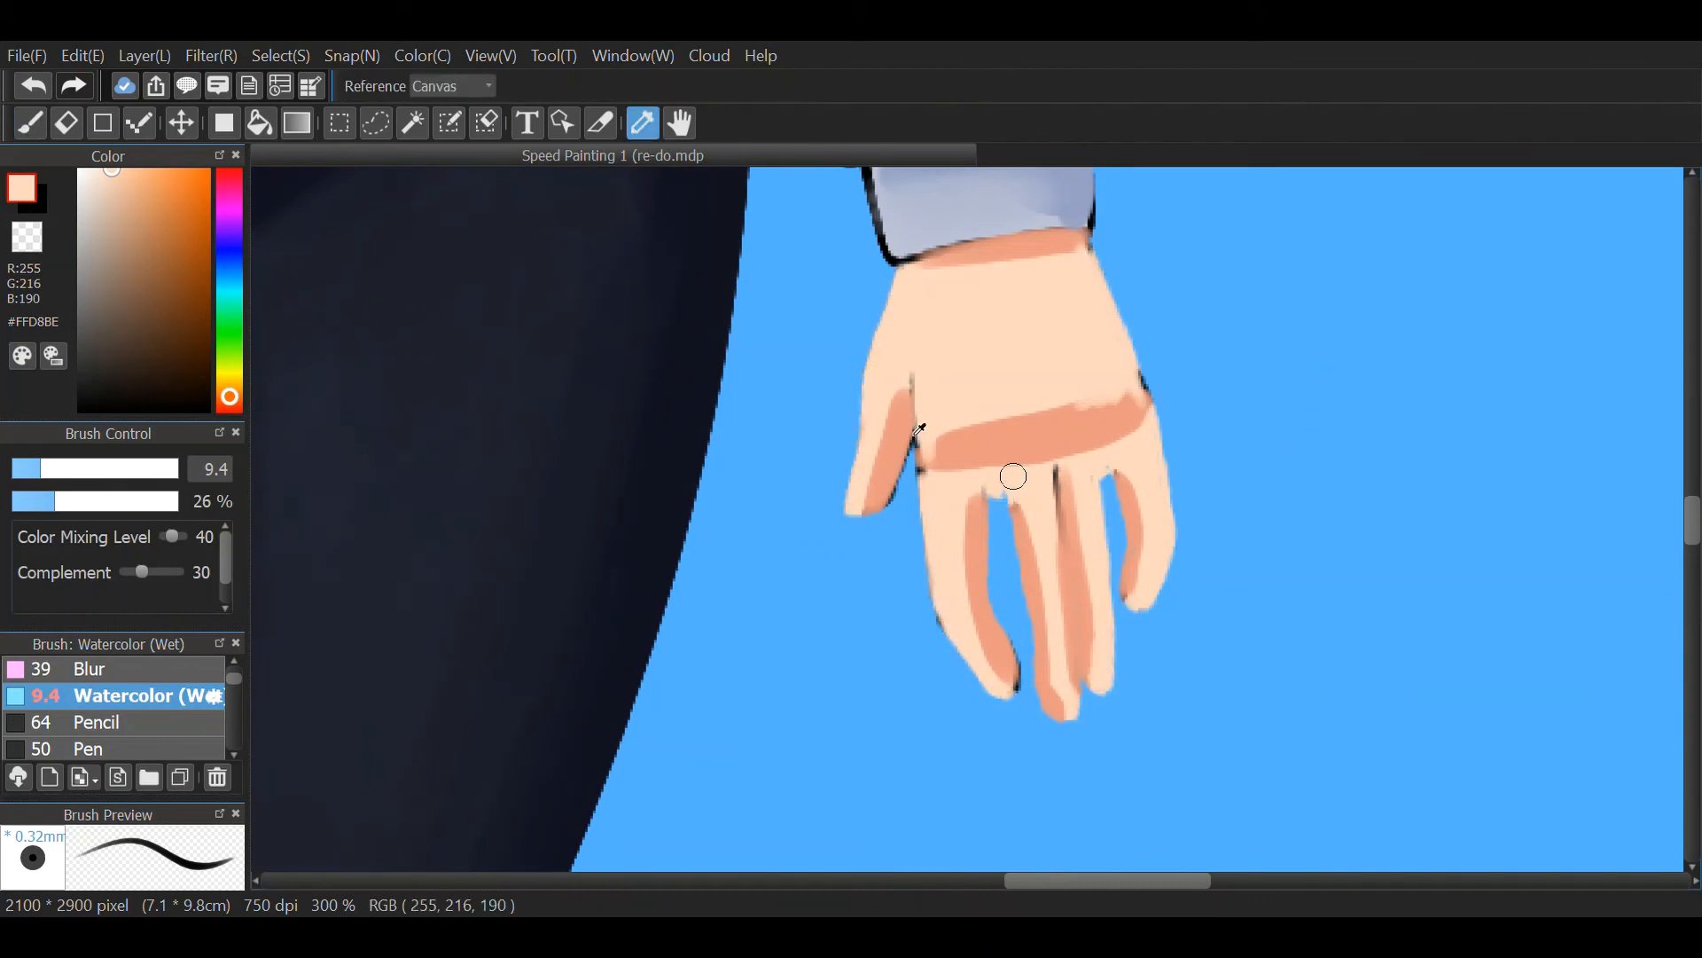
pyautogui.click(29, 122)
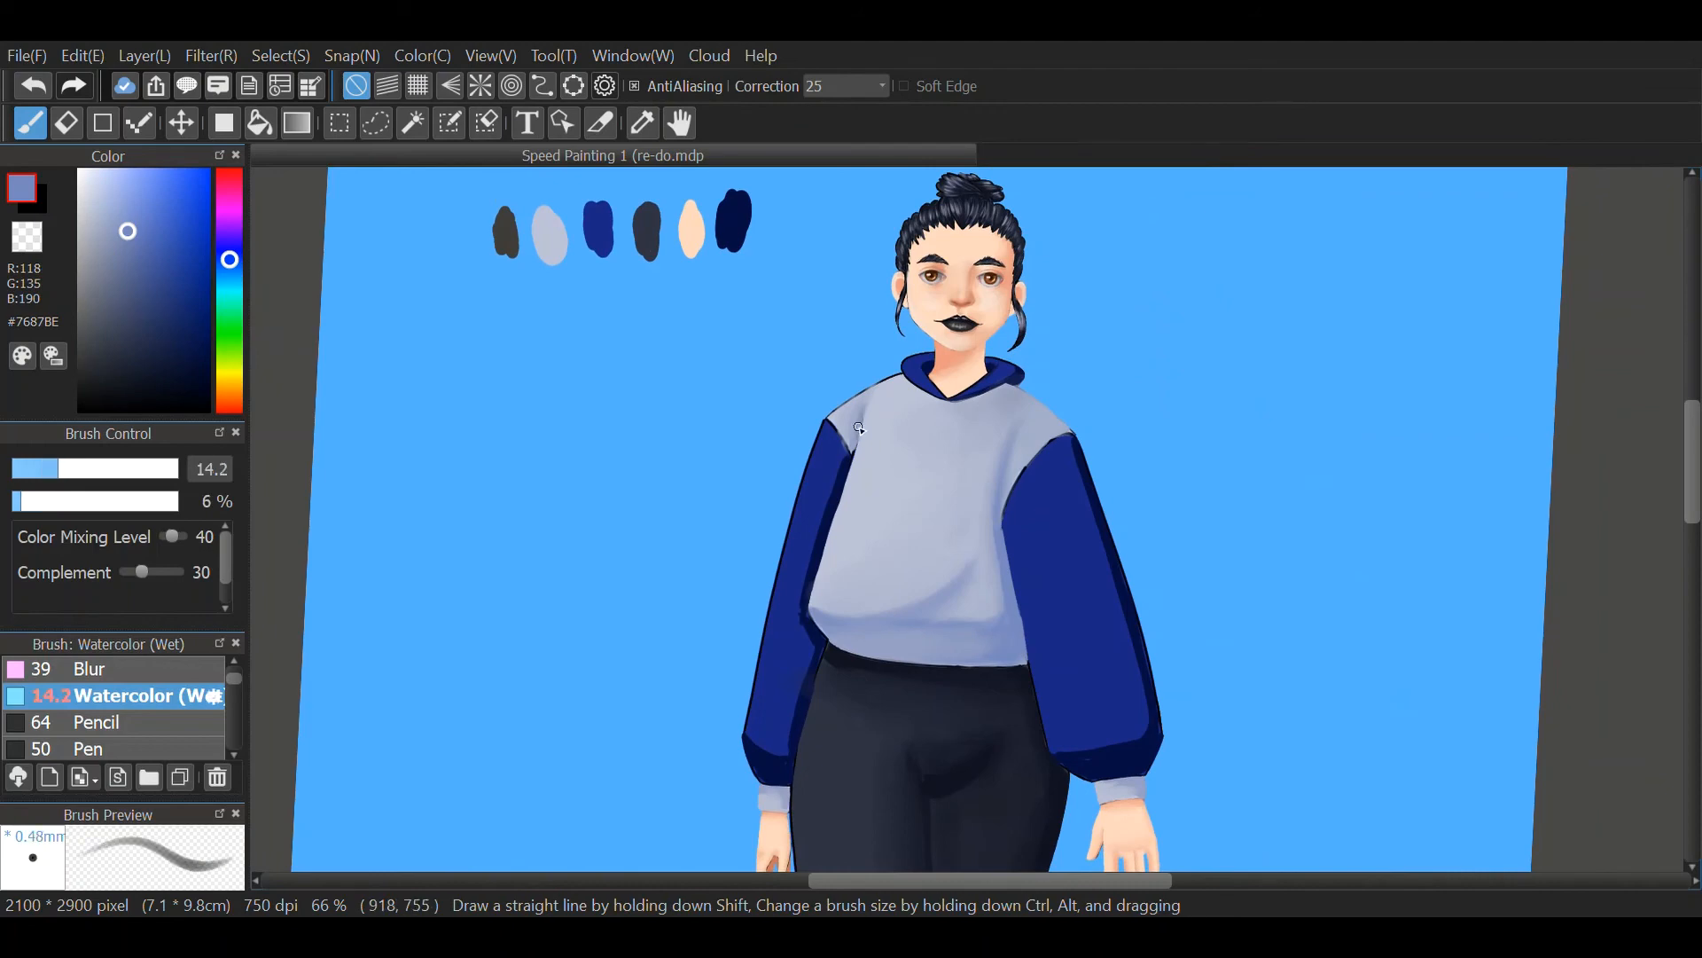
# - Shade the hoodie near the shoulder, sample the hood's dark navy, and paint folds on the grey body
pyautogui.moveTo(869, 423); pyautogui.dragTo(812, 632)
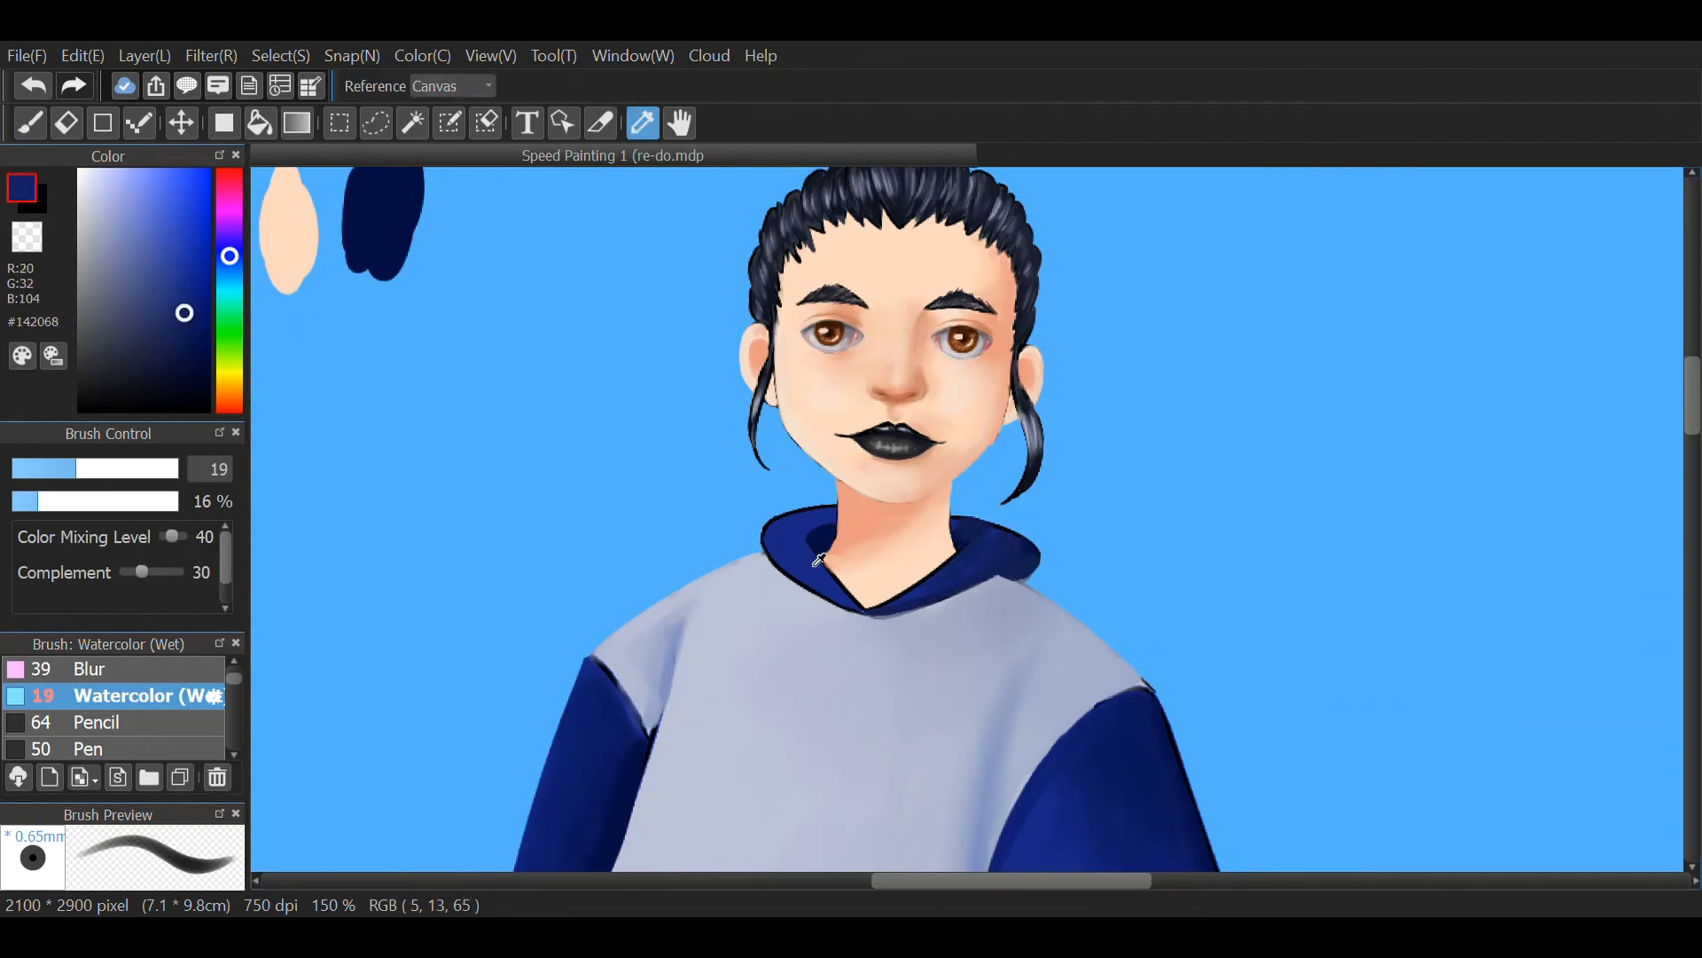
pyautogui.click(28, 121)
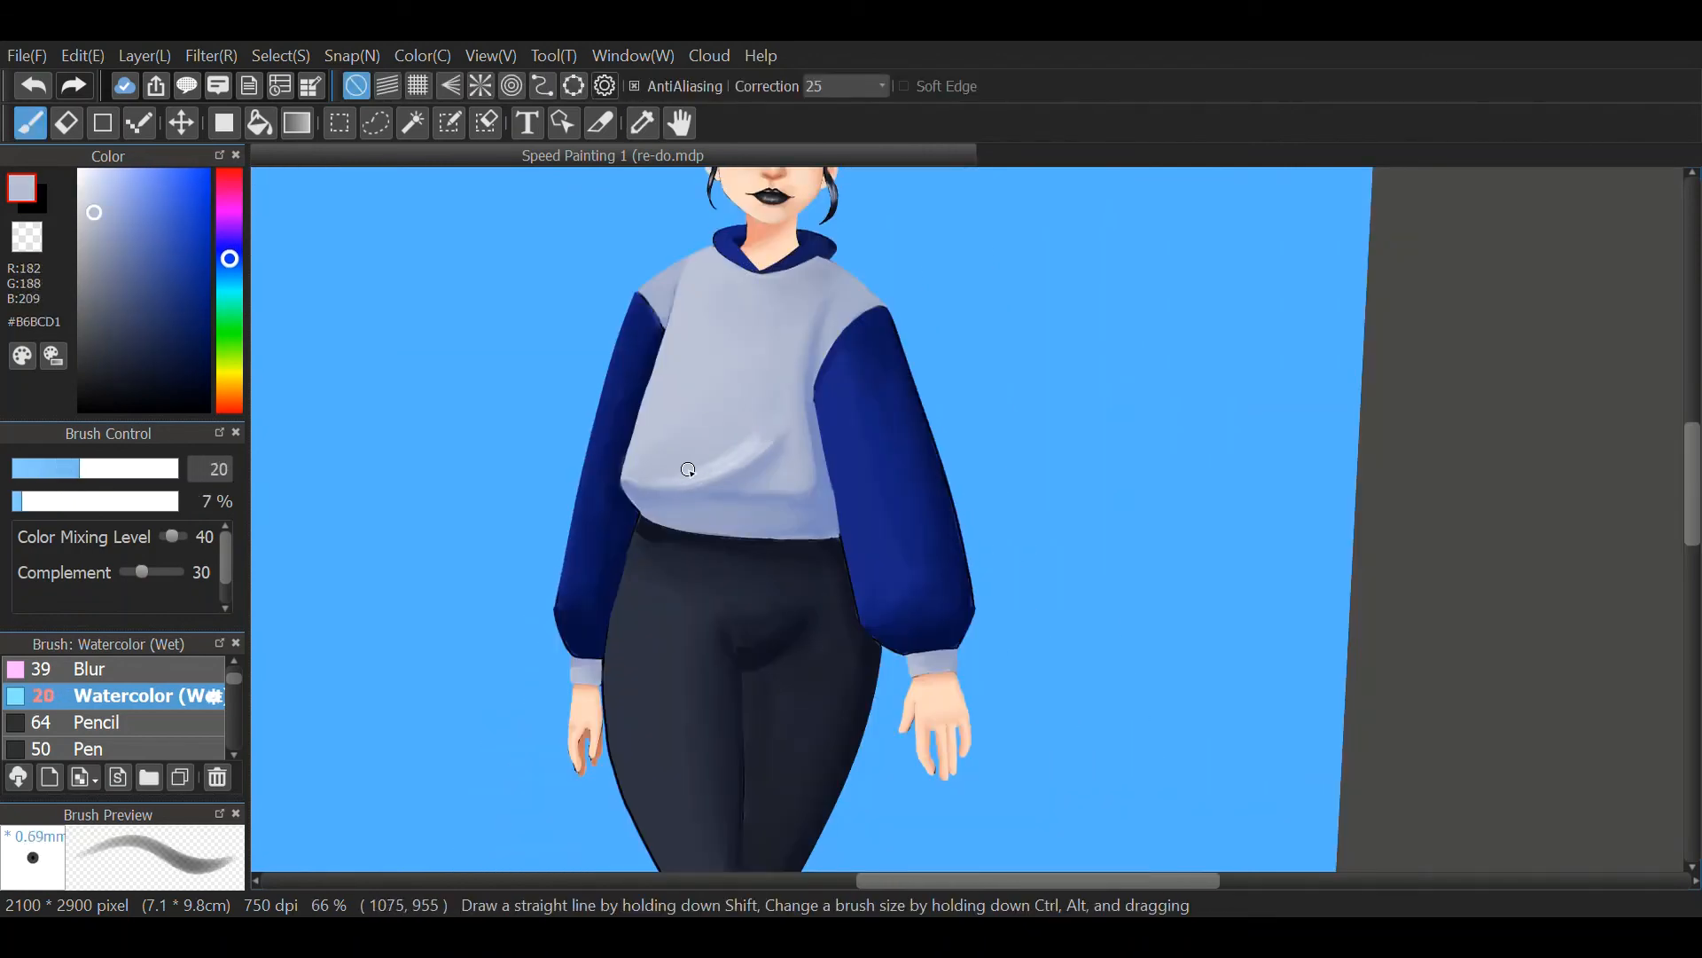
pyautogui.moveTo(686, 469); pyautogui.dragTo(755, 461)
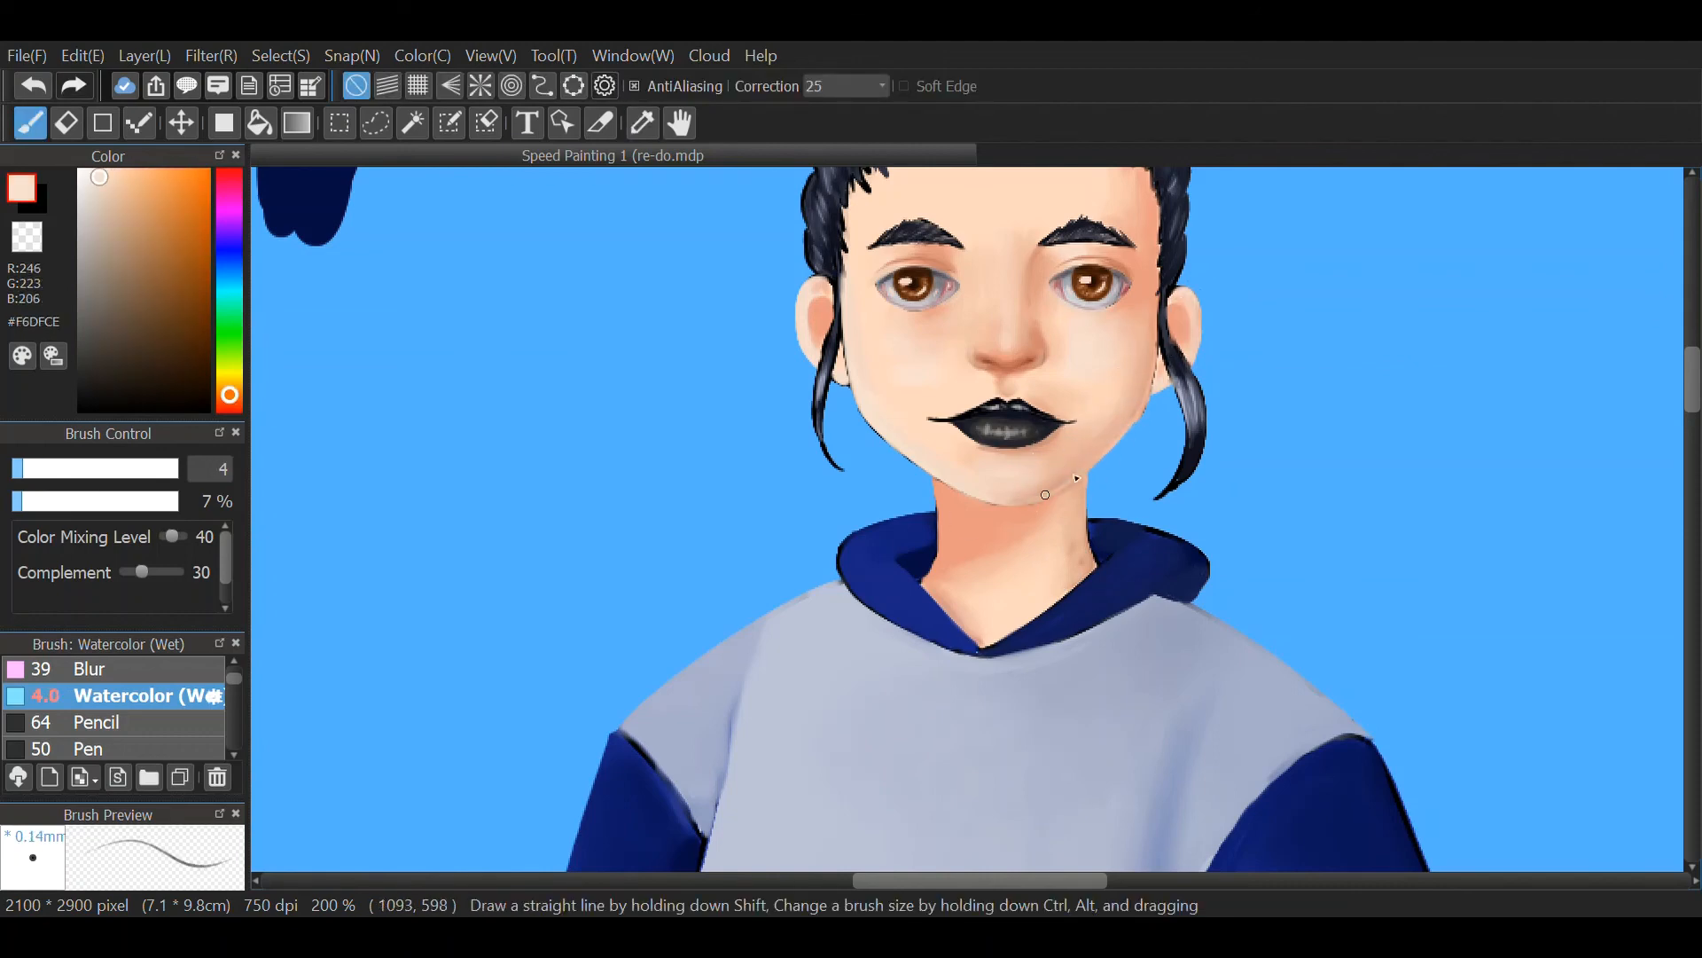
# - Shadow the neck under the chin and erase stray paint beside the face
pyautogui.click(95, 208)
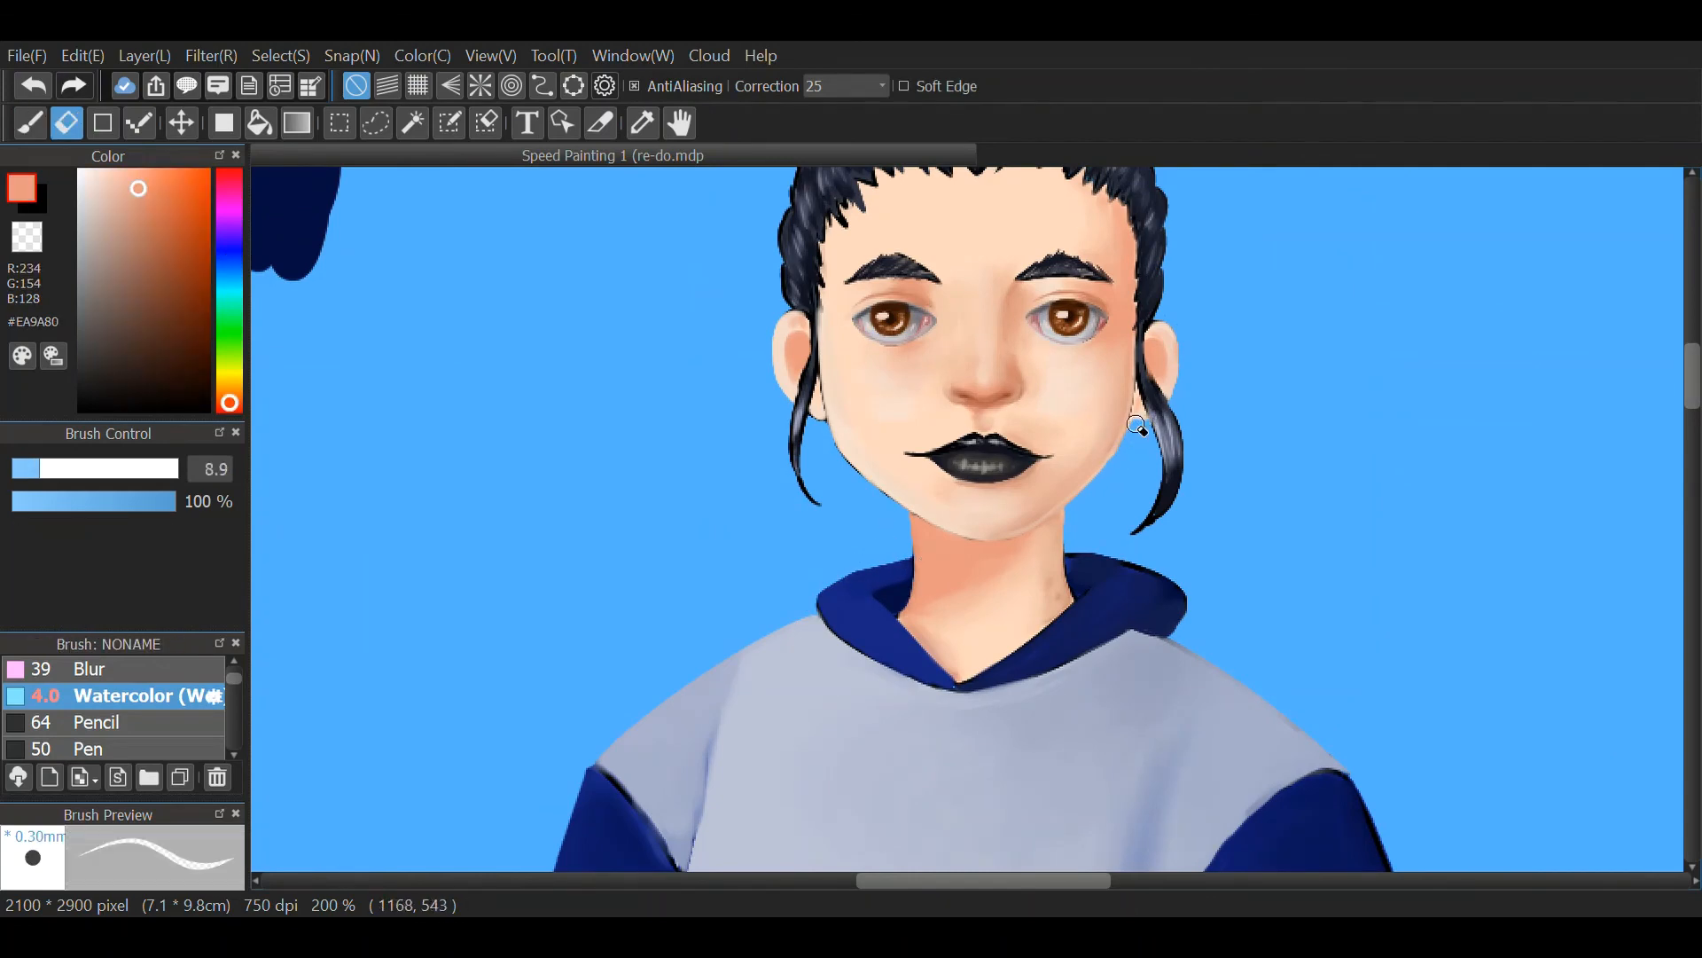
pyautogui.click(28, 123)
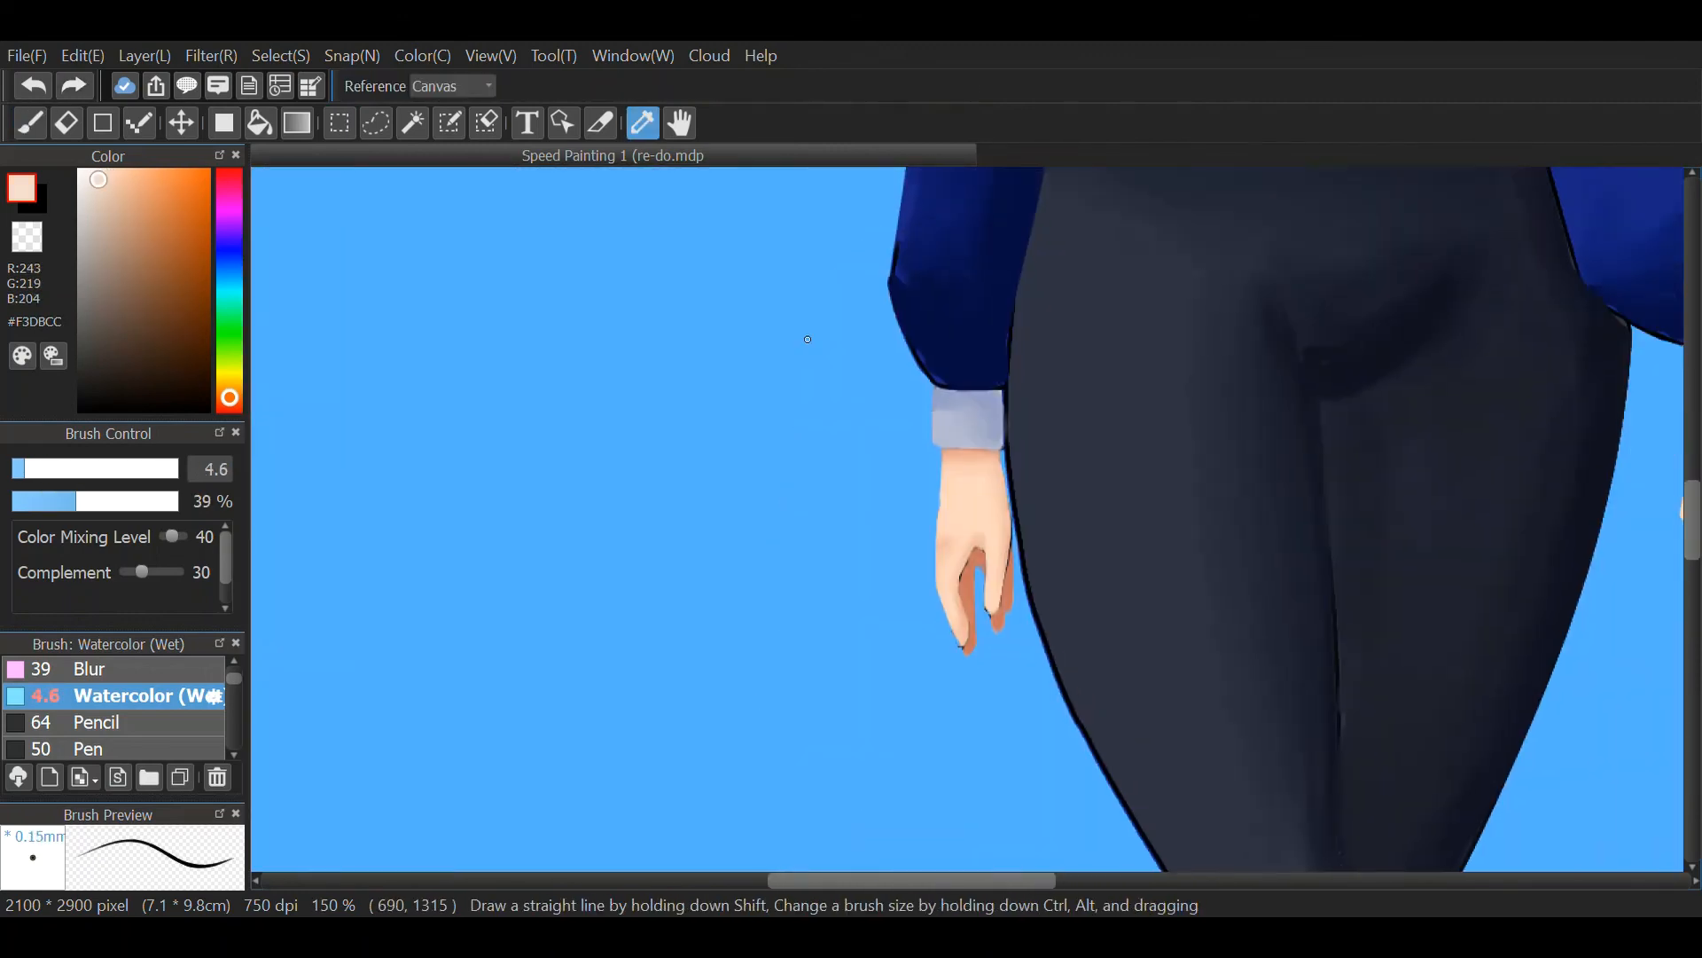
# - Sample the light skin colour from the hand and paint warm shading onto the face
pyautogui.click(28, 122)
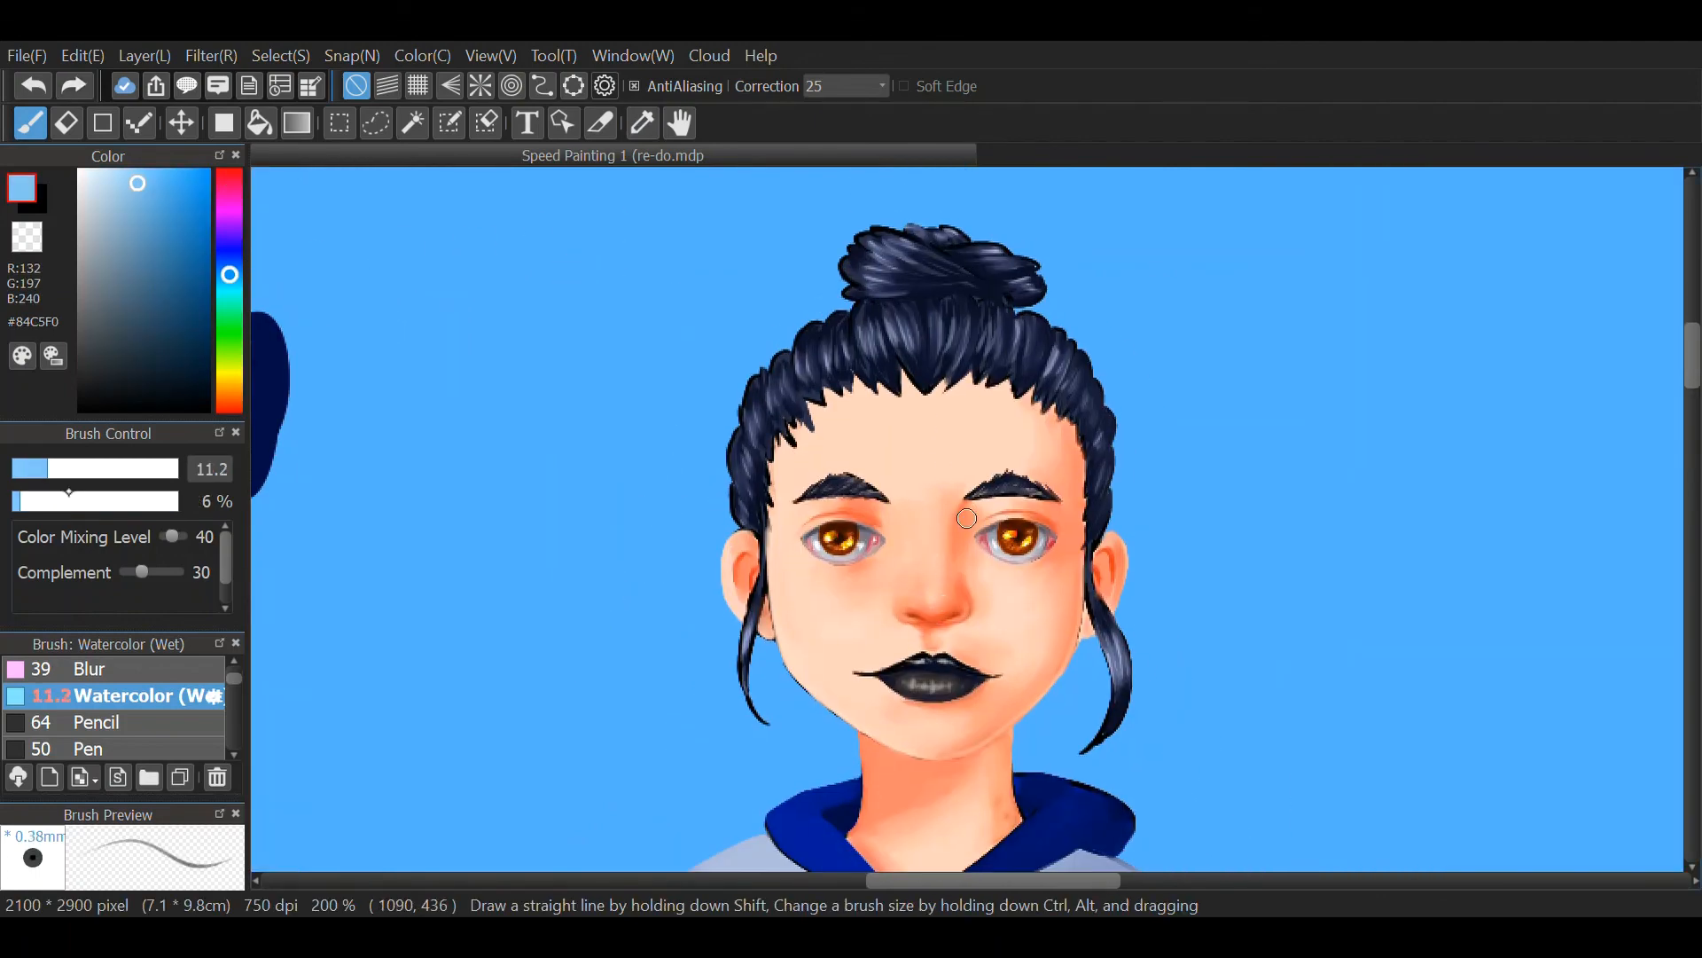
pyautogui.moveTo(967, 518); pyautogui.dragTo(915, 735)
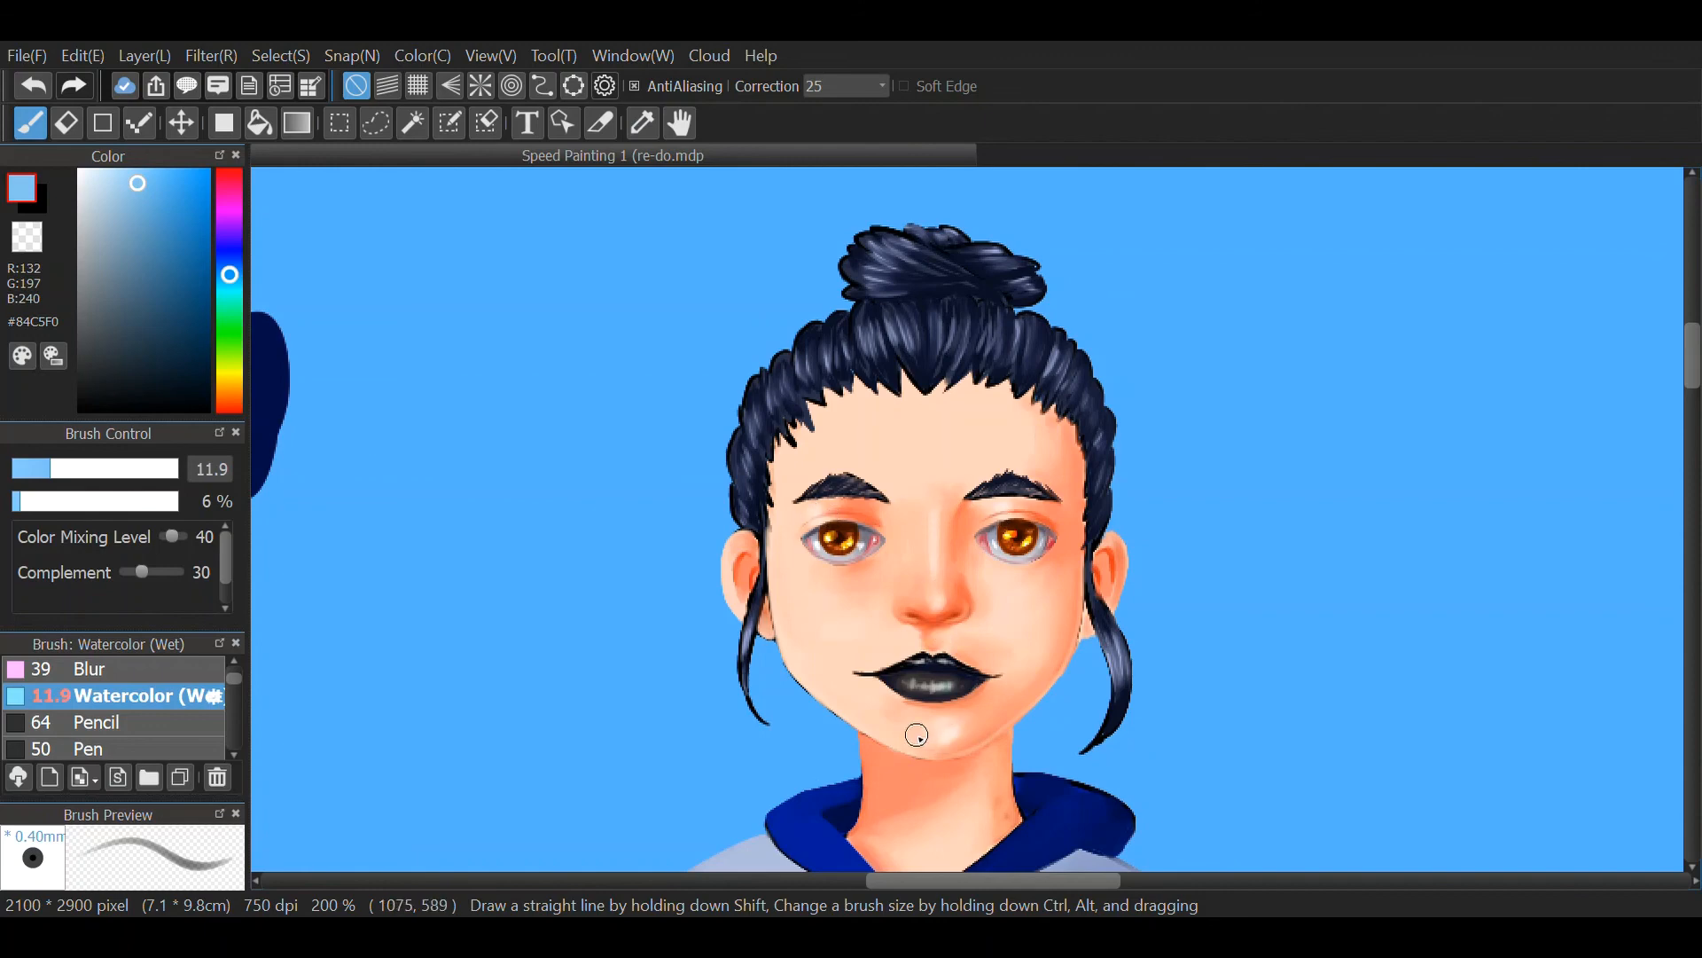